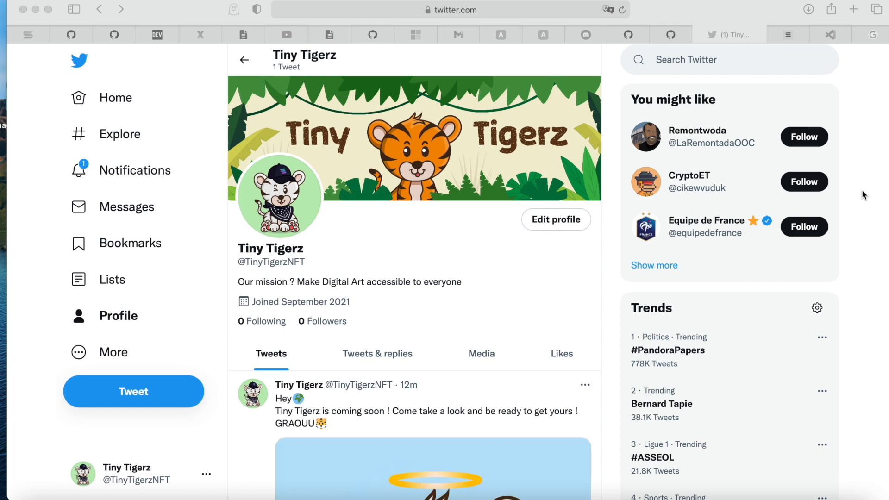
Step: Show the JaxSolana/hashlips_art_engine repository page in Safari
{"action": "scroll", "scroll_direction": "down", "scroll_amount": 3}
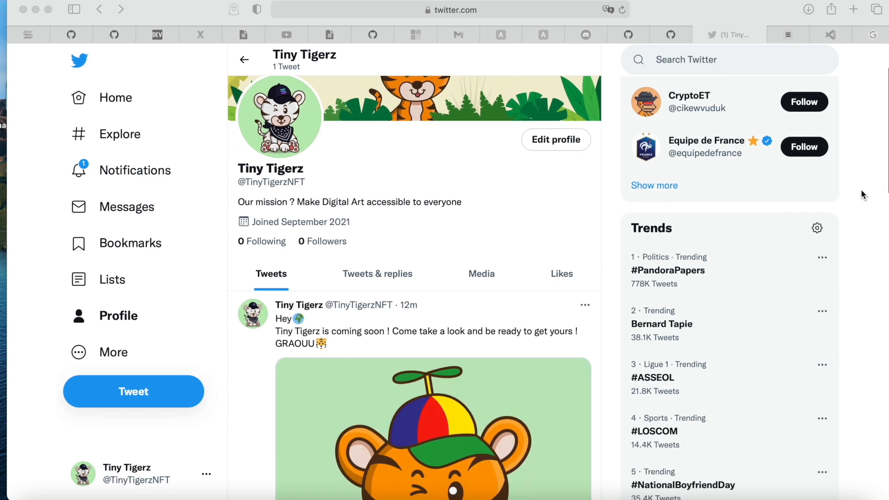
{"action": "scroll", "scroll_direction": "down", "scroll_amount": 3}
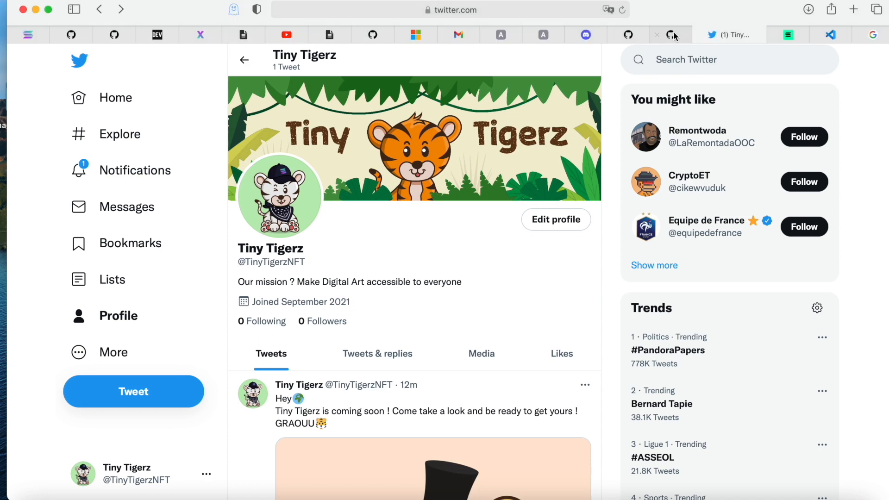
{"action": "left_click", "coordinate": [688, 34]}
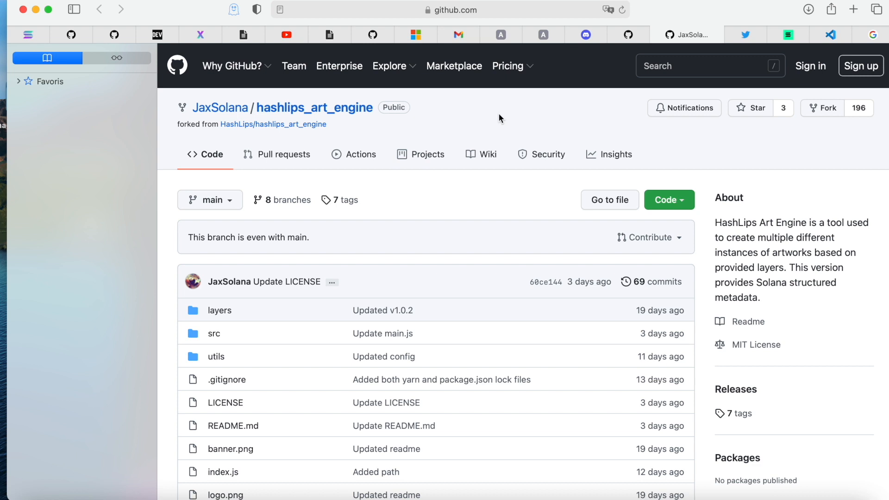
{"action": "mouse_move", "coordinate": [226, 118]}
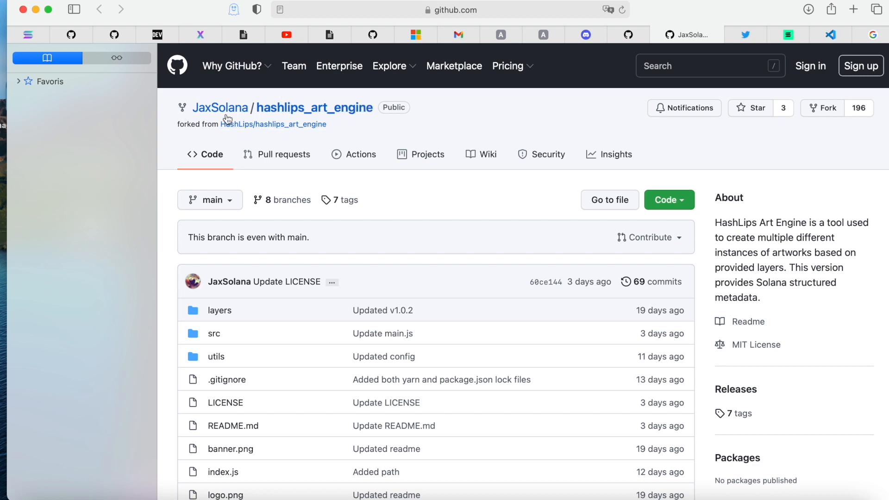
{"action": "mouse_move", "coordinate": [522, 113]}
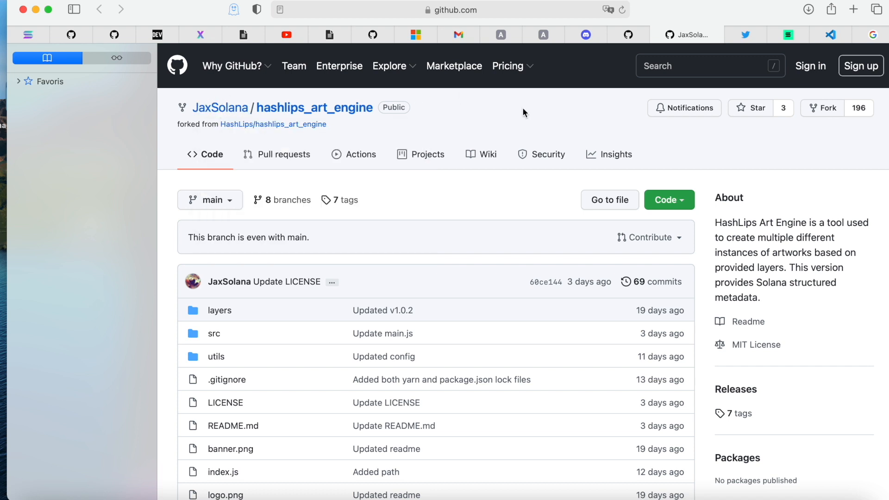
Step: Show the Download Visual Studio Code page in Safari
{"action": "left_click", "coordinate": [756, 35]}
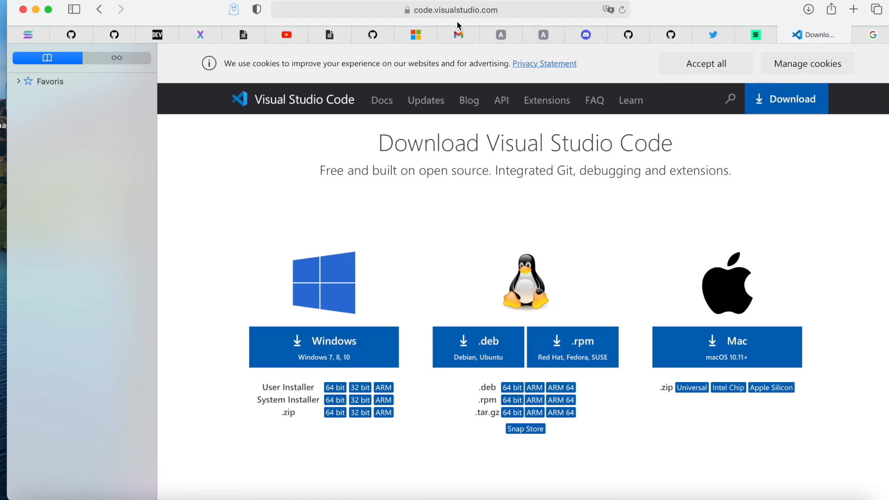
{"action": "mouse_move", "coordinate": [746, 160]}
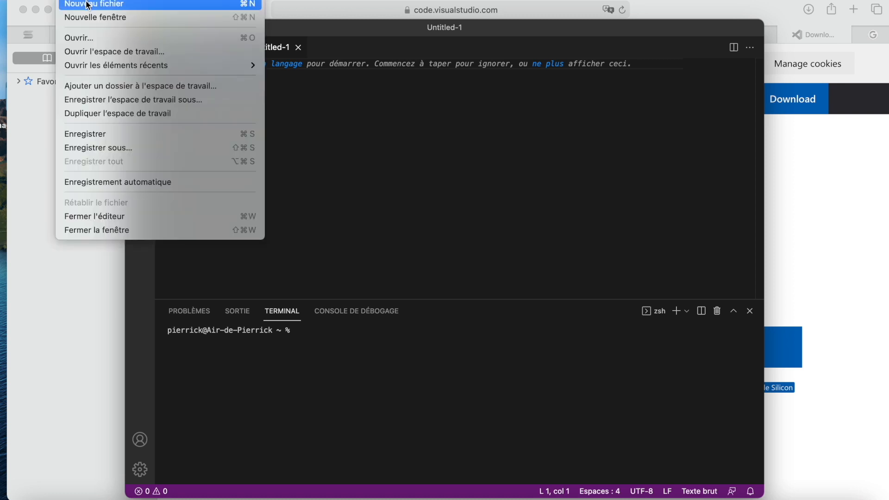
Step: Create and close an untitled file, then split the terminal into a second zsh session
{"action": "left_click", "coordinate": [94, 3]}
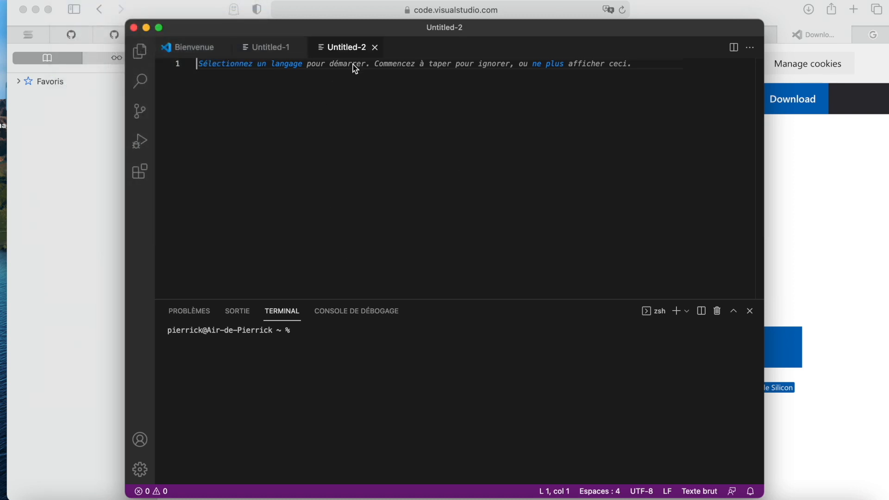
{"action": "left_click", "coordinate": [375, 48]}
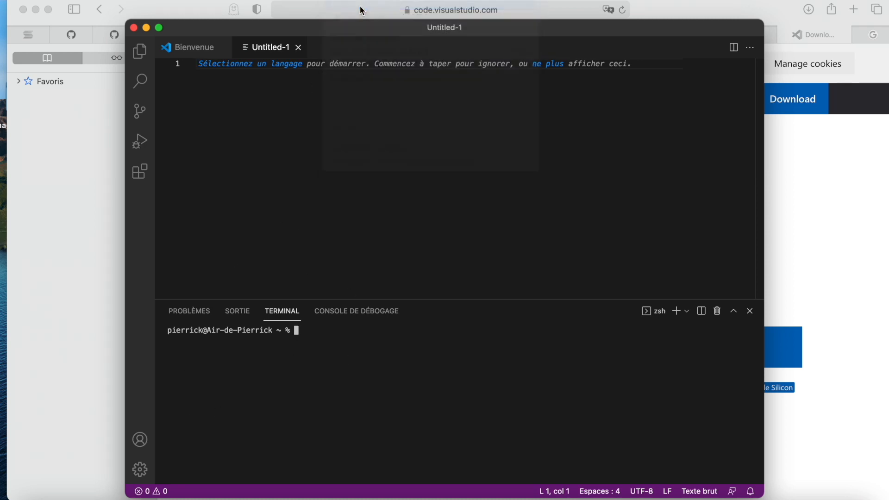
{"action": "left_click", "coordinate": [685, 311]}
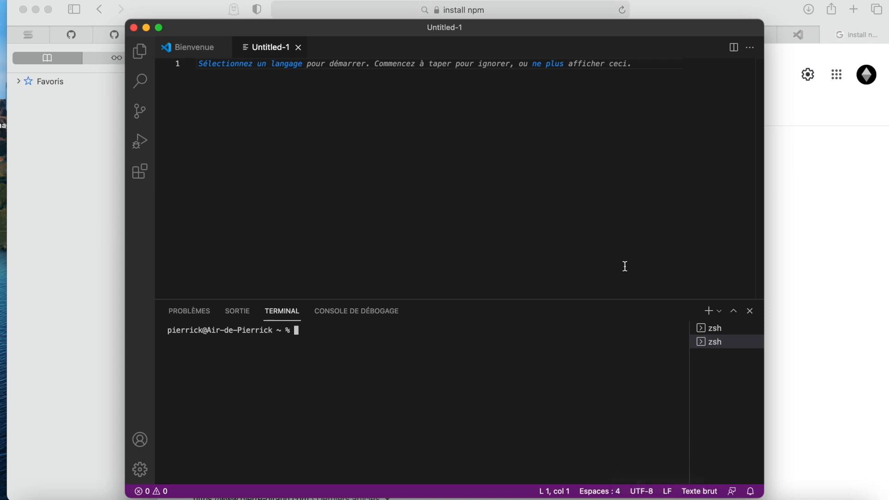
{"action": "mouse_move", "coordinate": [403, 352]}
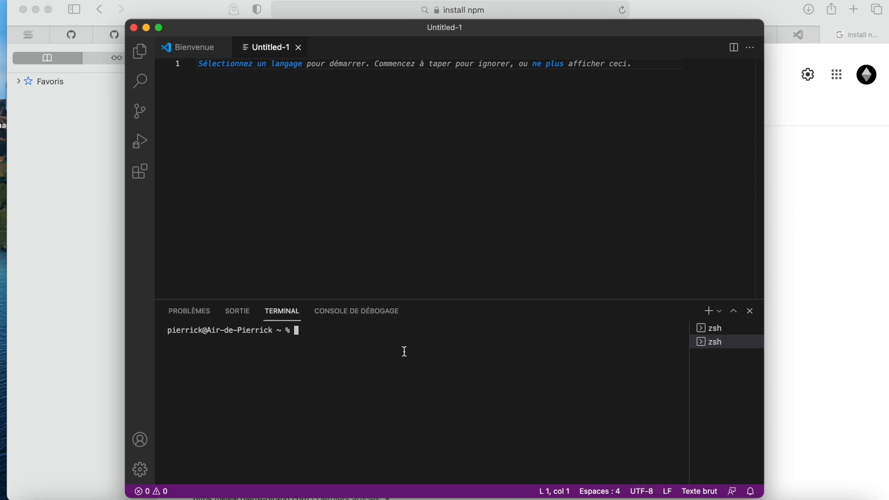
{"action": "type", "text": "npm"}
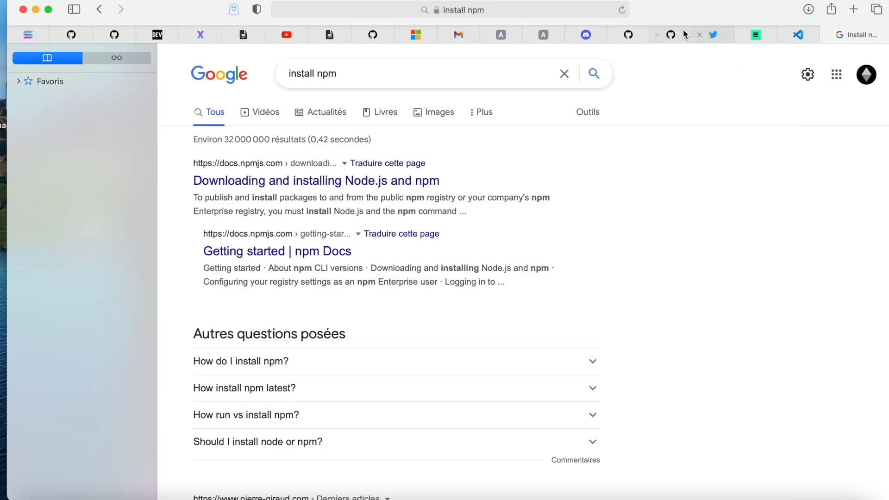
Step: Return from the install npm results to the hashlips_art_engine repository page
{"action": "left_click", "coordinate": [686, 35]}
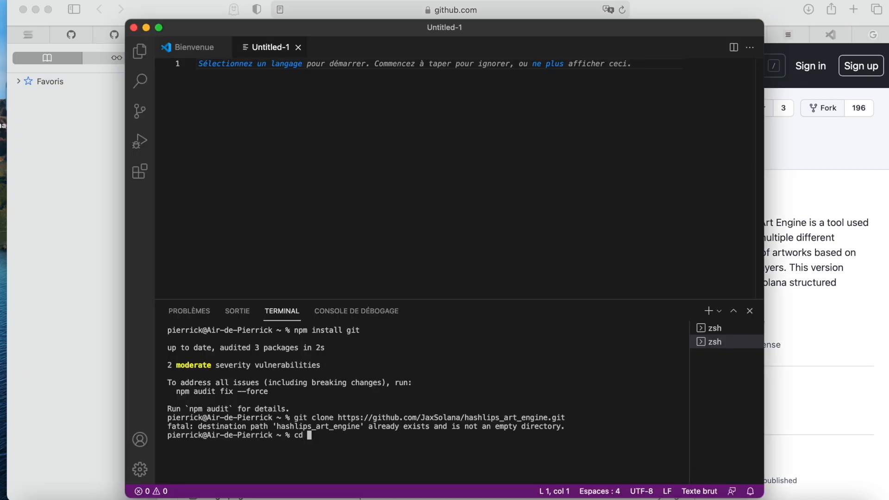
{"action": "type", "text": "desktop"}
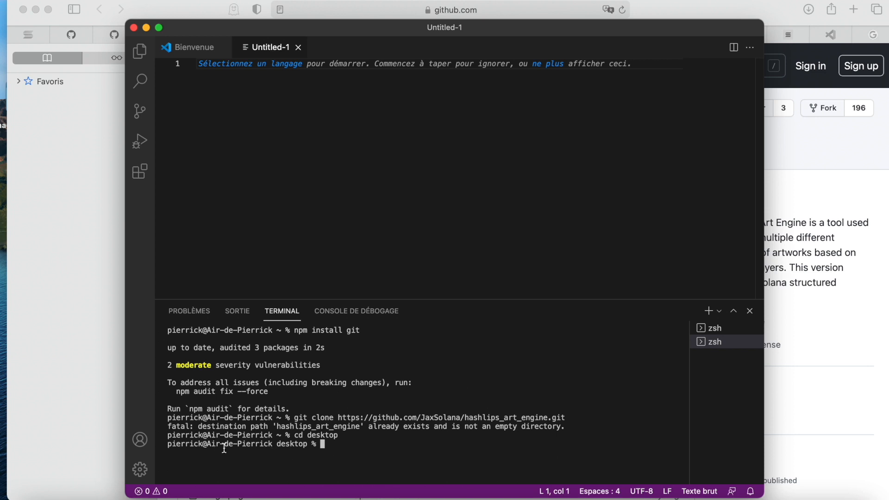
{"action": "mouse_move", "coordinate": [348, 444]}
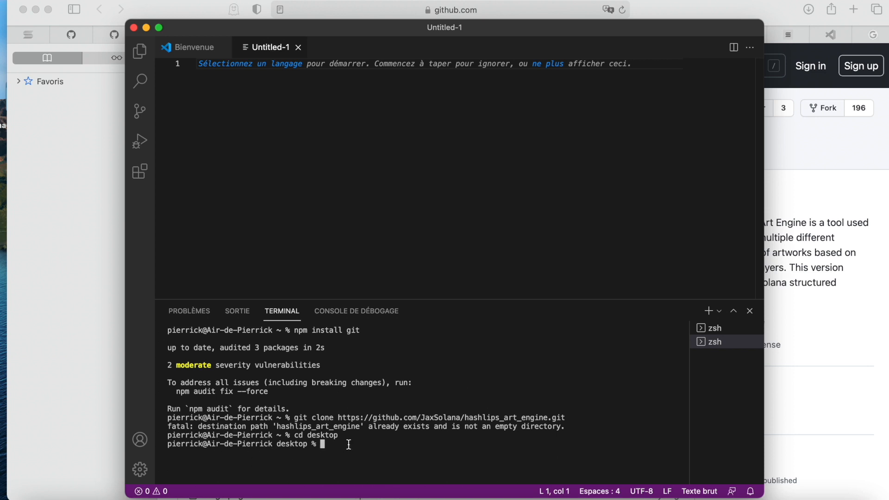
{"action": "type", "text": "git clone https://github.com/JaxSolana/hashlips_art_engine.git"}
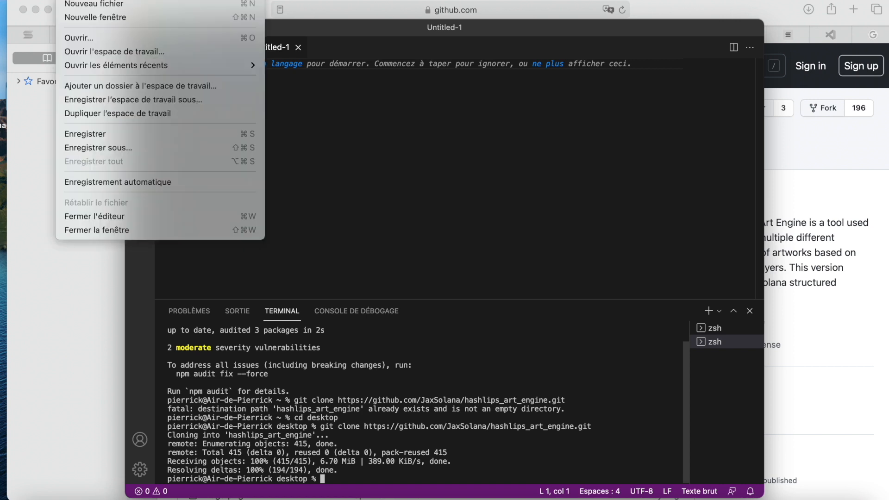
{"action": "mouse_move", "coordinate": [93, 5]}
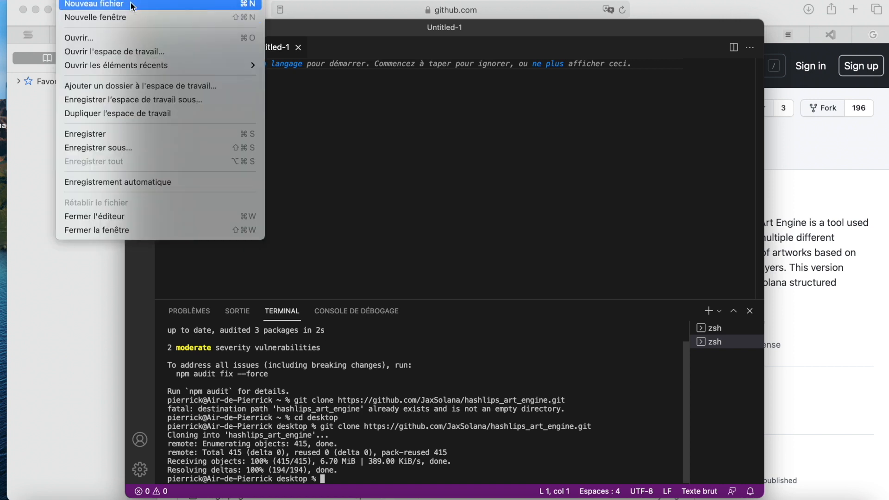
{"action": "mouse_move", "coordinate": [129, 17]}
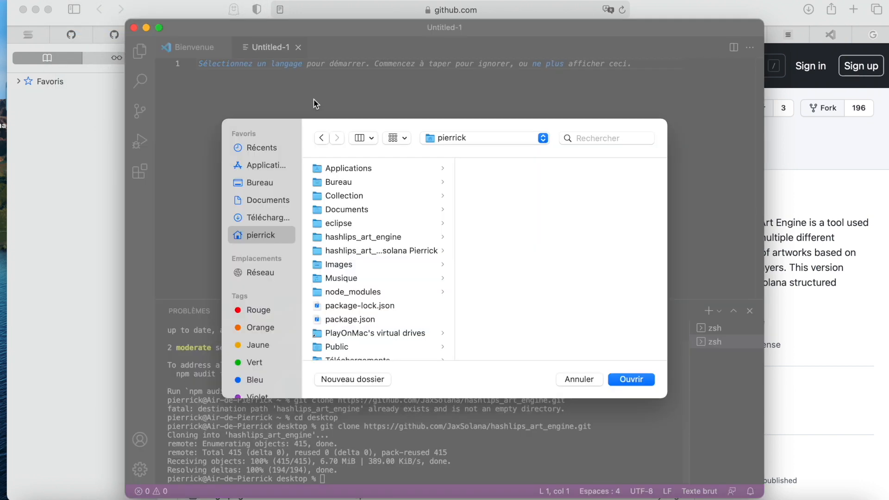
Step: Open the hashlips_art_engine folder from the desktop, run yarn install, and expand layers
{"action": "left_click", "coordinate": [338, 182]}
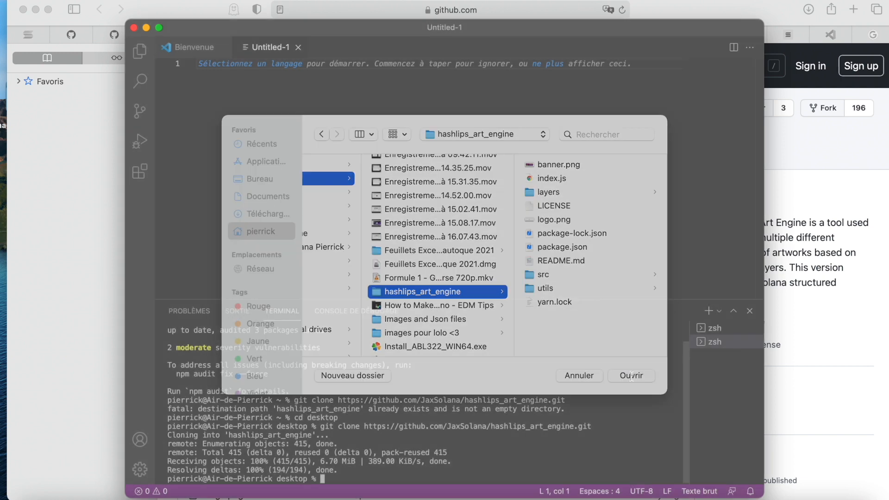
{"action": "left_click", "coordinate": [631, 375]}
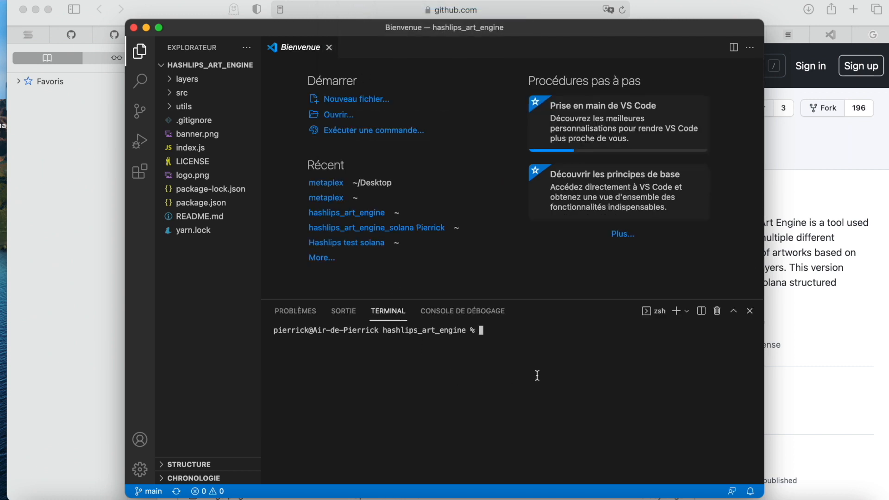
{"action": "type", "text": "yarn insd"}
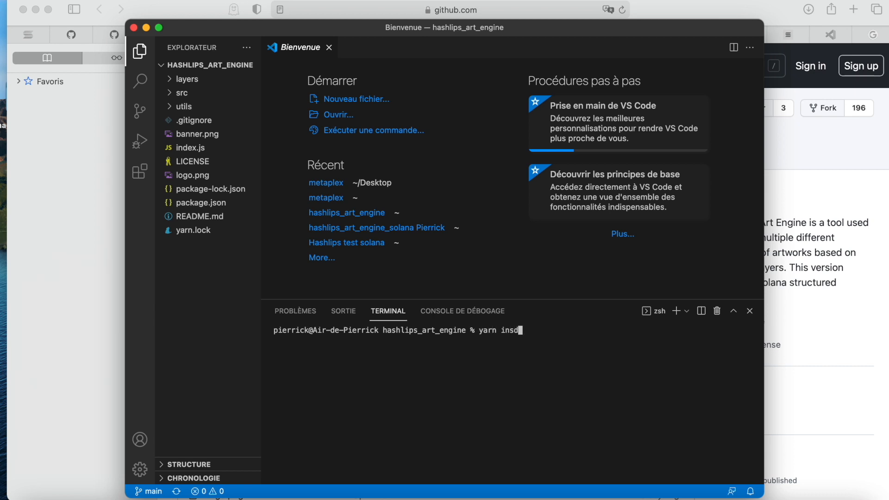
{"action": "type", "text": "all"}
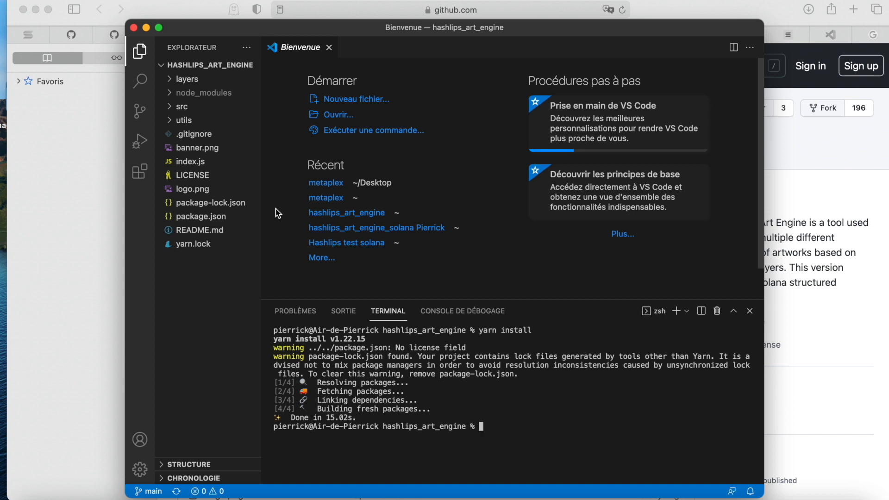
{"action": "left_click", "coordinate": [185, 79]}
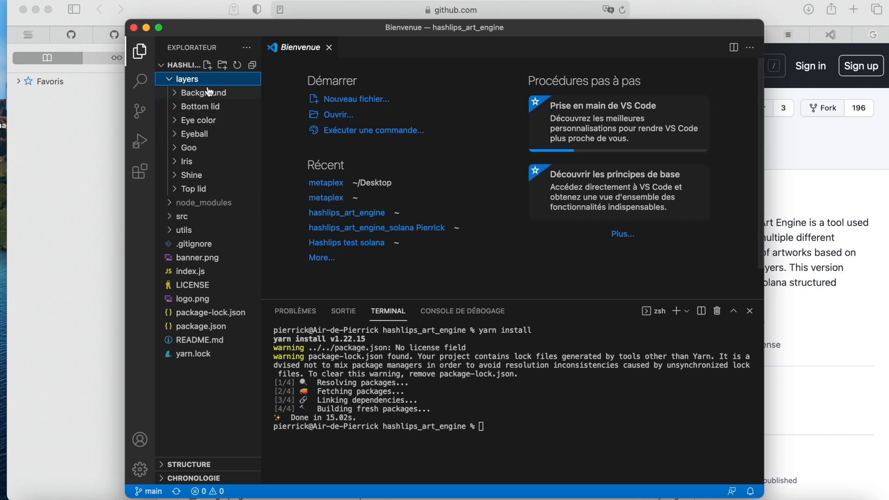
Step: Preview the Background black image and the Cyan#1 and Green#1 eye colour images
{"action": "left_click", "coordinate": [204, 92]}
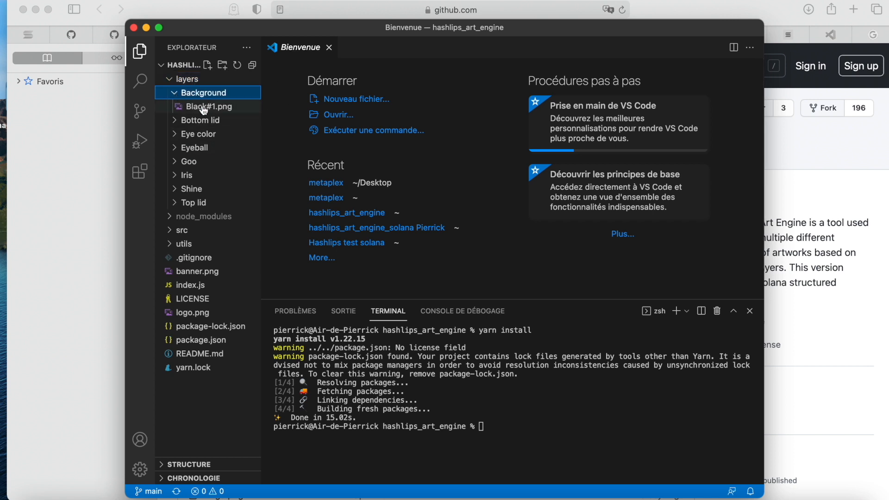
{"action": "left_click", "coordinate": [200, 120]}
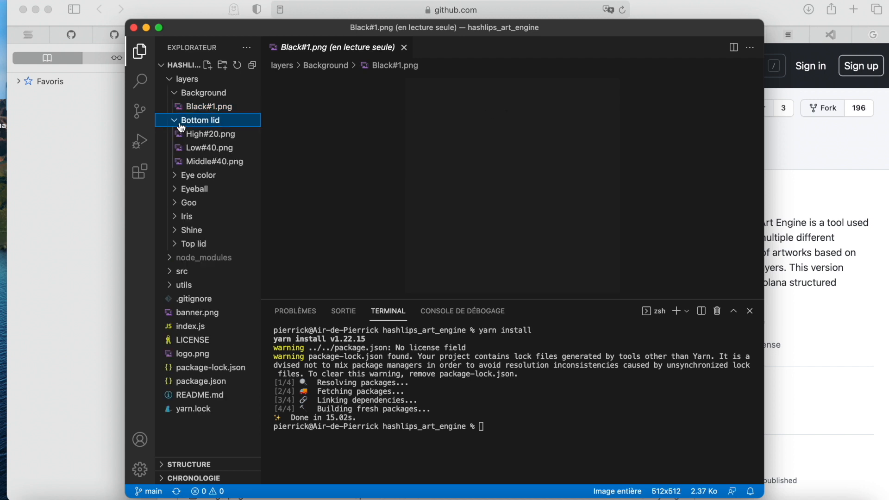
{"action": "left_click", "coordinate": [210, 134]}
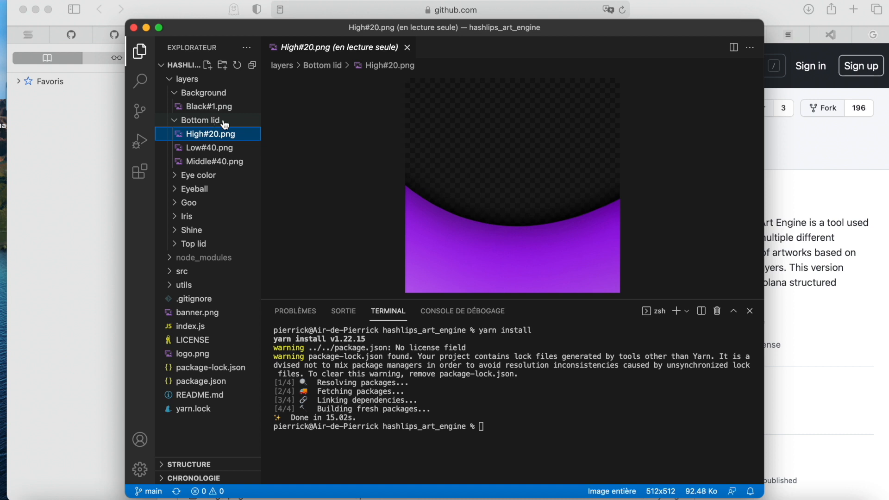
{"action": "left_click", "coordinate": [200, 175]}
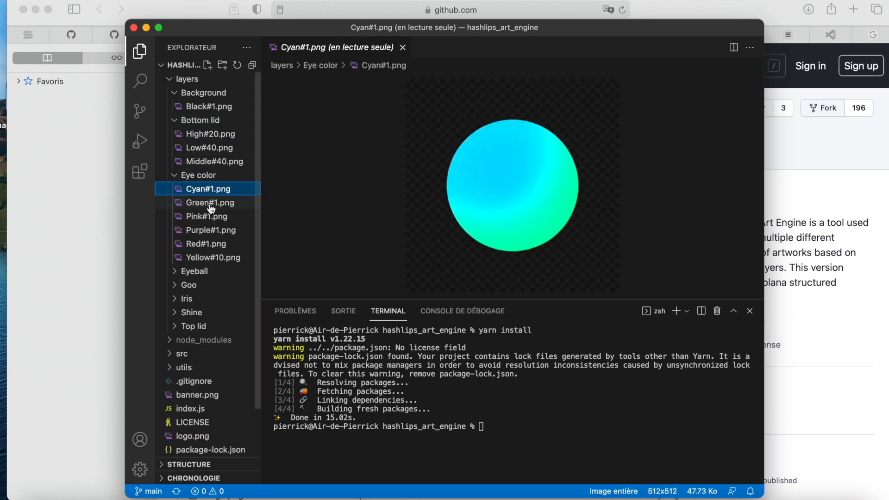
{"action": "left_click", "coordinate": [208, 203]}
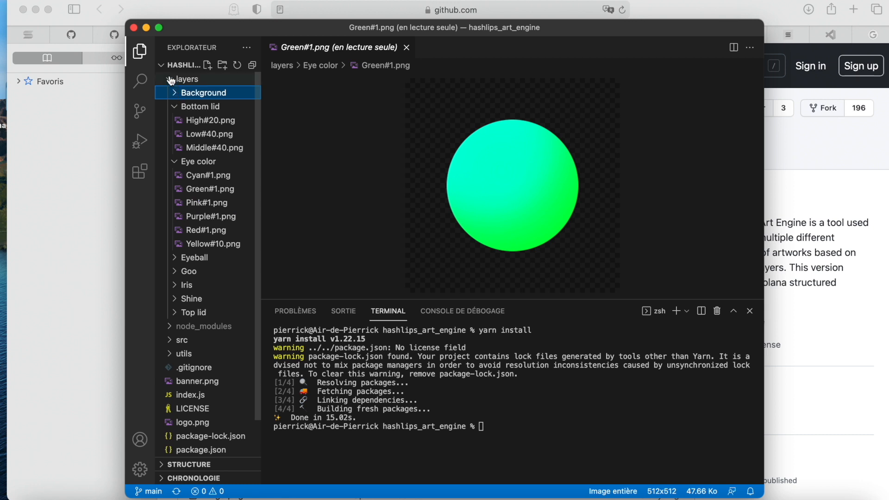
Step: Collapse and re-expand layers, then show the Background layer's Black#1.png
{"action": "left_click", "coordinate": [188, 79]}
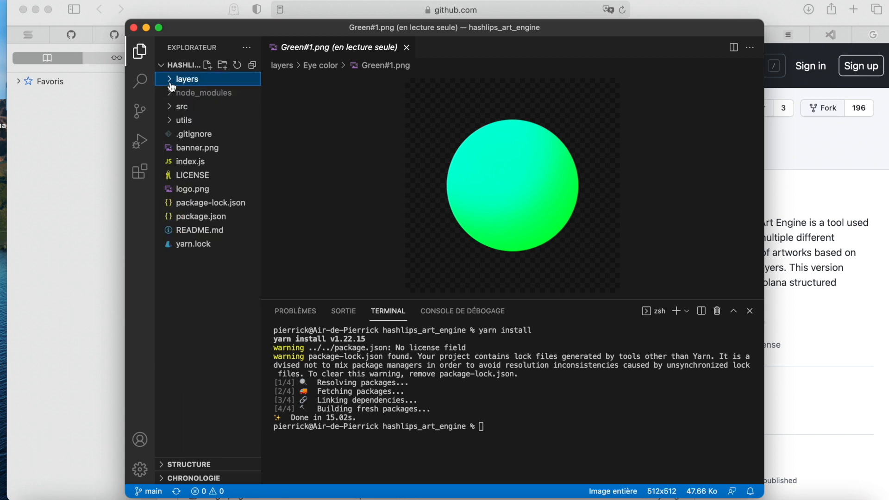
{"action": "left_click", "coordinate": [187, 78]}
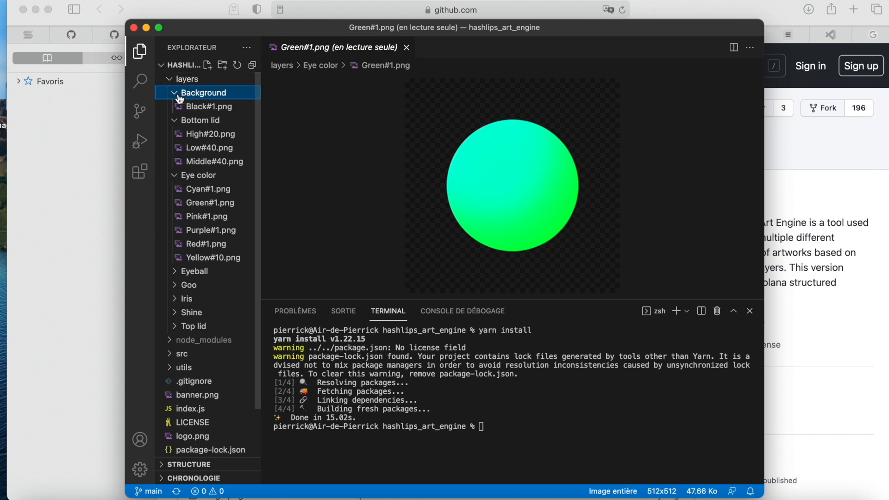
{"action": "left_click", "coordinate": [208, 107]}
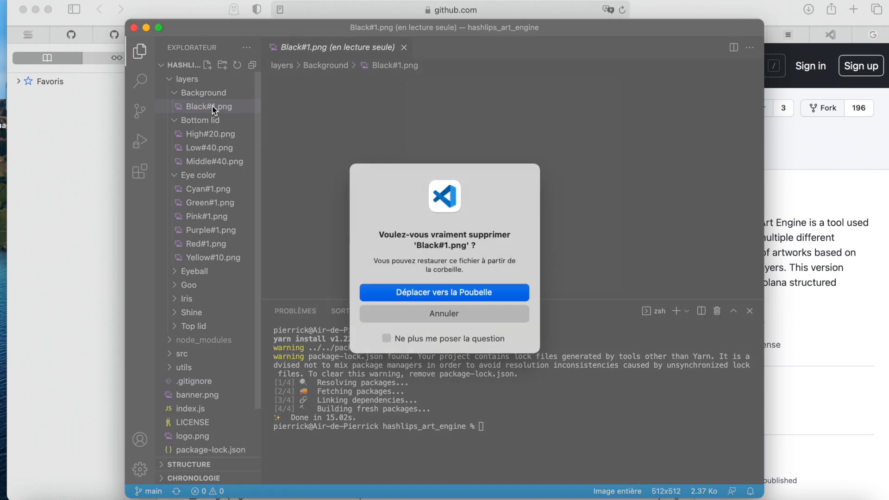
Step: Trash Black#1.png, the High#20 and Low#40 lid images, and the Cyan–Red eye colour images
{"action": "left_click", "coordinate": [444, 292]}
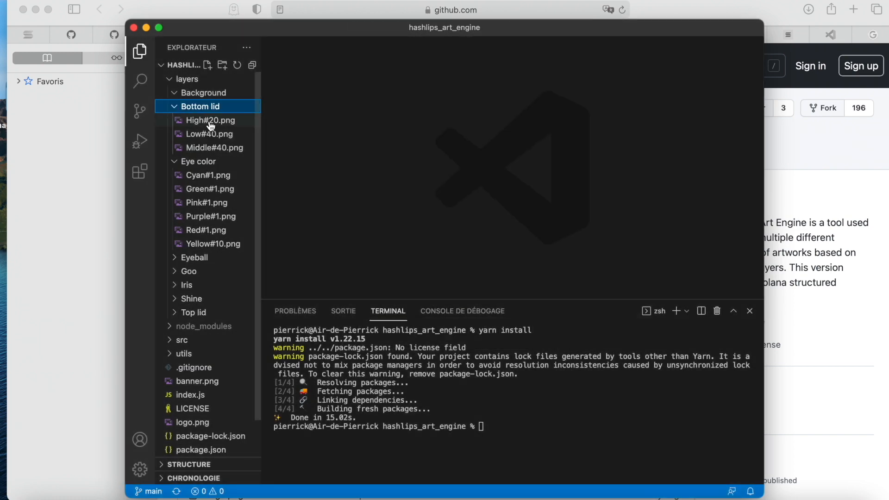
{"action": "left_click", "coordinate": [209, 119]}
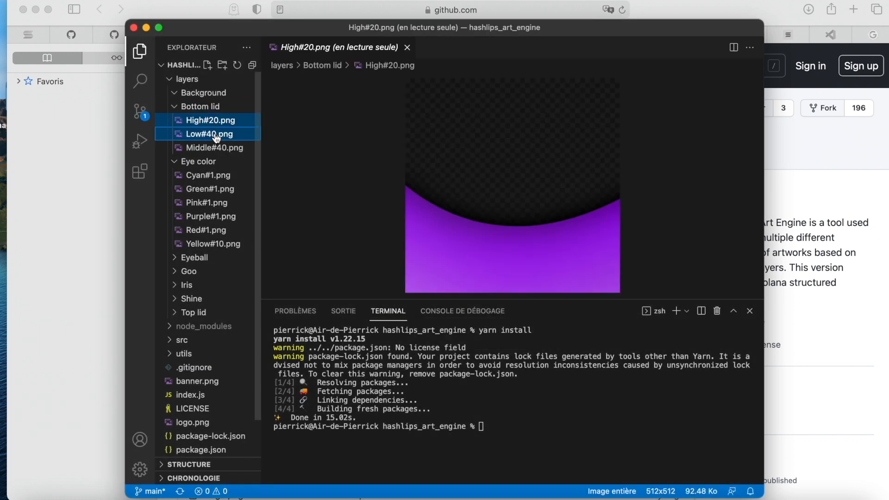
{"action": "key", "text": "Delete"}
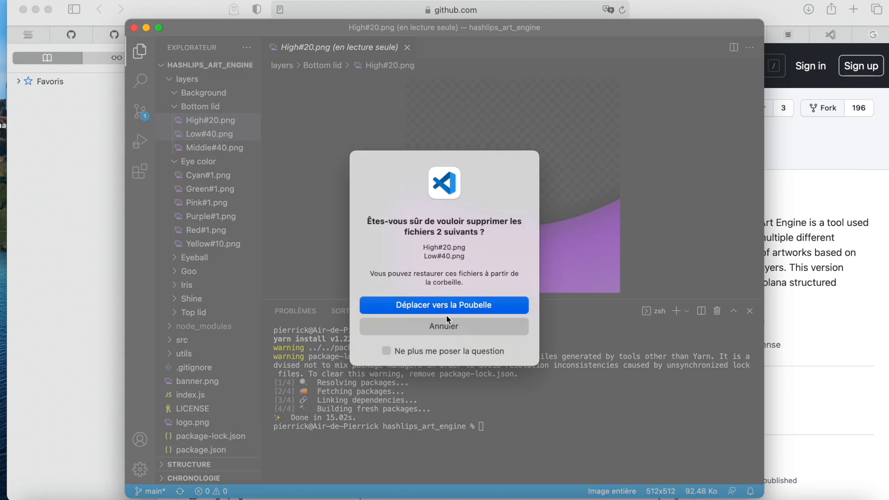
{"action": "left_click", "coordinate": [444, 305]}
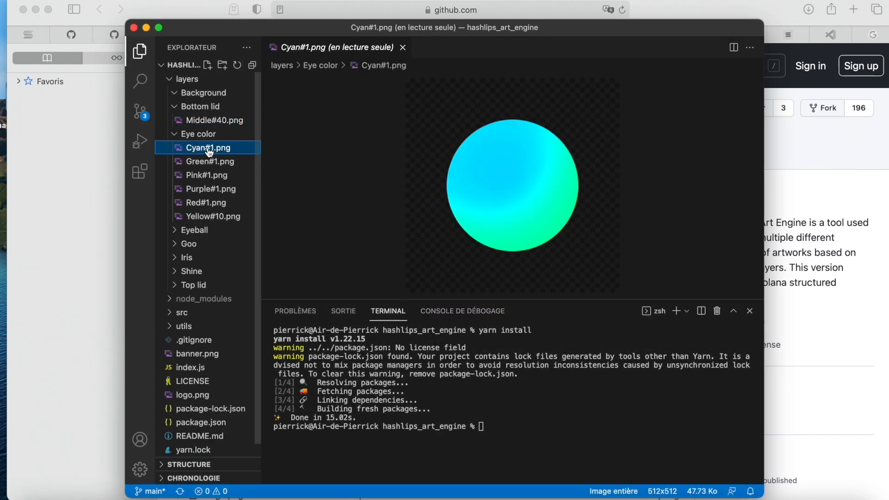
{"action": "left_click", "coordinate": [211, 189]}
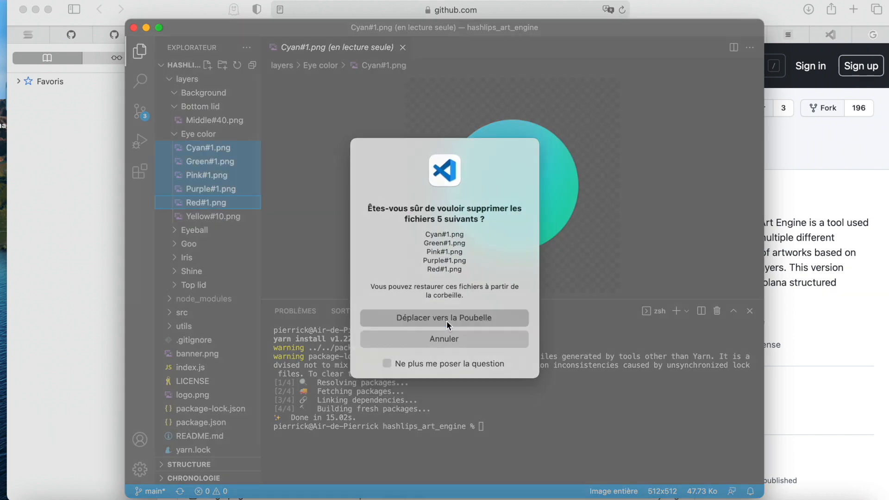
{"action": "left_click", "coordinate": [443, 317]}
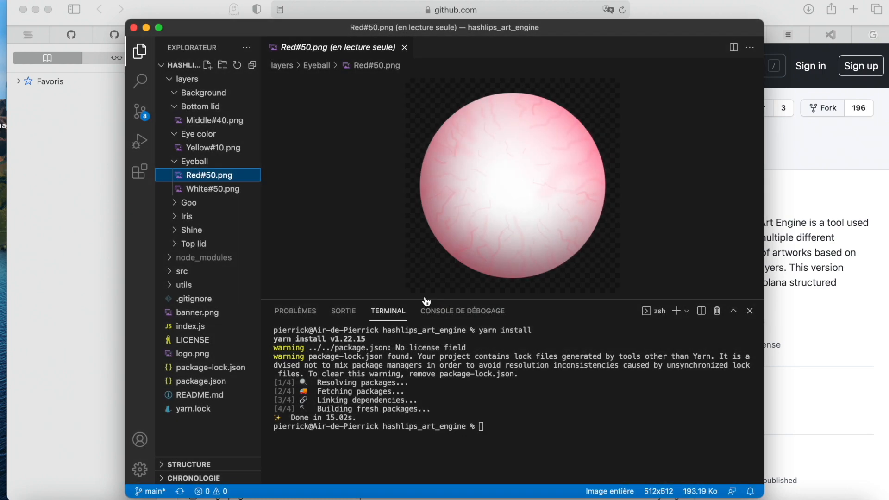
Step: Delete the eyeball images, the Goo folder, and the iris images including Shapes#100.png
{"action": "left_click", "coordinate": [214, 175]}
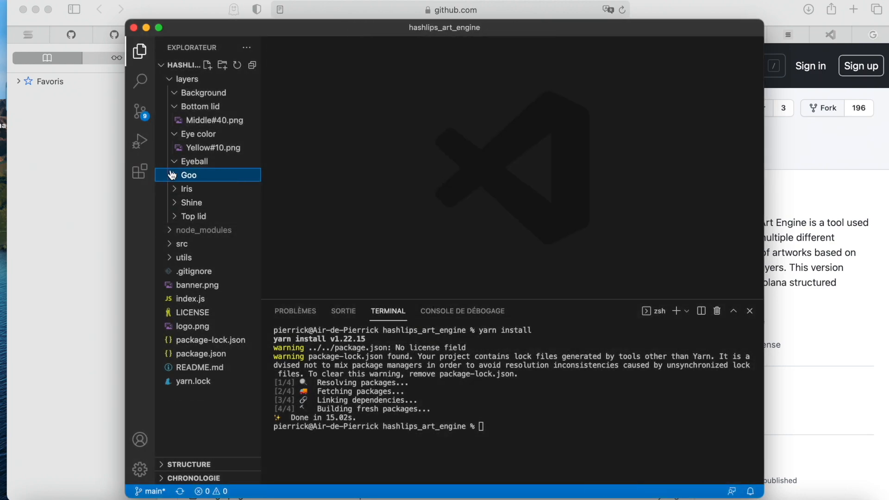
{"action": "right_click", "coordinate": [188, 175]}
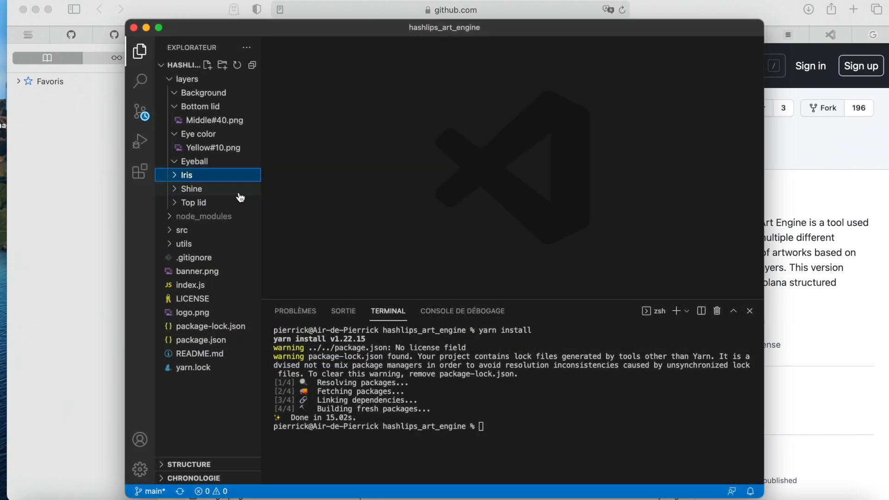
{"action": "left_click", "coordinate": [186, 175]}
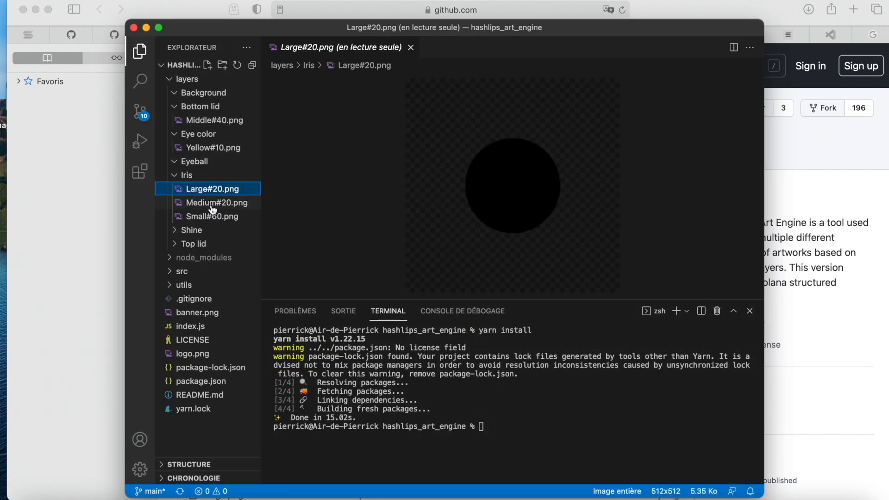
{"action": "left_click", "coordinate": [214, 216]}
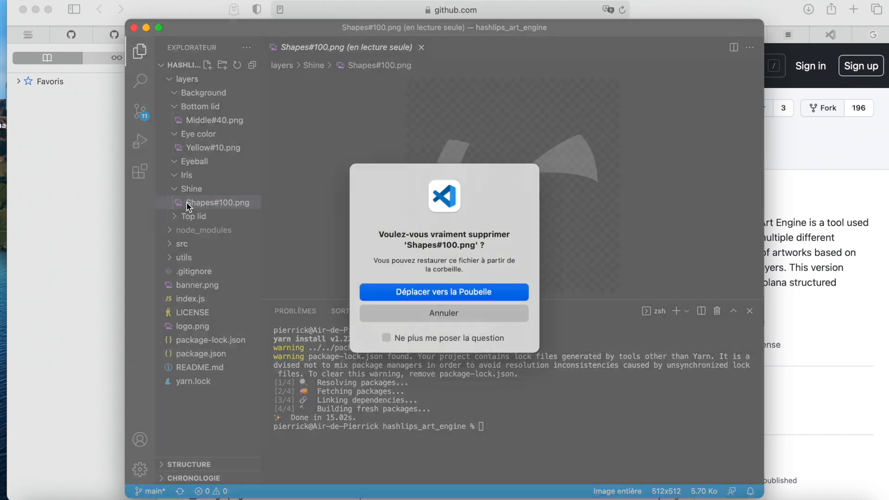
{"action": "left_click", "coordinate": [444, 291]}
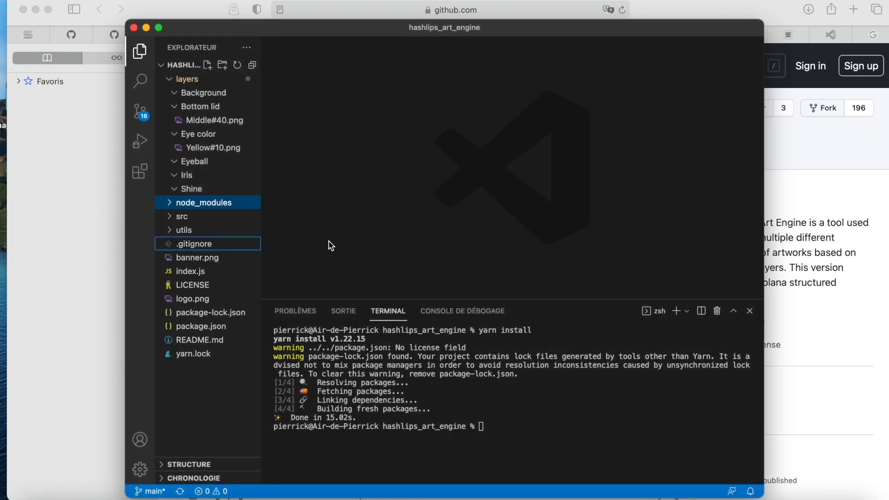
{"action": "mouse_move", "coordinate": [203, 92]}
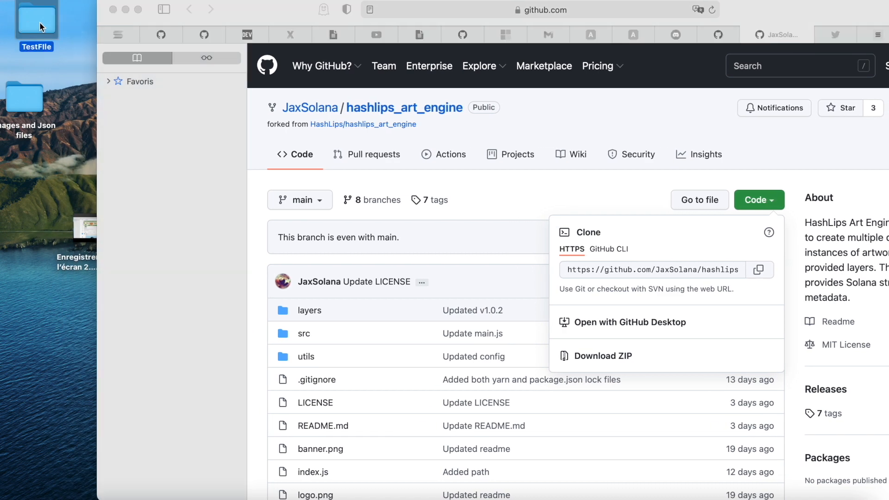
Step: Copy TestFile's trait folders into Bureau > hashlips_art_engine > layers, replacing Background
{"action": "double_click", "coordinate": [36, 19]}
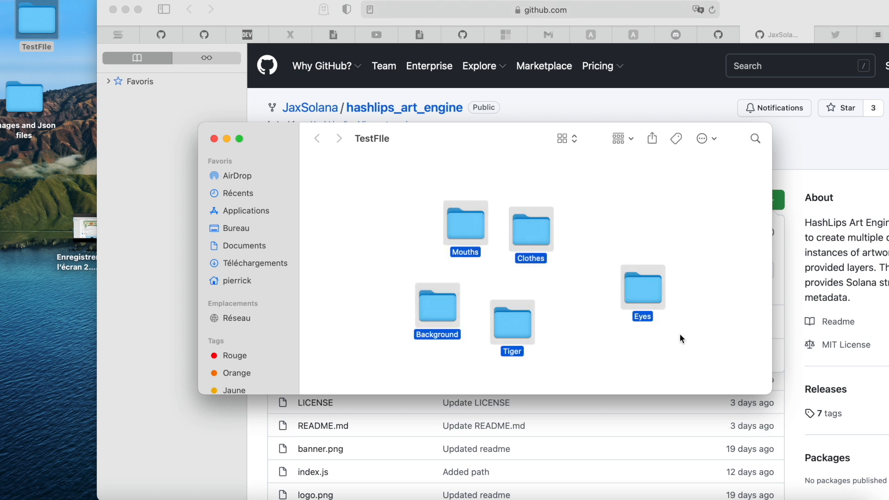
{"action": "mouse_move", "coordinate": [299, 122]}
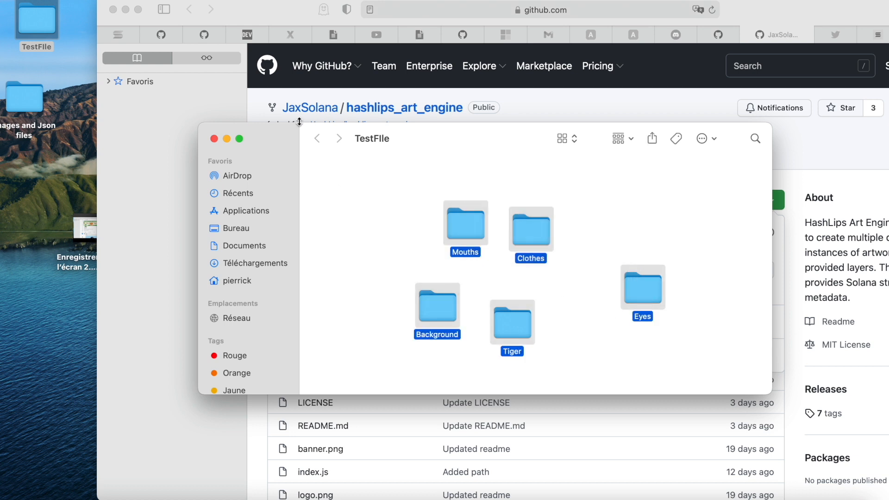
{"action": "left_click", "coordinate": [235, 227]}
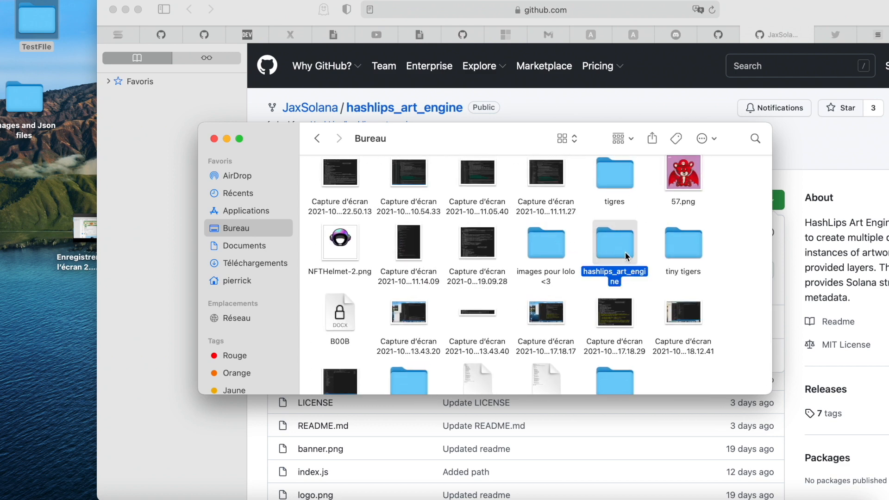
{"action": "double_click", "coordinate": [614, 242]}
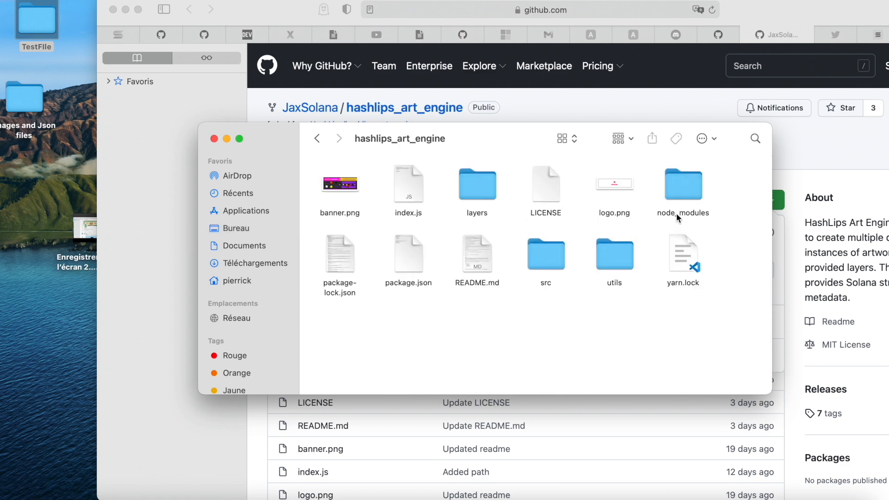
{"action": "double_click", "coordinate": [478, 185]}
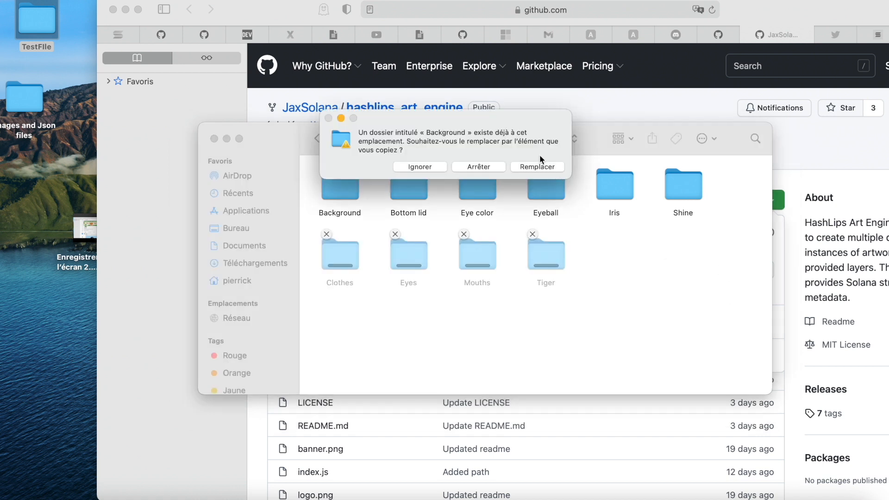
{"action": "left_click", "coordinate": [536, 165]}
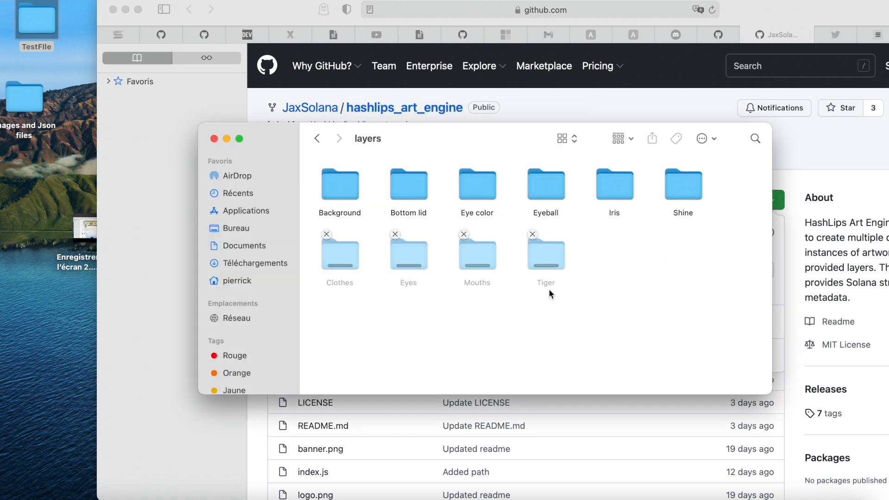
{"action": "left_click", "coordinate": [340, 254]}
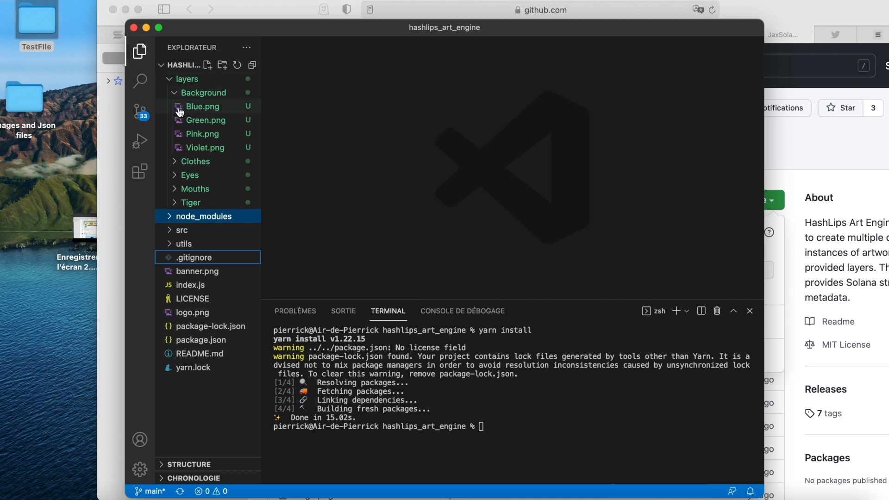
Step: Expand the Background, Clothes, Eyes, Mouths and Tiger folders to list their images
{"action": "left_click", "coordinate": [195, 161]}
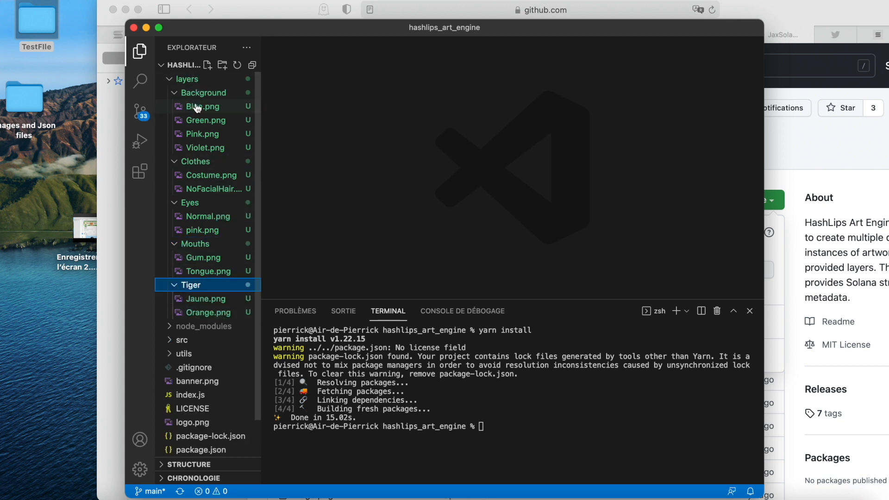
{"action": "mouse_move", "coordinate": [203, 106]}
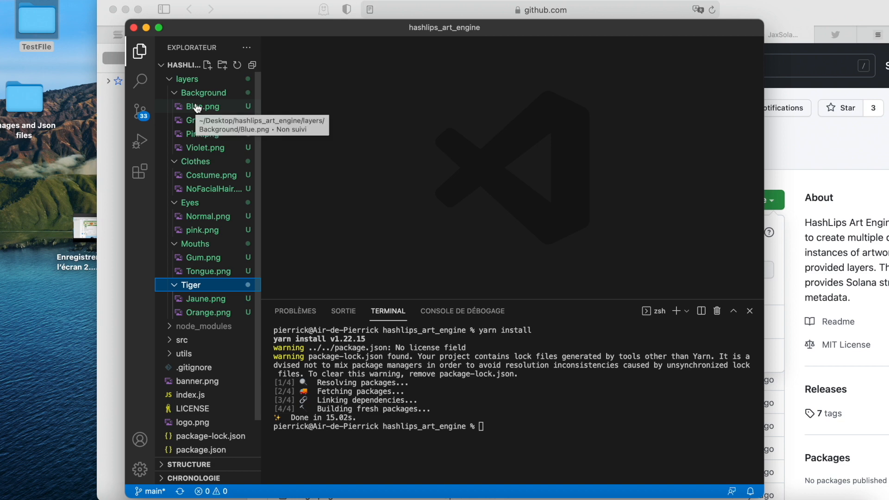
{"action": "mouse_move", "coordinate": [246, 113]}
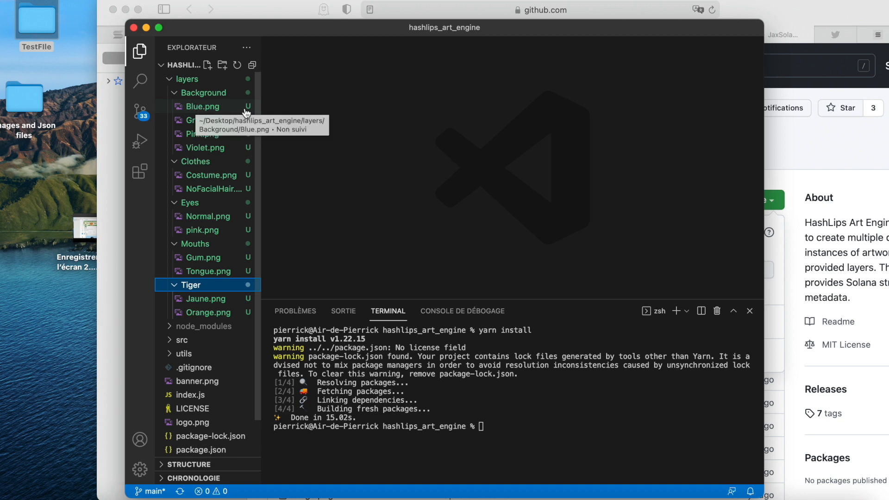
Step: Rename the Background images Blue and Green to carry the #20 rarity weight
{"action": "left_click", "coordinate": [201, 120]}
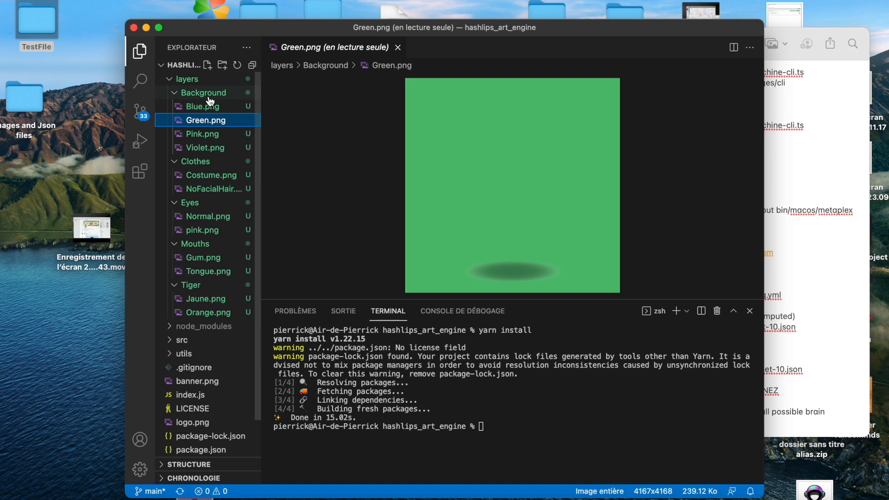
{"action": "right_click", "coordinate": [201, 106]}
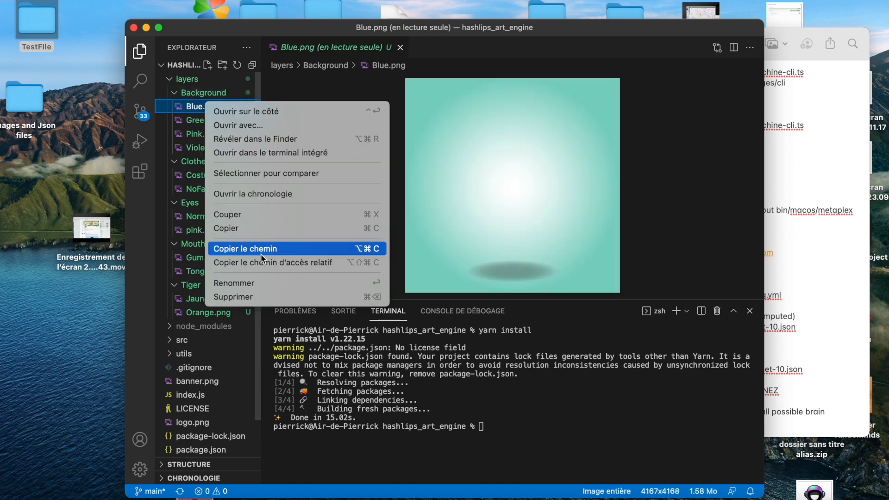
{"action": "left_click", "coordinate": [233, 283]}
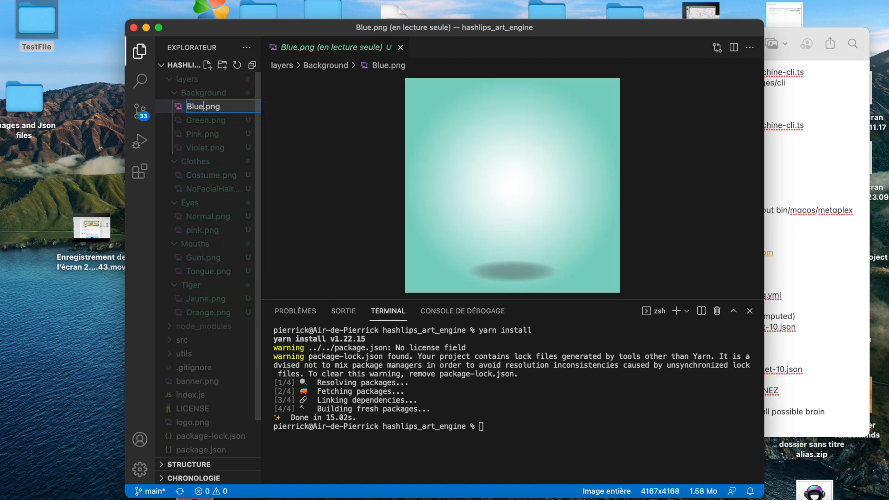
{"action": "type", "text": "#20"}
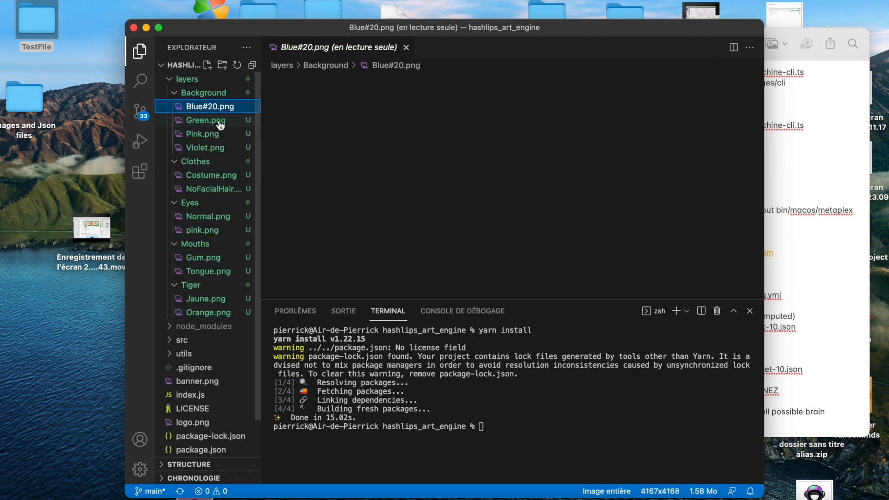
{"action": "left_click", "coordinate": [206, 119]}
{"action": "type", "text": "#20"}
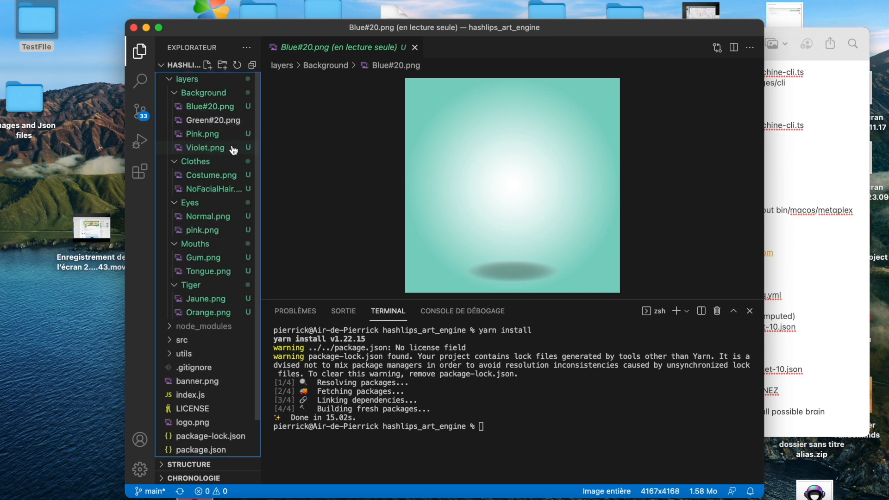
Step: Rename Pink to Pink#40 and Violet to Violet#20 in the Background layer
{"action": "right_click", "coordinate": [207, 134]}
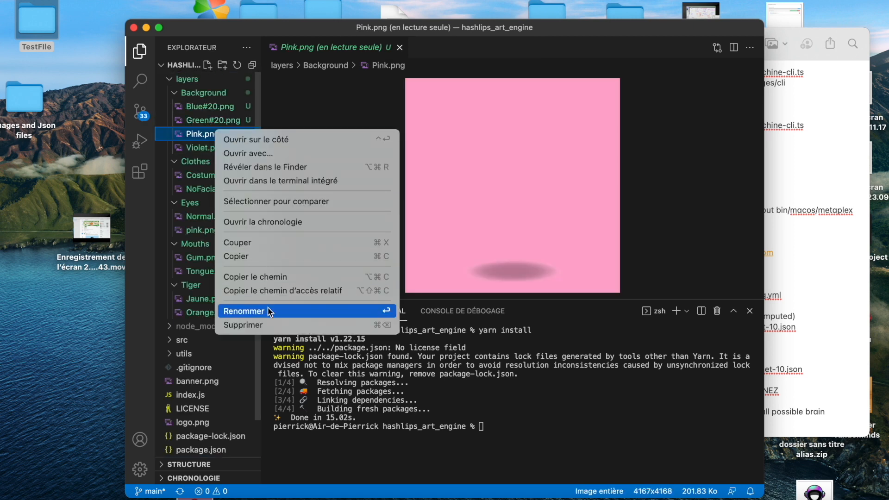
{"action": "left_click", "coordinate": [244, 311]}
{"action": "type", "text": "#40"}
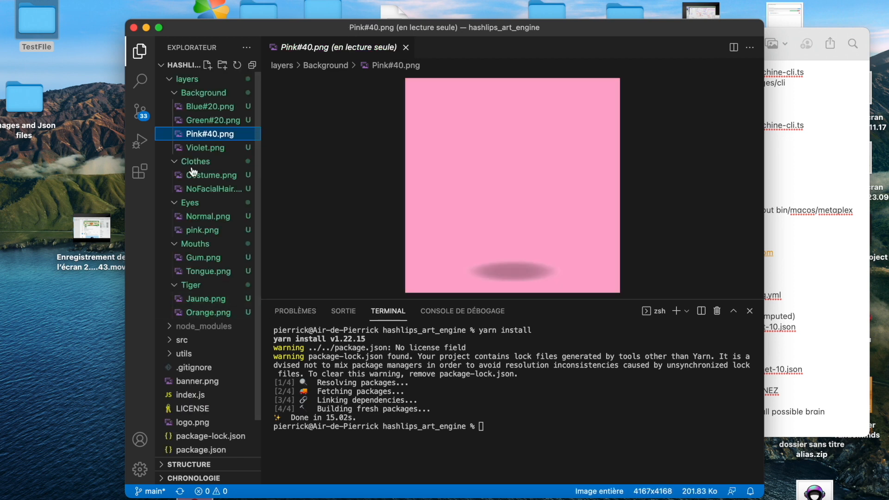
{"action": "right_click", "coordinate": [208, 147]}
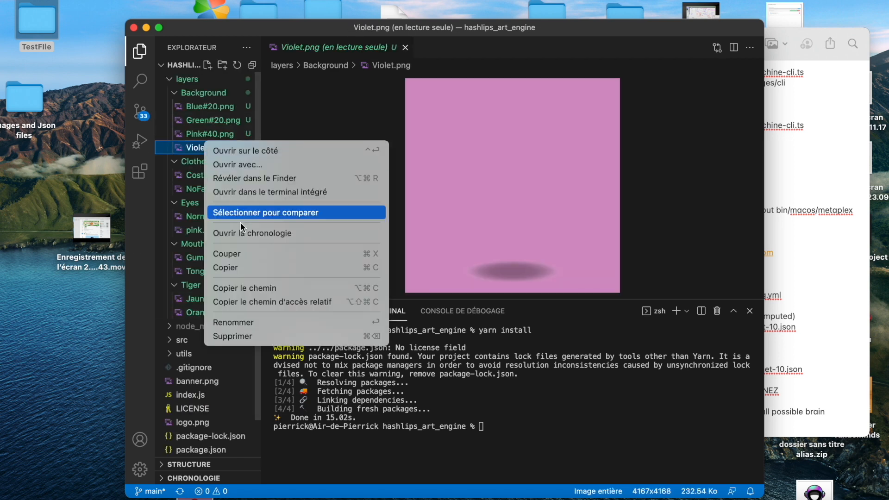
{"action": "left_click", "coordinate": [233, 323]}
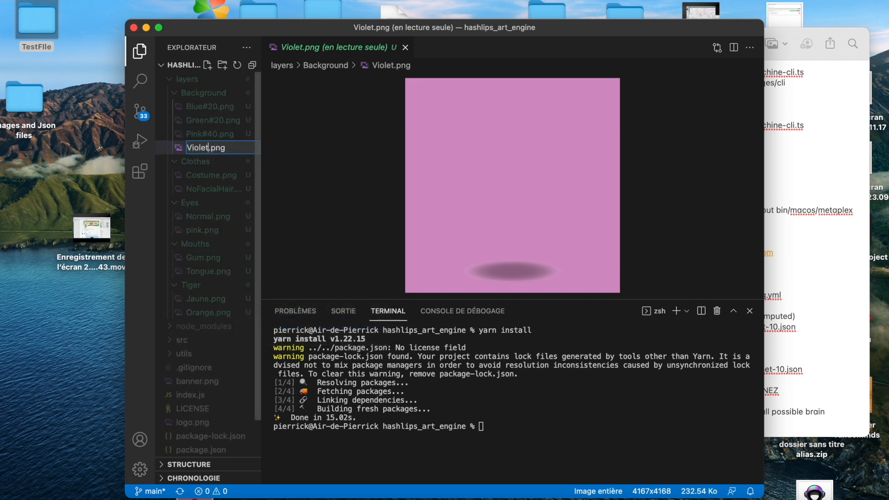
{"action": "left_click", "coordinate": [211, 175]}
{"action": "type", "text": "#20"}
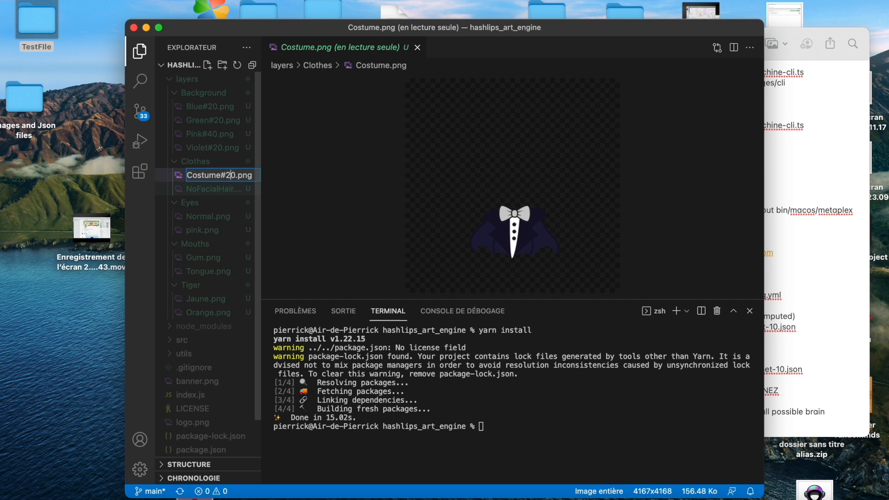
Step: Add the #40 weight to the Costume clothes image name
{"action": "right_click", "coordinate": [220, 175]}
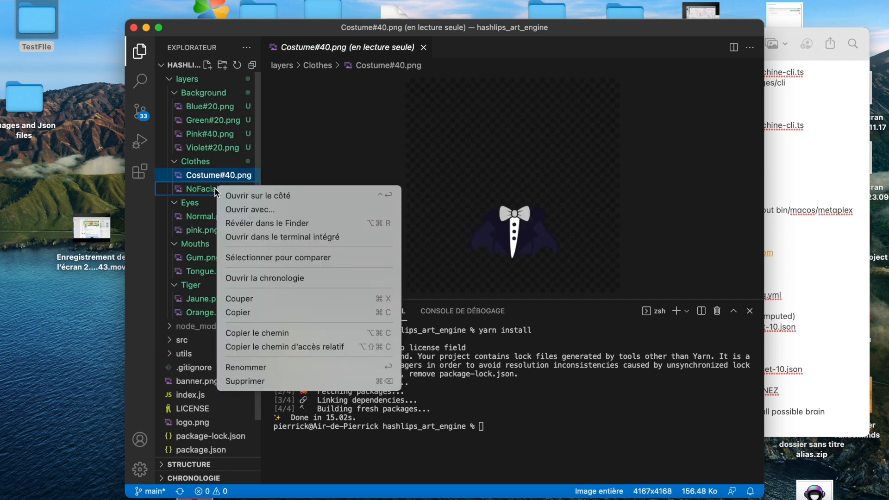
{"action": "left_click", "coordinate": [245, 368]}
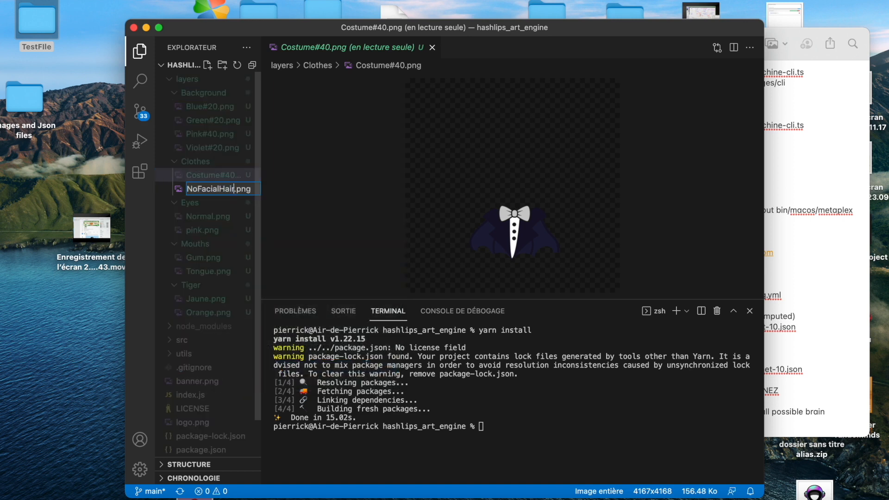
{"action": "type", "text": "#20"}
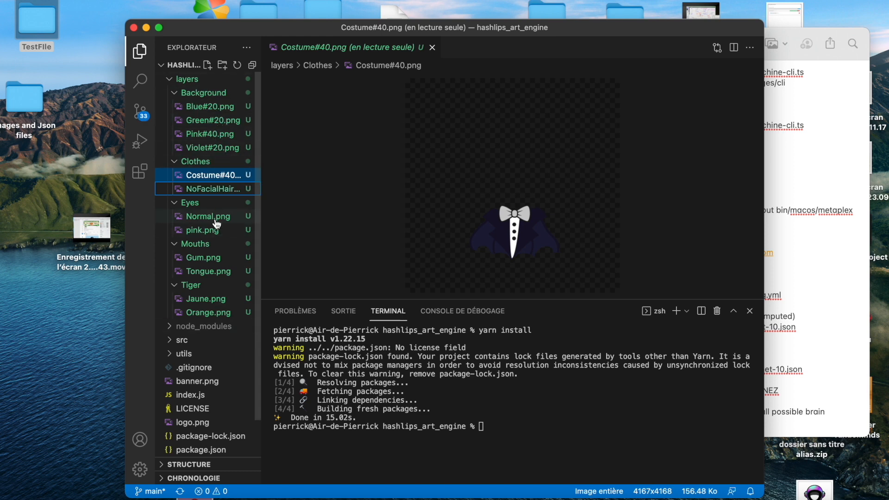
Step: Rename the Eyes images to Normal#50 and pink#50
{"action": "right_click", "coordinate": [206, 216]}
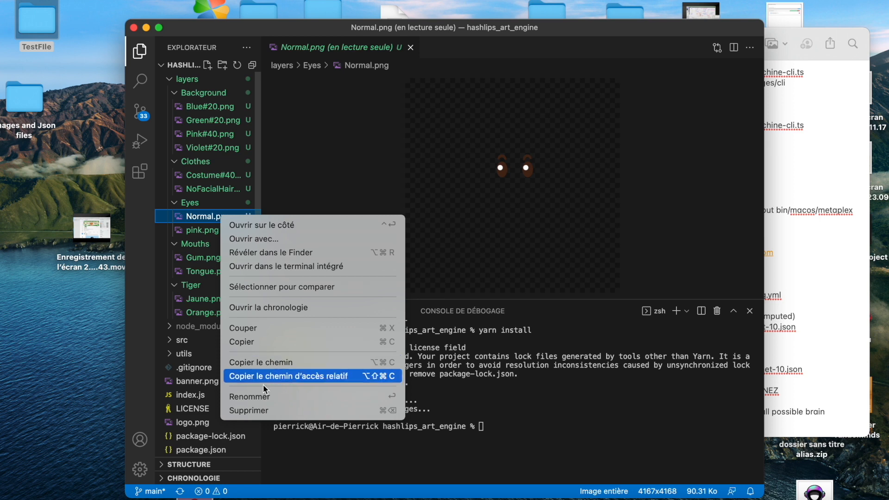
{"action": "left_click", "coordinate": [249, 397]}
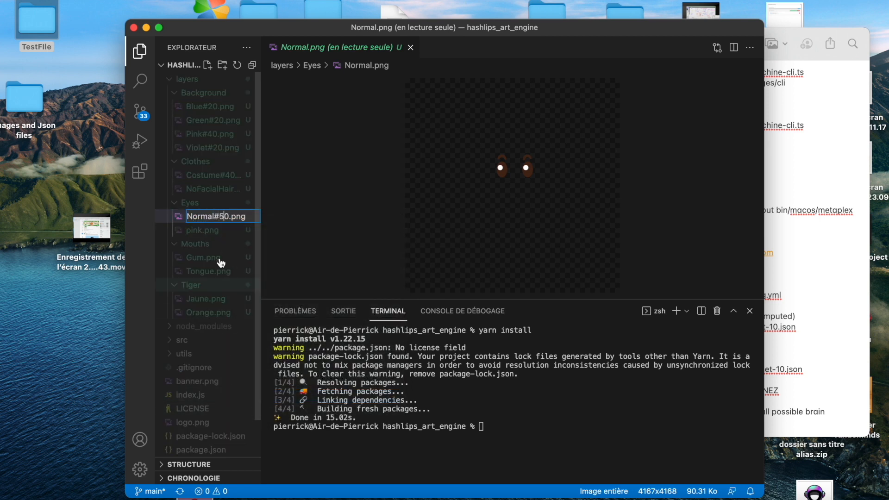
{"action": "left_click", "coordinate": [203, 229]}
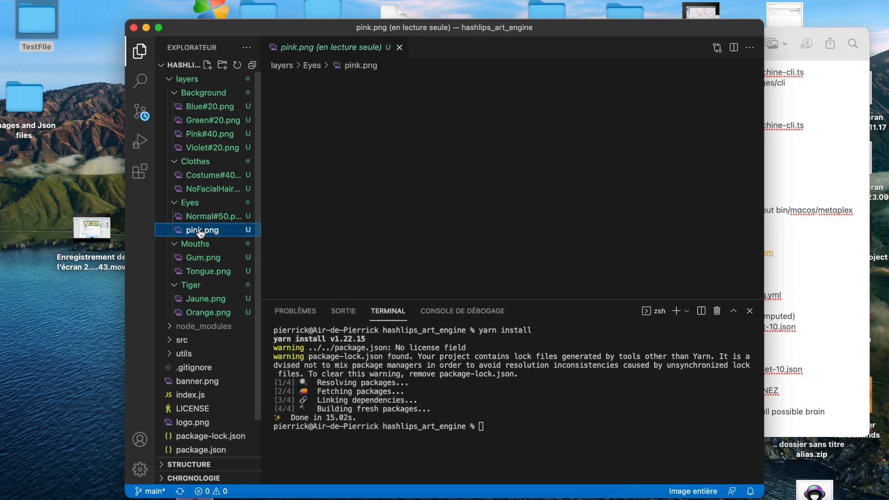
{"action": "right_click", "coordinate": [201, 230]}
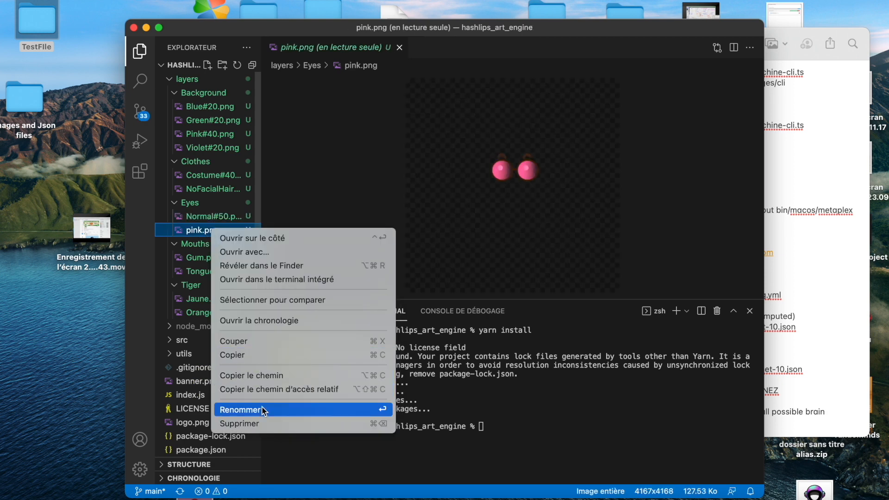
{"action": "left_click", "coordinate": [245, 409]}
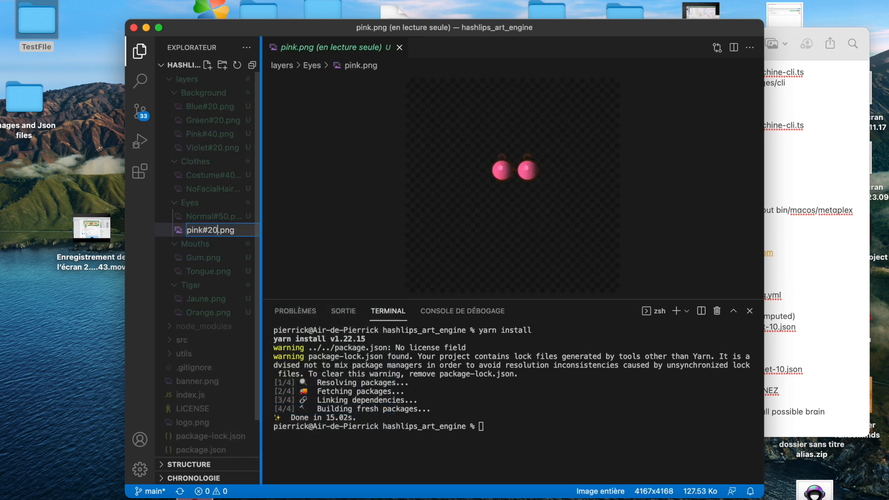
{"action": "key", "text": "Enter"}
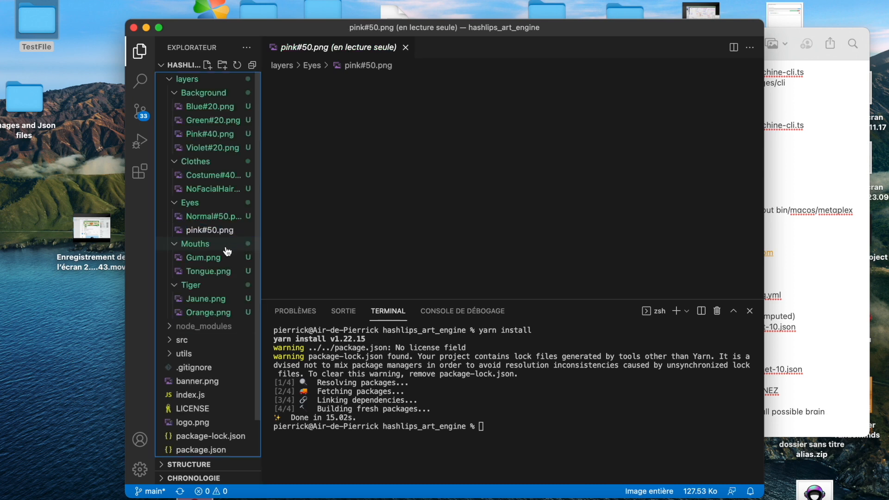
Step: Rename the Mouths images to Gum#40 and Tongue#60
{"action": "right_click", "coordinate": [203, 257]}
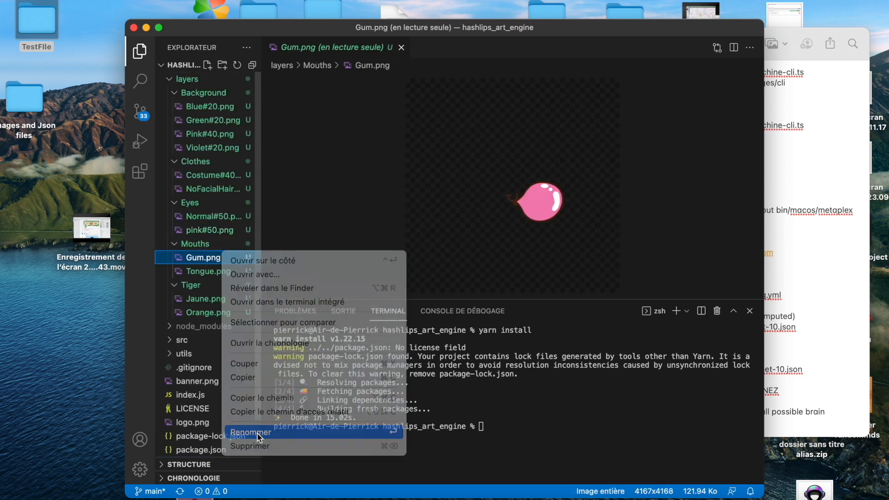
{"action": "left_click", "coordinate": [249, 433]}
{"action": "type", "text": "#40"}
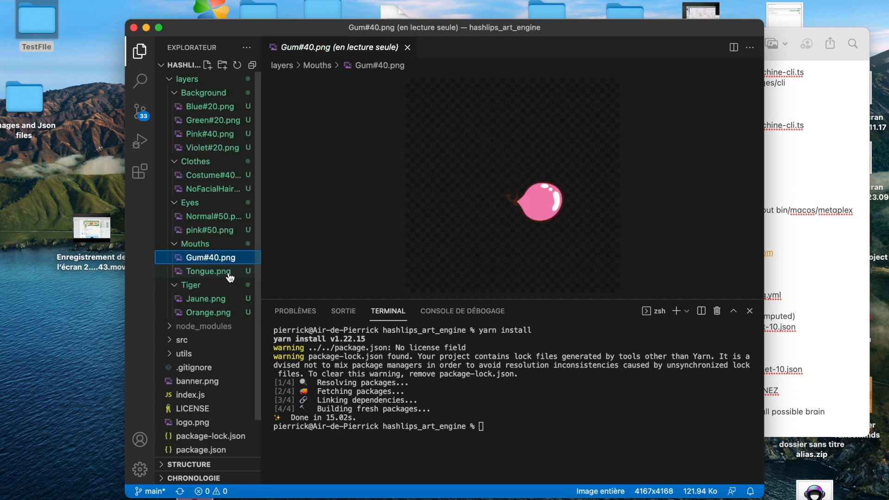
{"action": "right_click", "coordinate": [207, 272]}
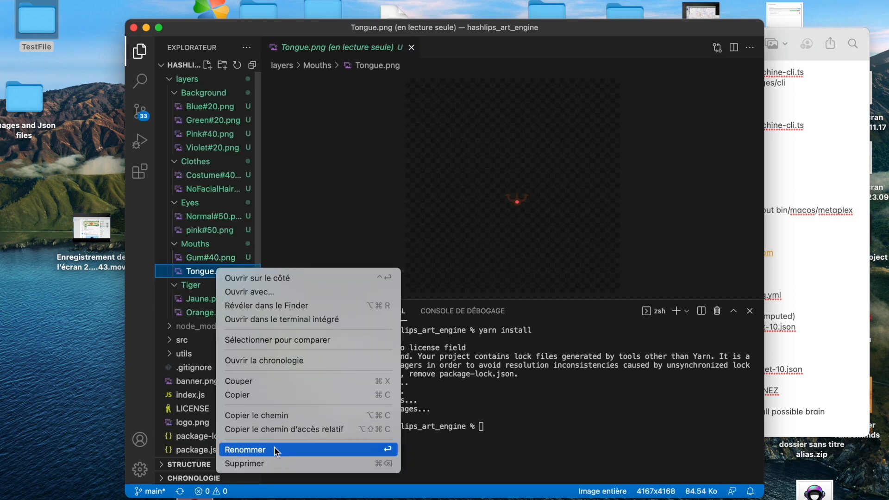
{"action": "left_click", "coordinate": [244, 449]}
{"action": "type", "text": "Tongue#60.png"}
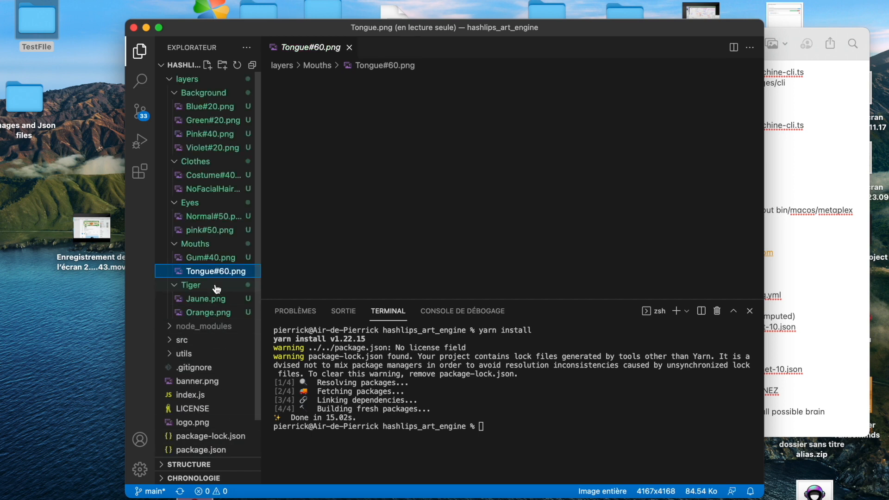
Step: Rename the Tiger images to Jaune#20 and Orange#80
{"action": "right_click", "coordinate": [203, 300]}
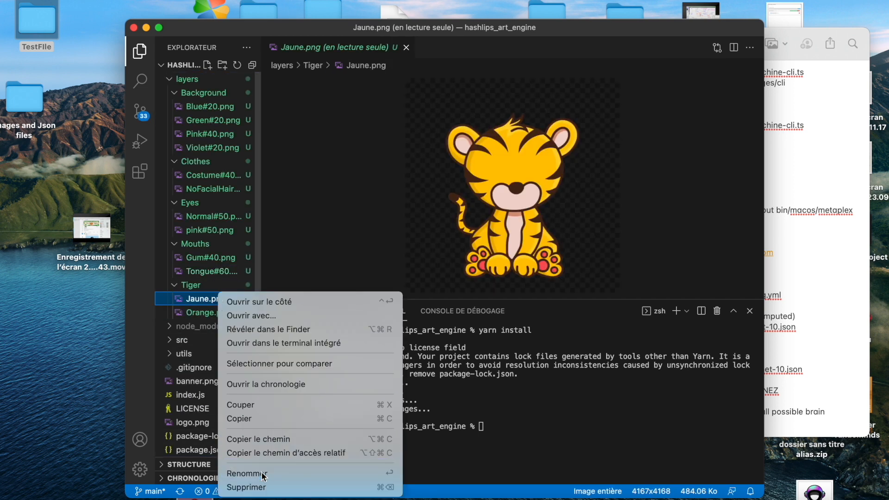
{"action": "left_click", "coordinate": [246, 473]}
{"action": "type", "text": "#20"}
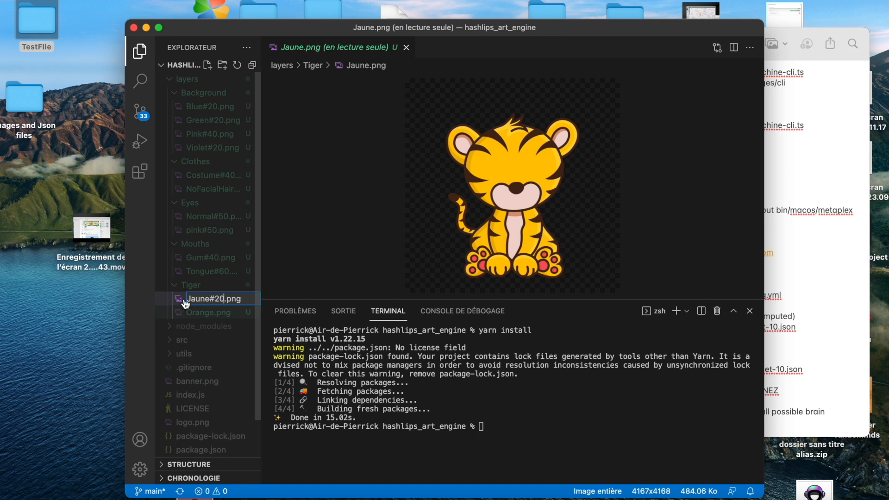
{"action": "right_click", "coordinate": [211, 312]}
{"action": "type", "text": "#80"}
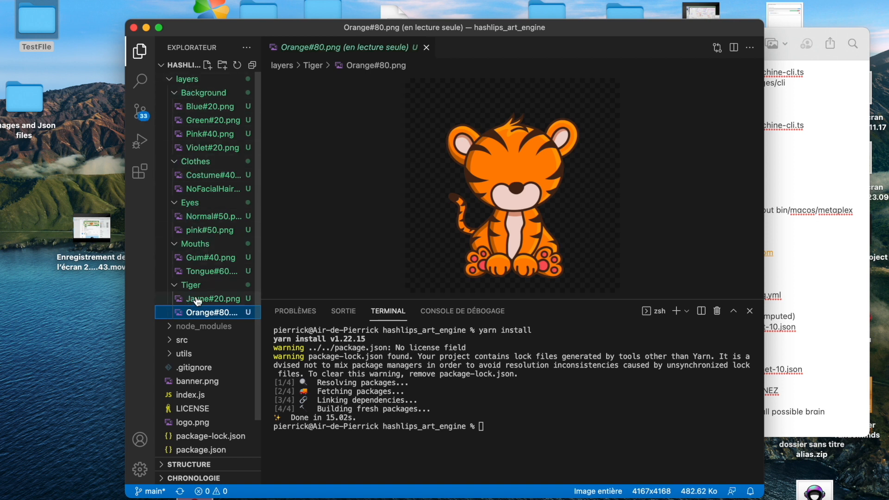
{"action": "mouse_move", "coordinate": [226, 278]}
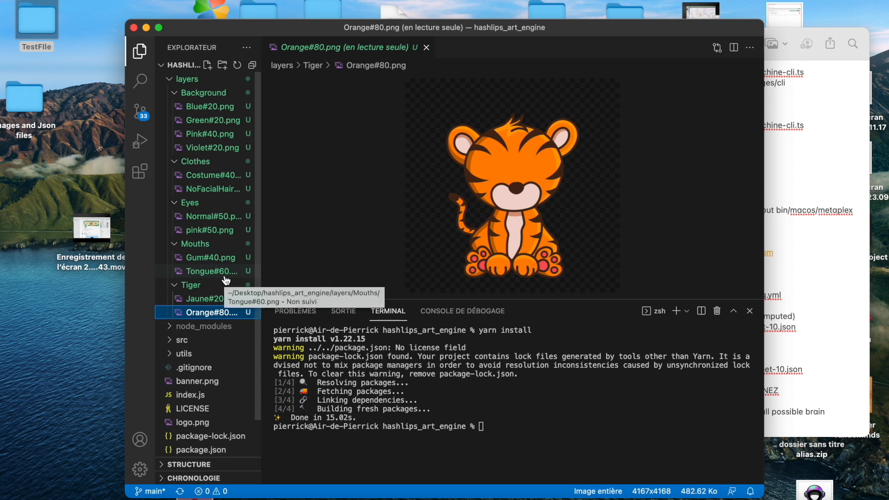
{"action": "mouse_move", "coordinate": [224, 406]}
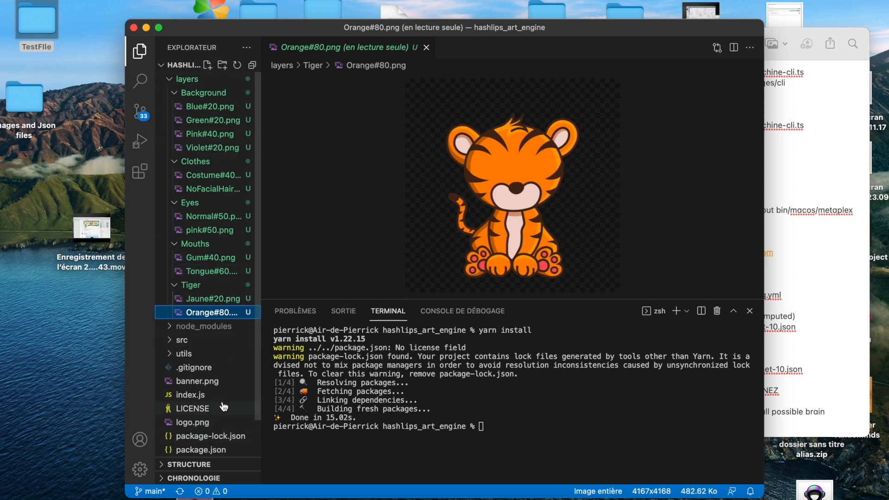
Step: Locate layersOrder in src/config.js and replace the Bottom lid entry with Tiger
{"action": "scroll", "scroll_direction": "down", "scroll_amount": 3}
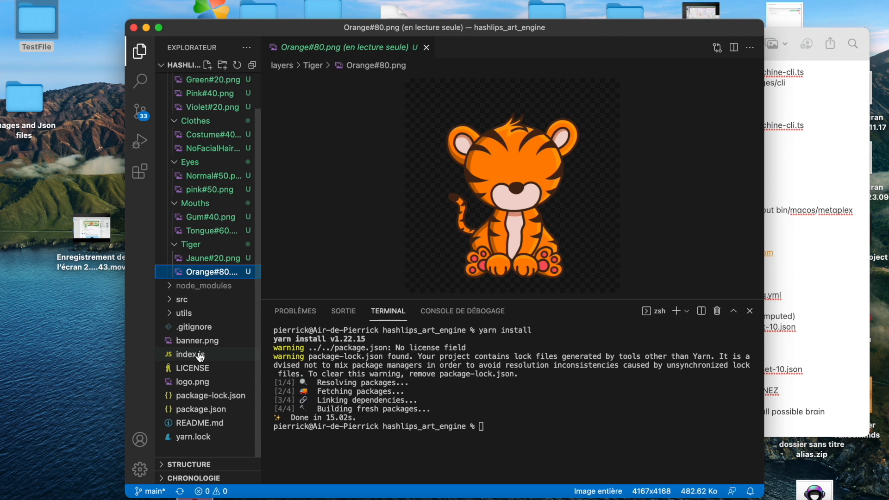
{"action": "left_click", "coordinate": [185, 354]}
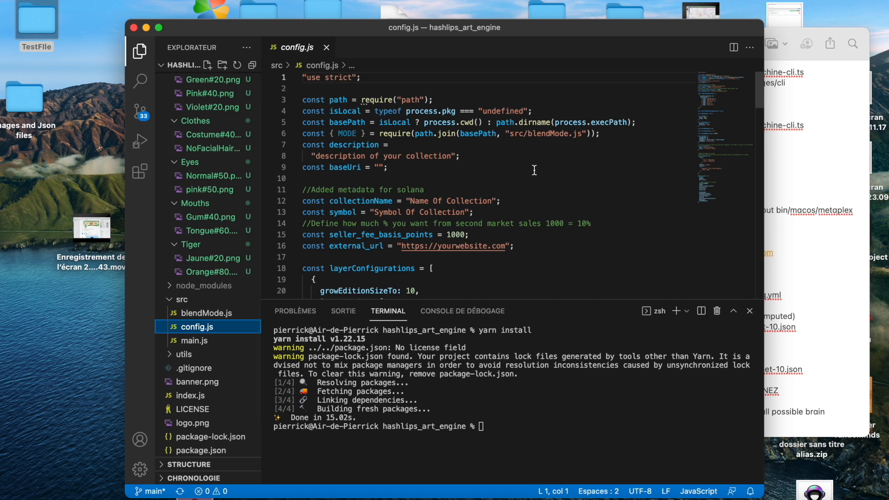
{"action": "scroll", "scroll_direction": "down", "scroll_amount": 3}
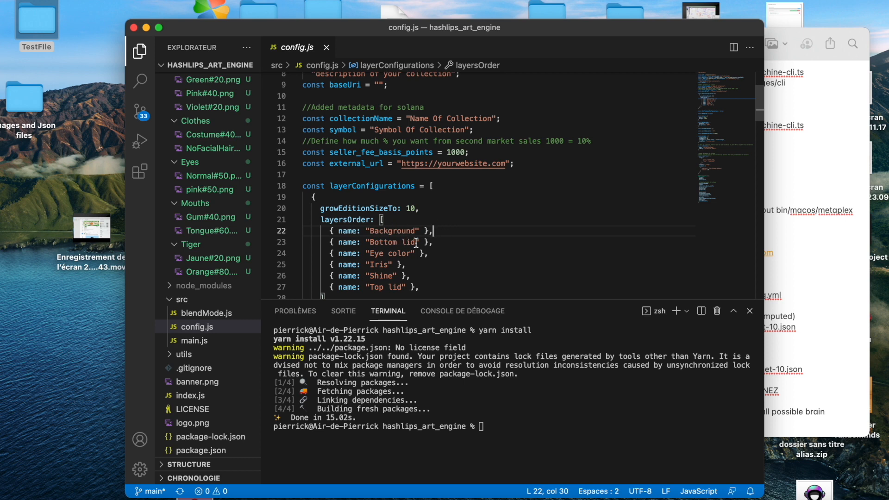
{"action": "mouse_move", "coordinate": [458, 245]}
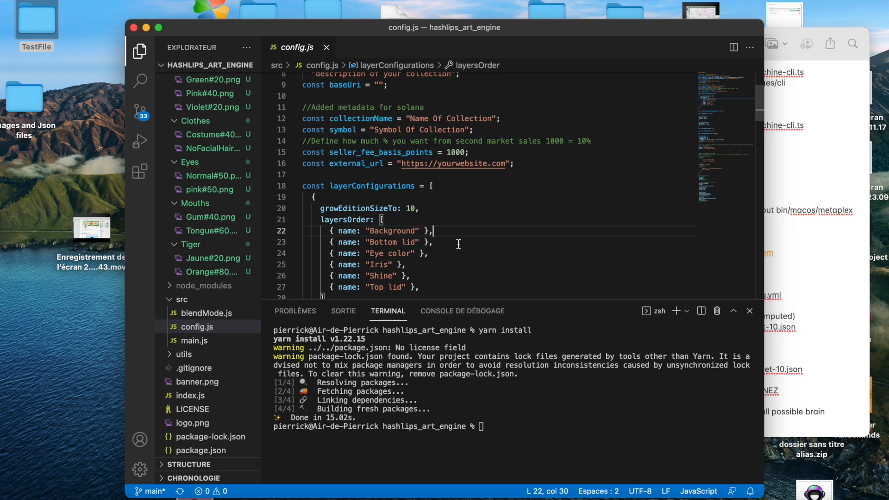
{"action": "left_click", "coordinate": [459, 242]}
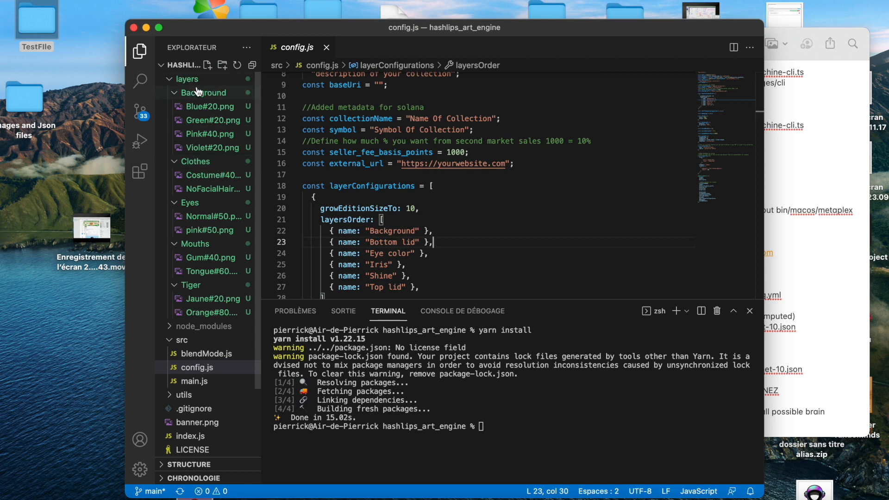
{"action": "double_click", "coordinate": [391, 242]}
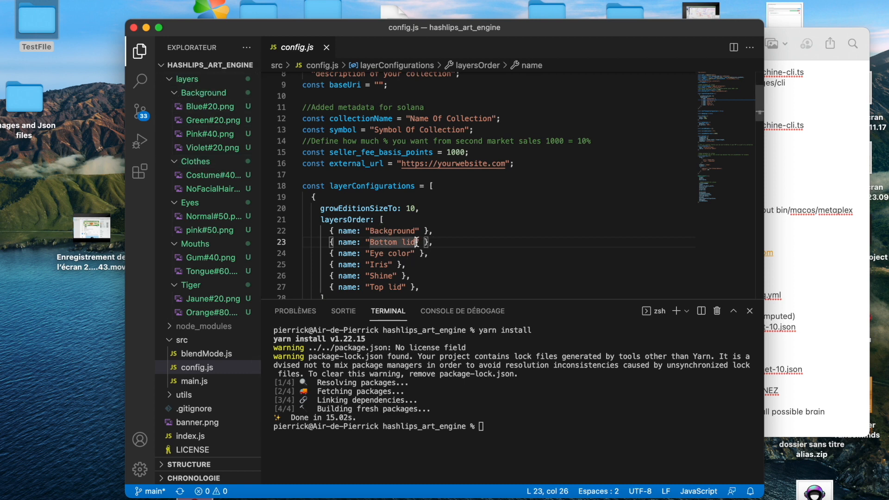
{"action": "key", "text": "Backspace"}
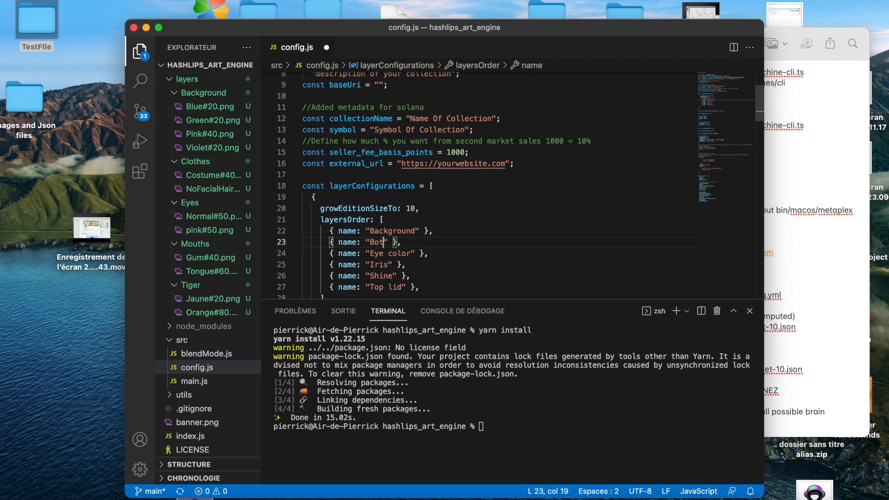
{"action": "type", "text": "Tiger"}
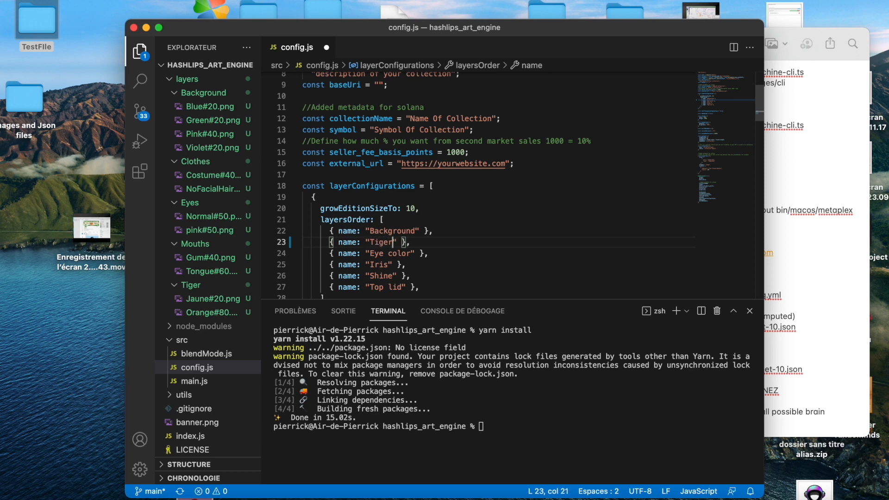
Step: Replace Eye color, Iris and Shine with Clothes, Eyes, Mouths and remove the Top lid line
{"action": "double_click", "coordinate": [390, 254]}
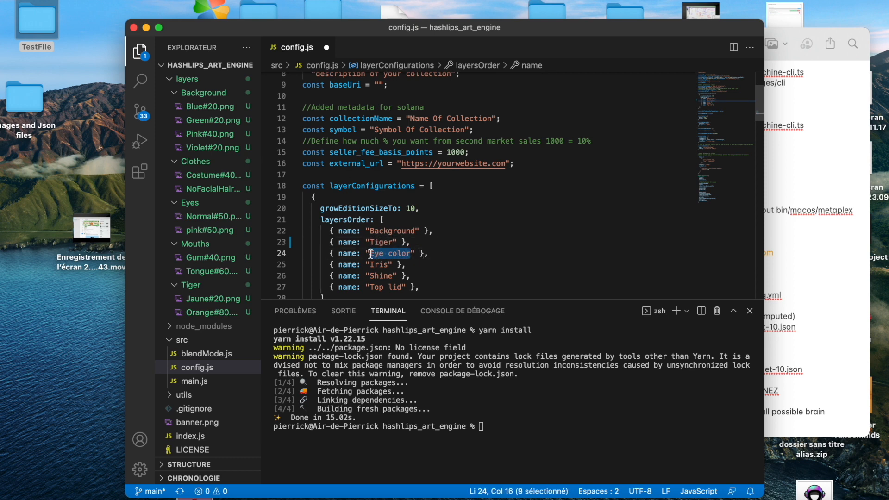
{"action": "type", "text": "O"}
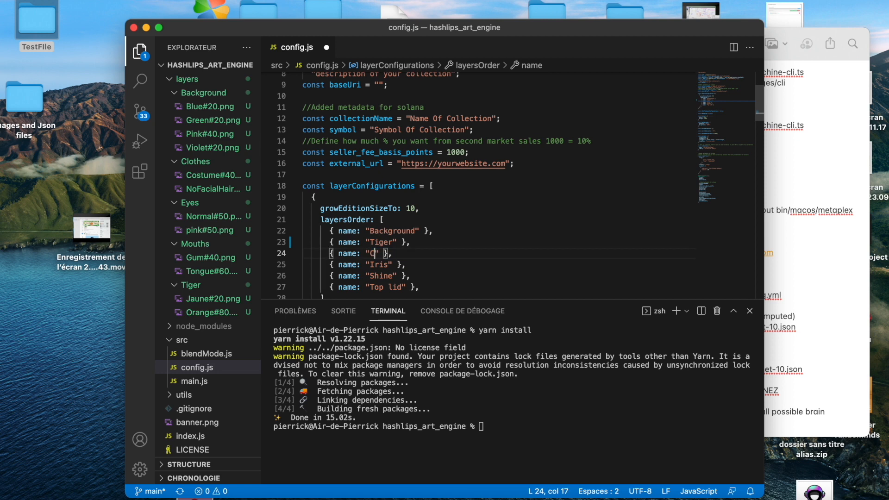
{"action": "type", "text": "lothes"}
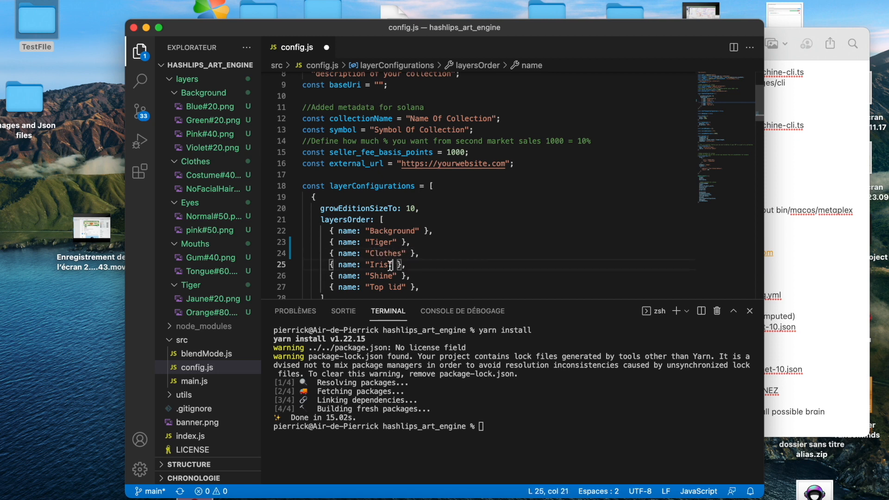
{"action": "double_click", "coordinate": [380, 265]}
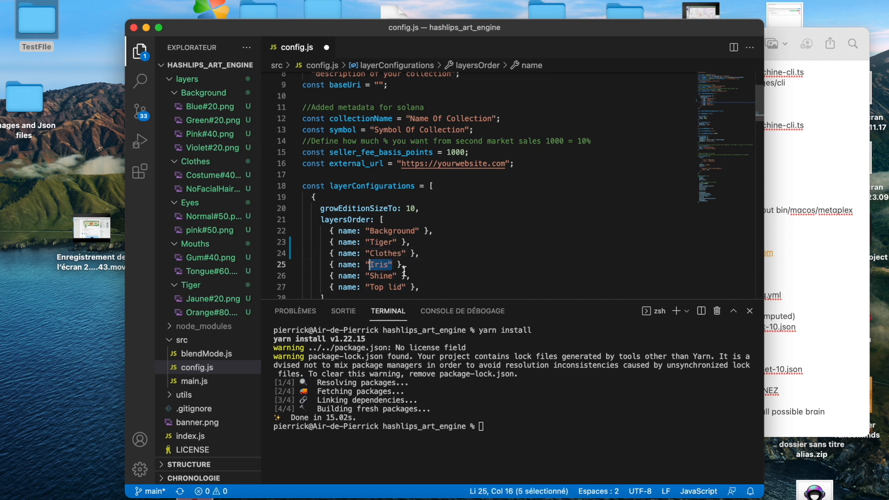
{"action": "type", "text": "Eyes"}
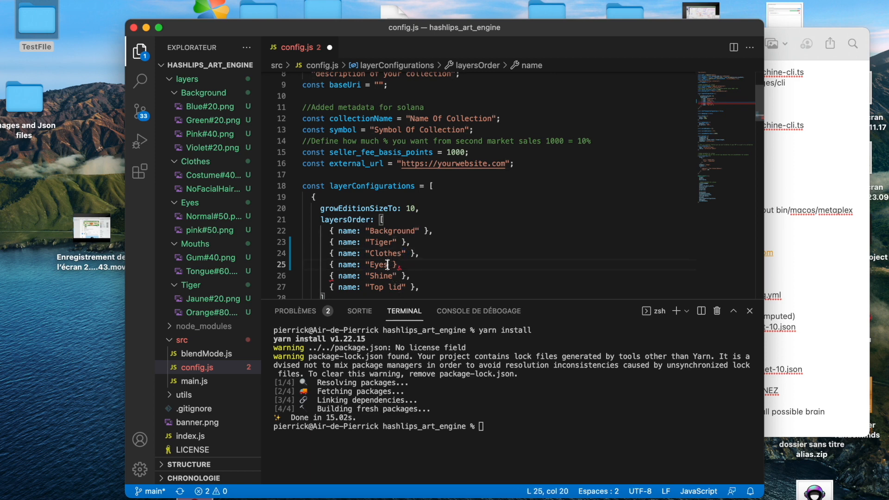
{"action": "double_click", "coordinate": [380, 276]}
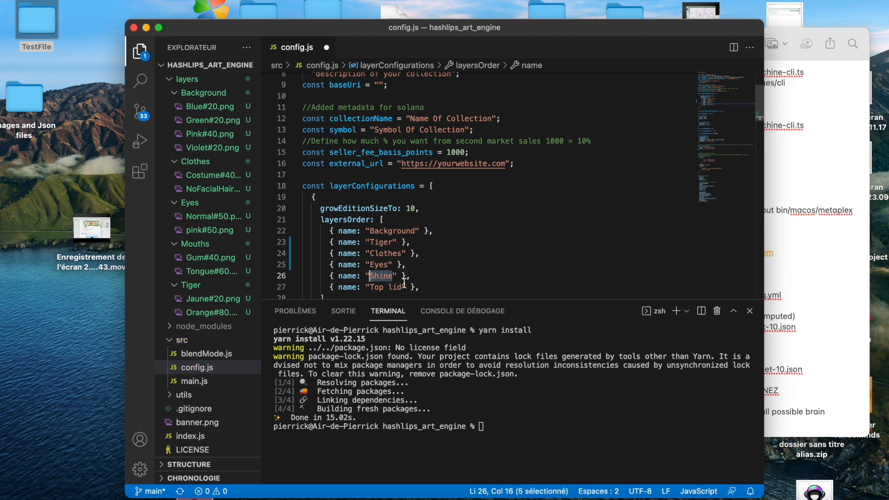
{"action": "type", "text": "Mouths"}
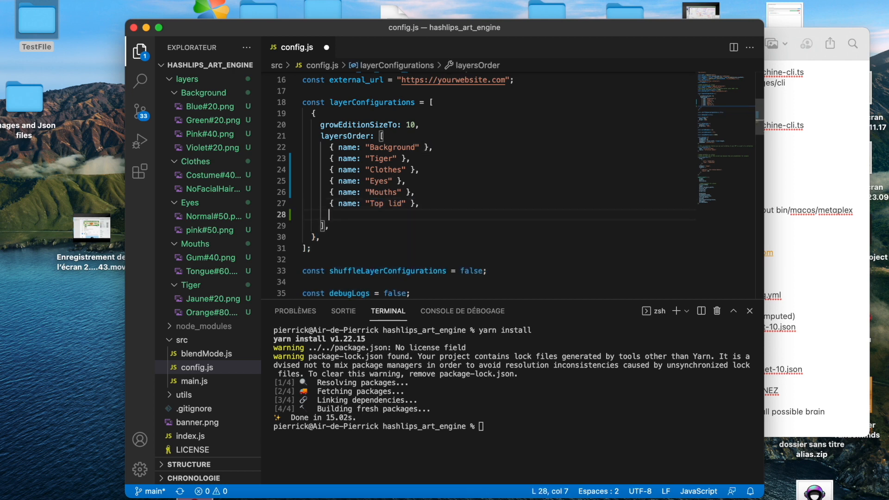
{"action": "type", "text": "{ name: \"Top lid\" },"}
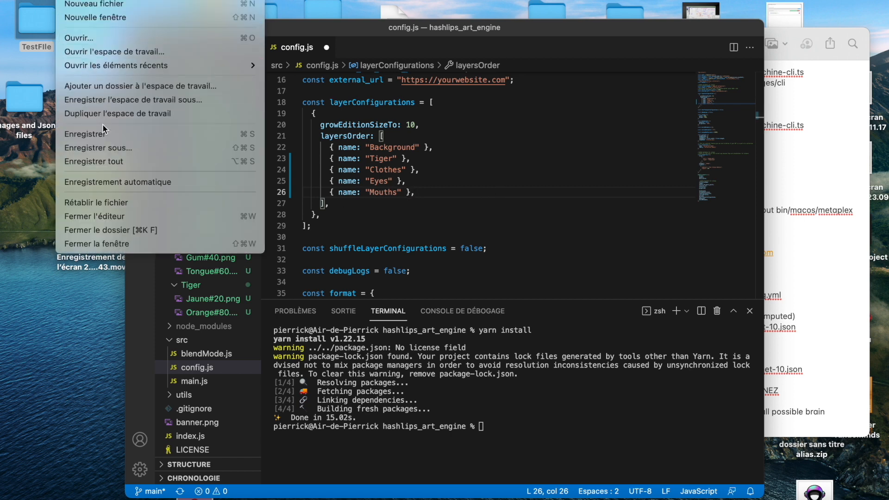
Step: Save config.js with the updated layer order
{"action": "left_click", "coordinate": [449, 175]}
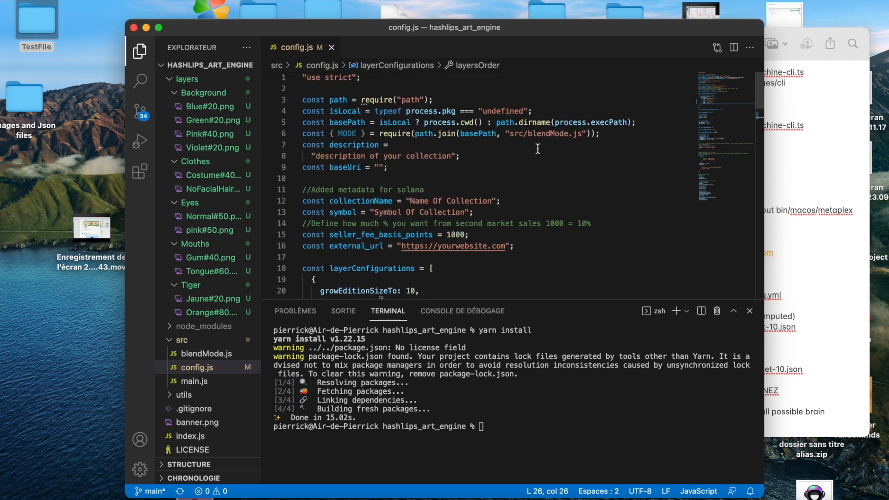
{"action": "mouse_move", "coordinate": [596, 158]}
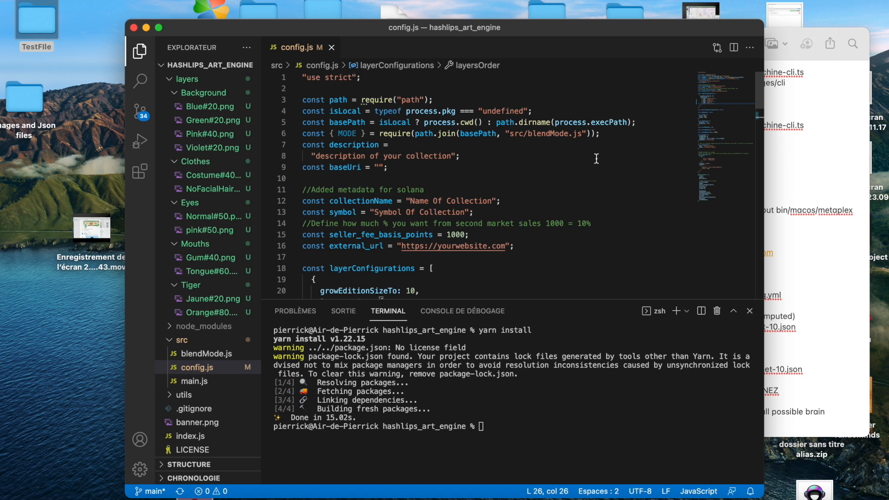
{"action": "mouse_move", "coordinate": [515, 167]}
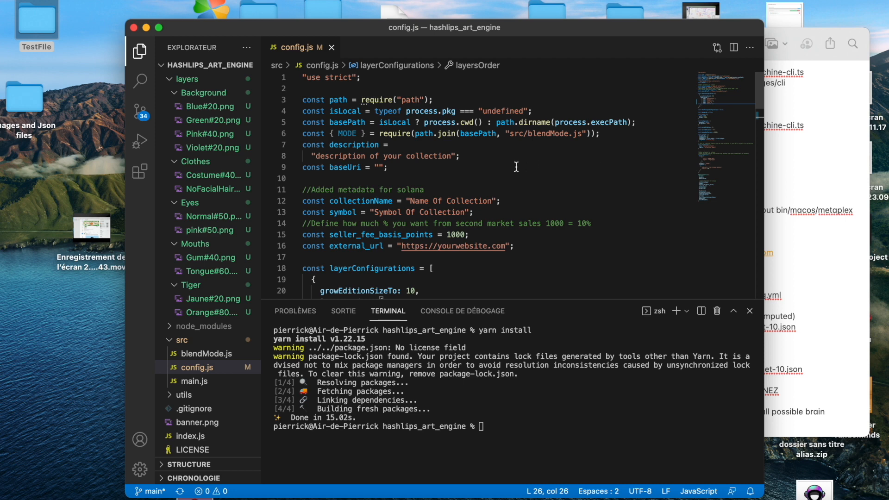
{"action": "mouse_move", "coordinate": [411, 201]}
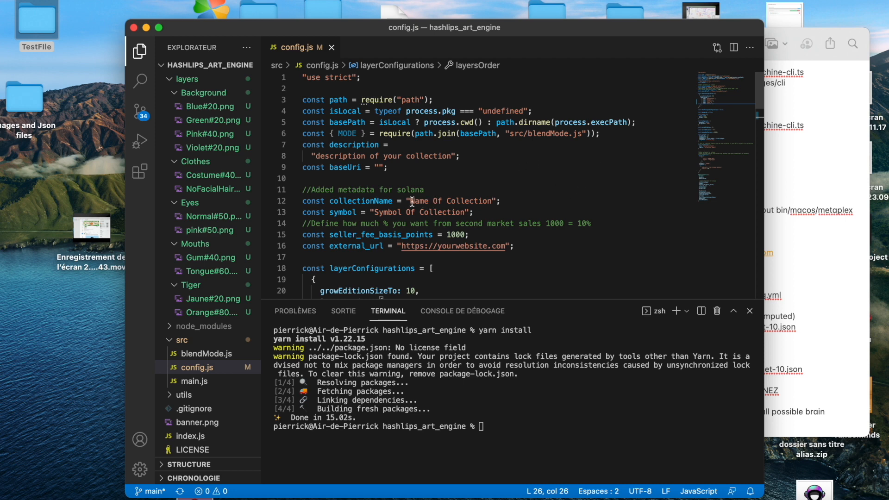
Step: Set collectionName "TinyTigerz", symbol "TT" and seller_fee_basis_points 500 in the Solana metadata
{"action": "double_click", "coordinate": [451, 202]}
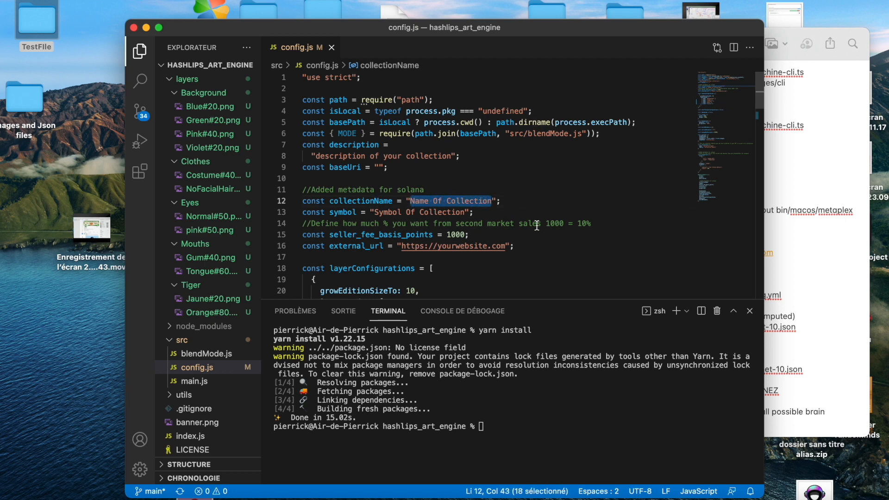
{"action": "type", "text": "Tyny"}
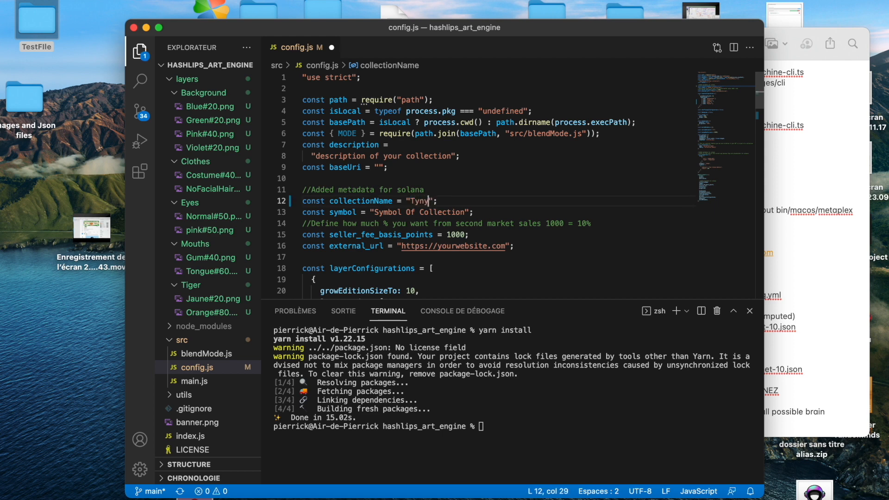
{"action": "type", "text": "TinyTigerz"}
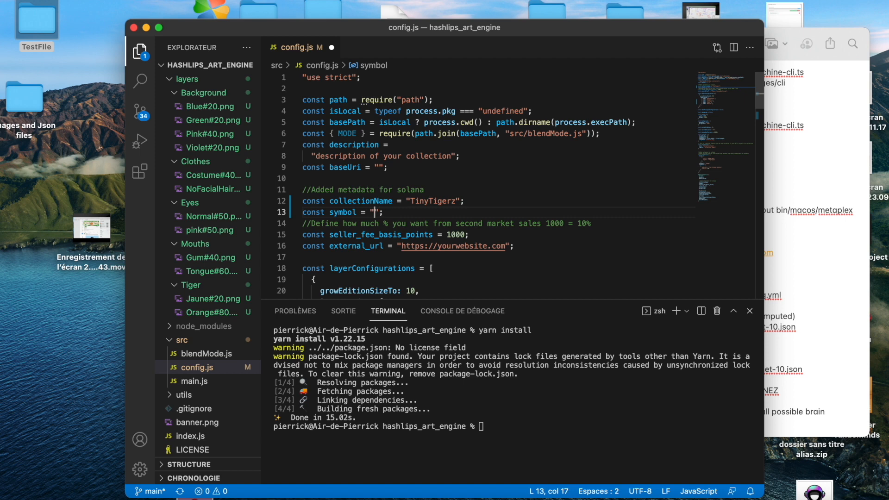
{"action": "type", "text": "TT"}
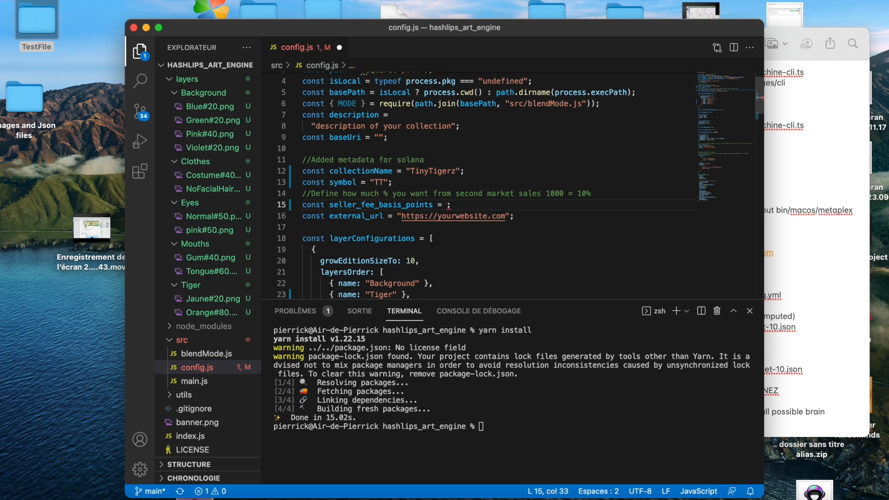
{"action": "type", "text": "500"}
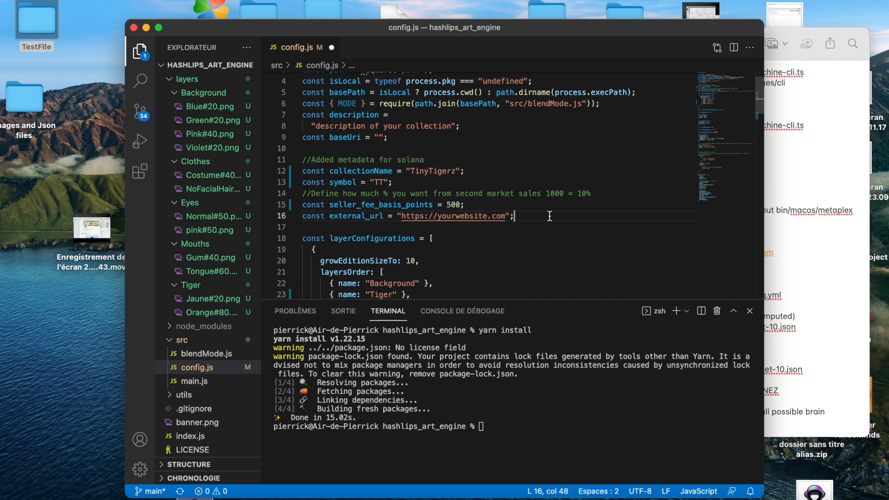
{"action": "mouse_move", "coordinate": [524, 217]}
{"action": "type", "text": "0"}
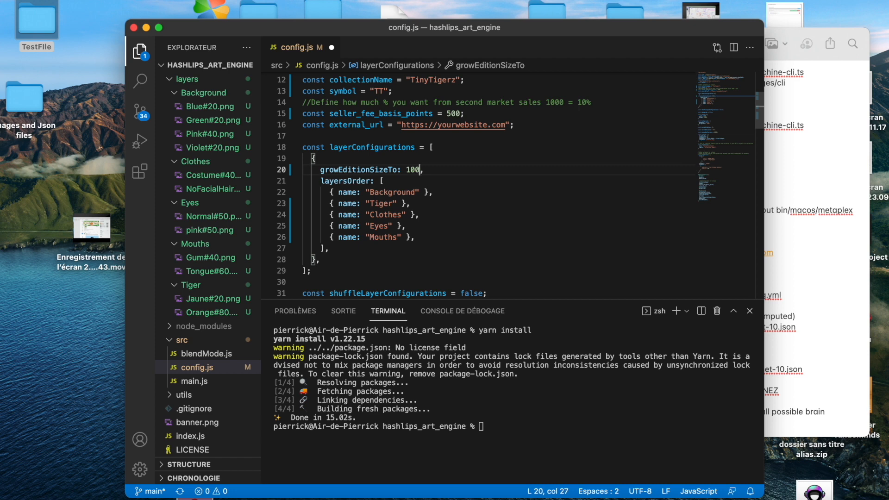
{"action": "key", "text": "Backspace"}
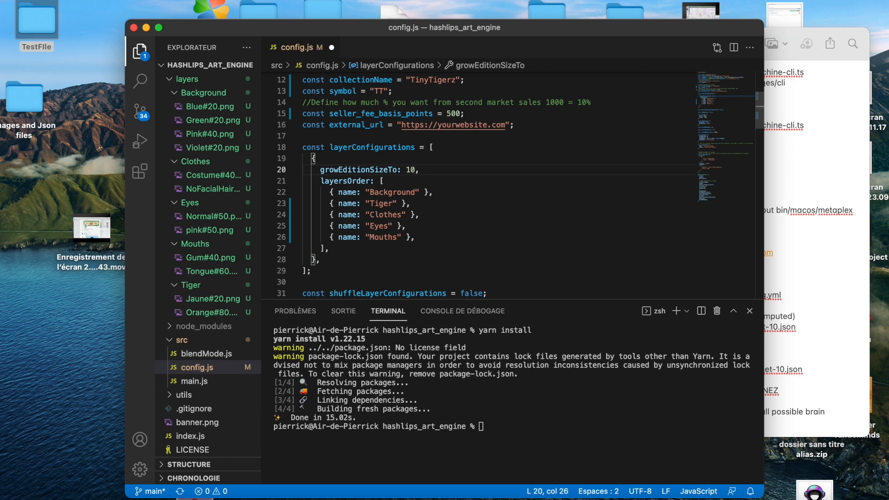
{"action": "scroll", "scroll_direction": "down", "scroll_amount": 3}
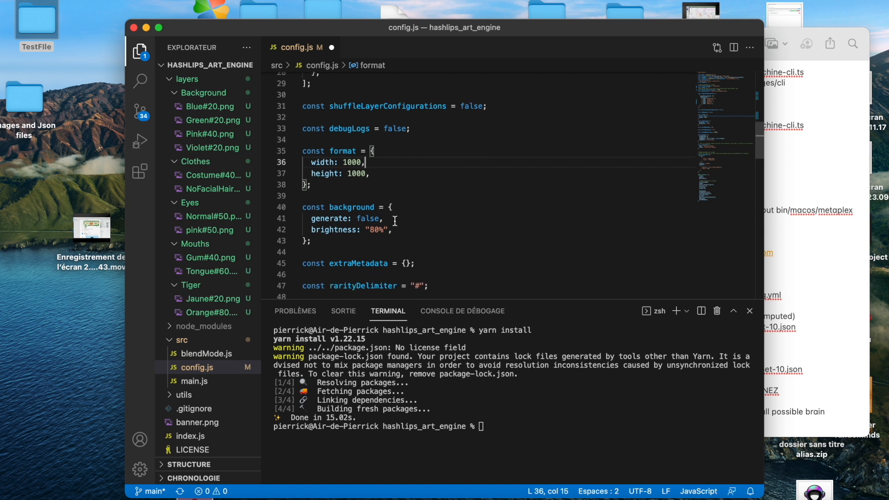
{"action": "scroll", "scroll_direction": "down", "scroll_amount": 3}
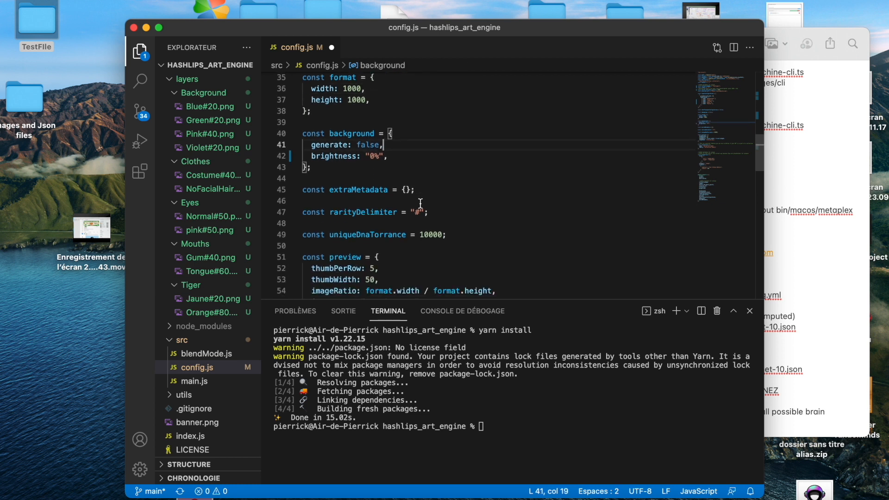
{"action": "scroll", "scroll_direction": "down", "scroll_amount": 3}
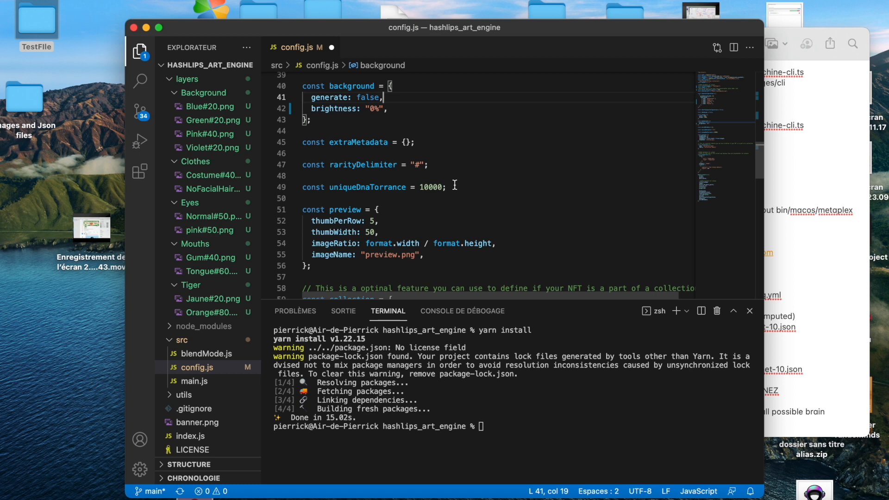
{"action": "mouse_move", "coordinate": [494, 188]}
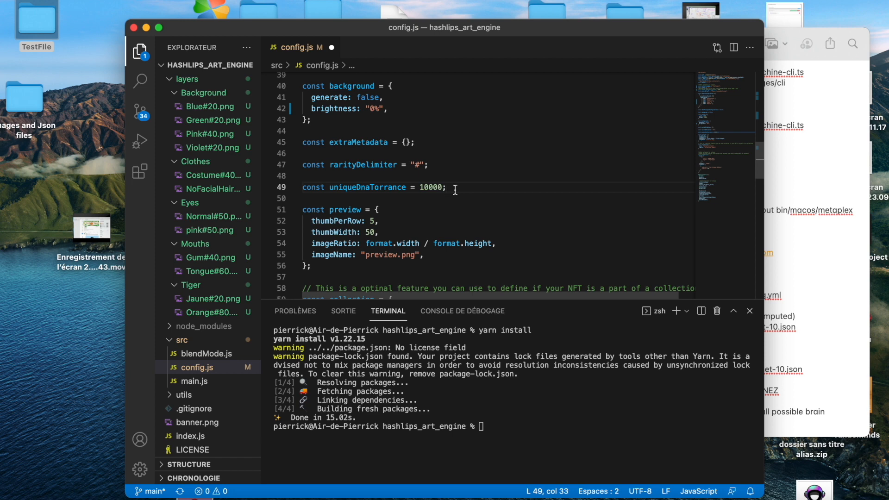
{"action": "scroll", "scroll_direction": "down", "scroll_amount": 3}
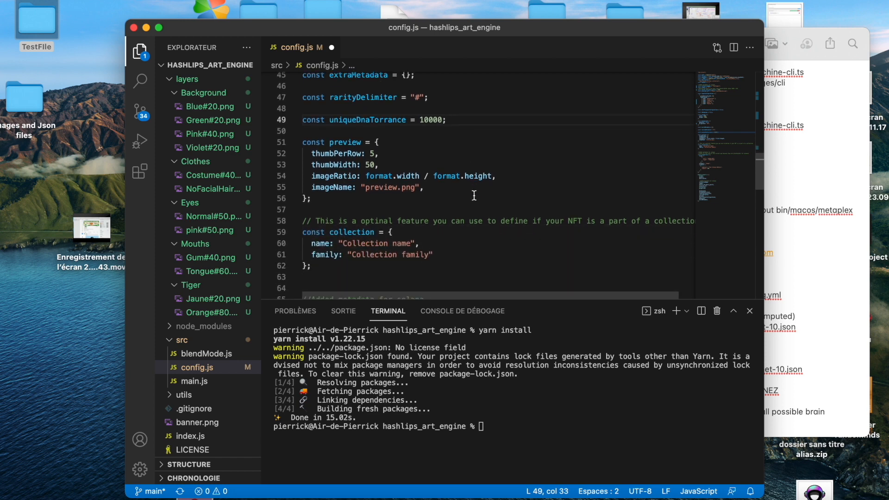
{"action": "scroll", "scroll_direction": "down", "scroll_amount": 3}
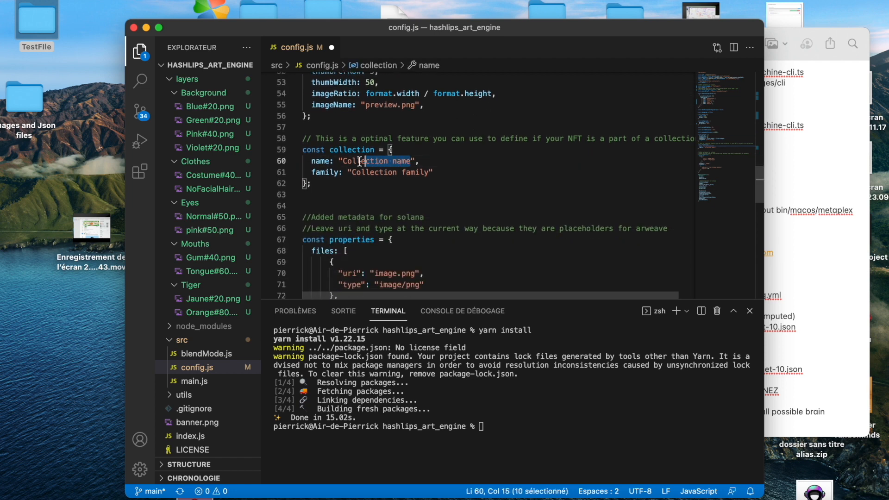
Step: Set the collection block to name "TinyTiger" and family "Tiny Jungle"
{"action": "type", "text": "T\","}
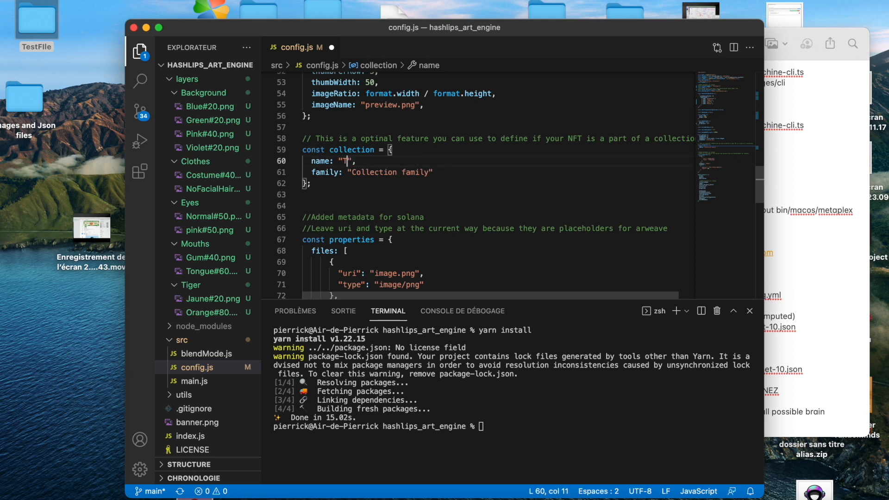
{"action": "type", "text": "iny"}
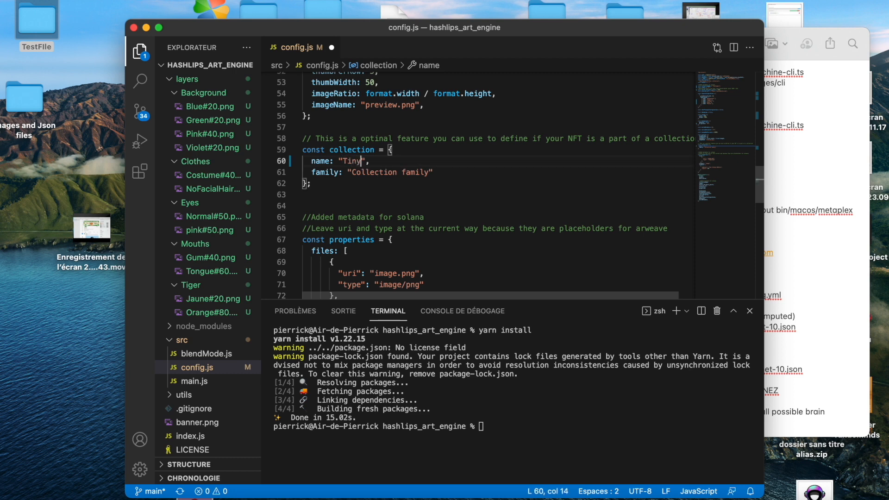
{"action": "type", "text": "Tiger"}
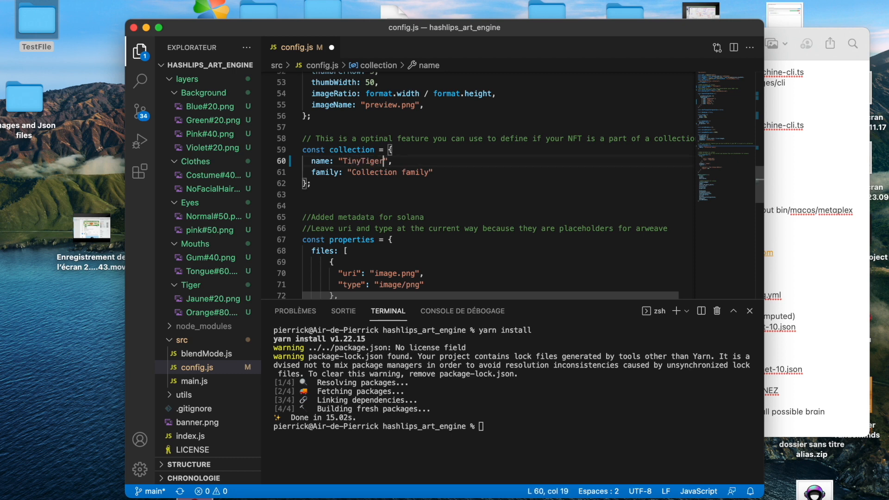
{"action": "double_click", "coordinate": [388, 172]}
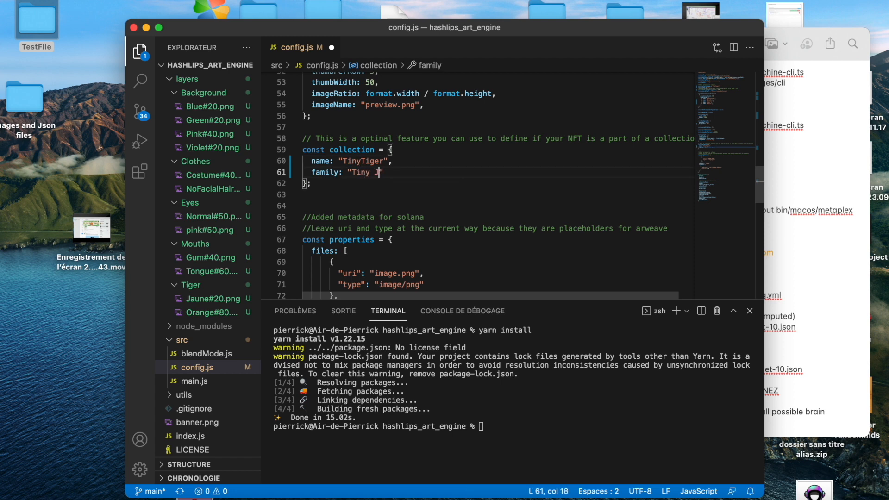
{"action": "type", "text": "ungle"}
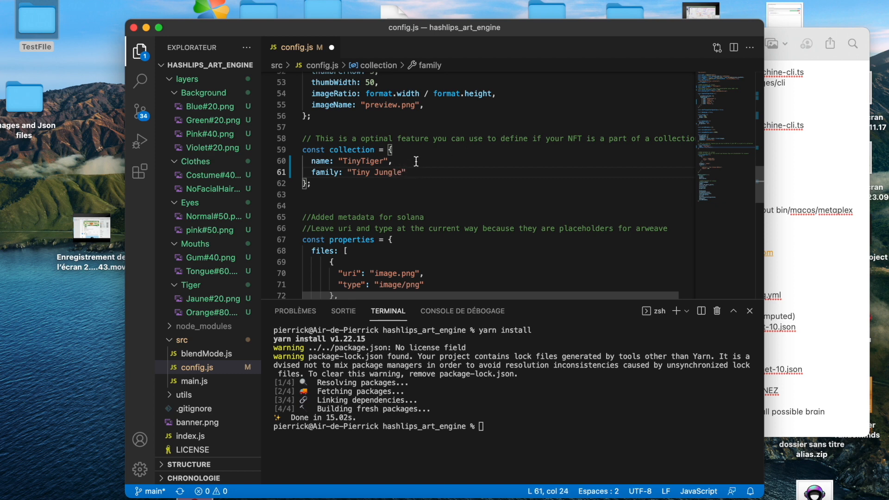
{"action": "mouse_move", "coordinate": [400, 155]}
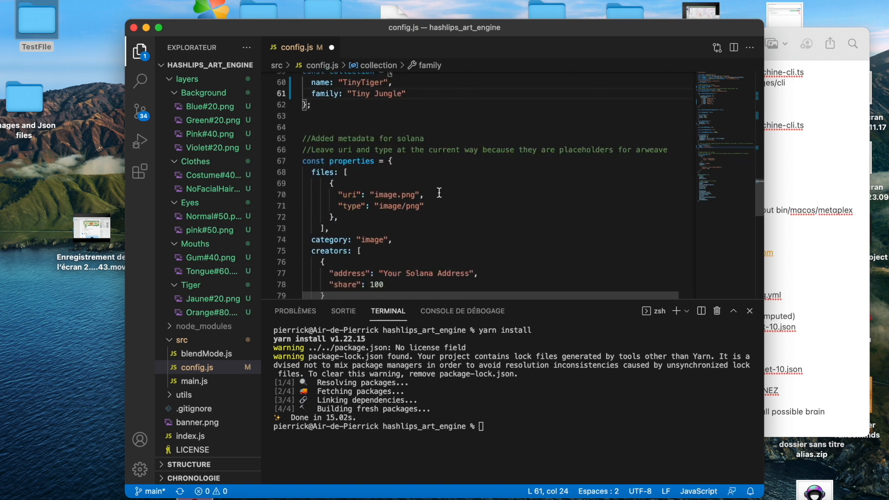
Step: Delete the "Your Solana Address" placeholder in creators and go fetch the wallet address in Chrome
{"action": "double_click", "coordinate": [393, 194]}
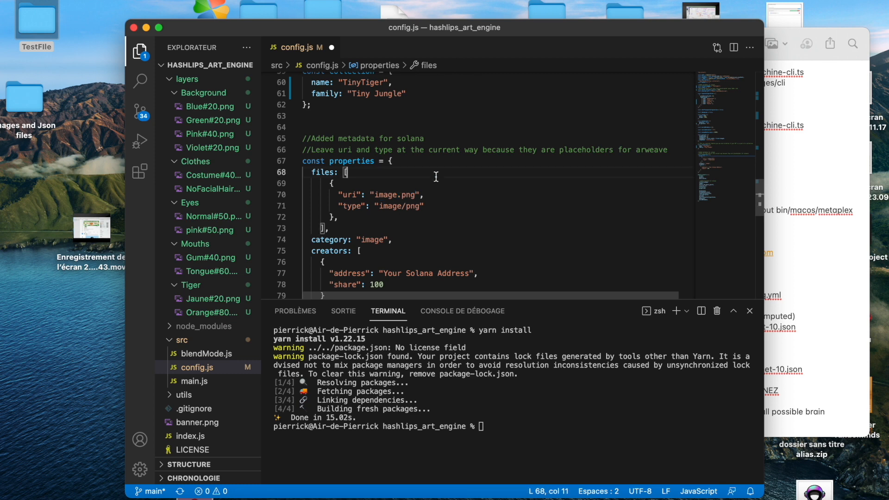
{"action": "scroll", "scroll_direction": "down", "scroll_amount": 3}
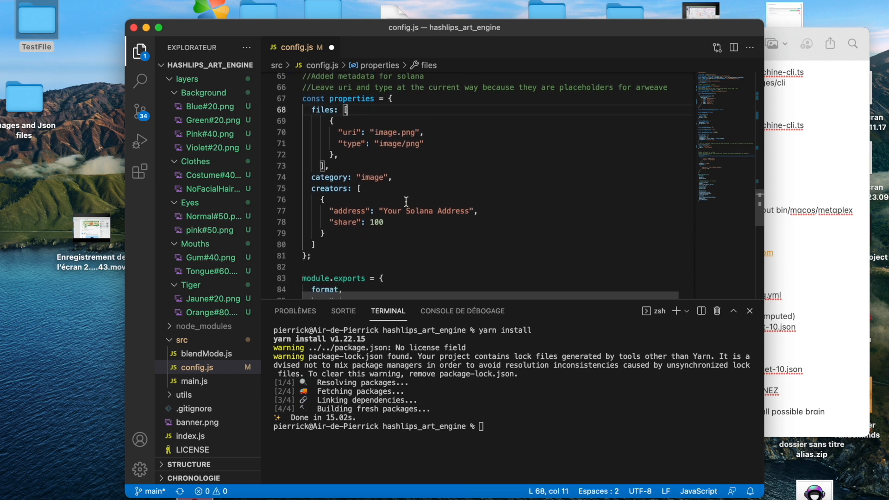
{"action": "left_click", "coordinate": [469, 210]}
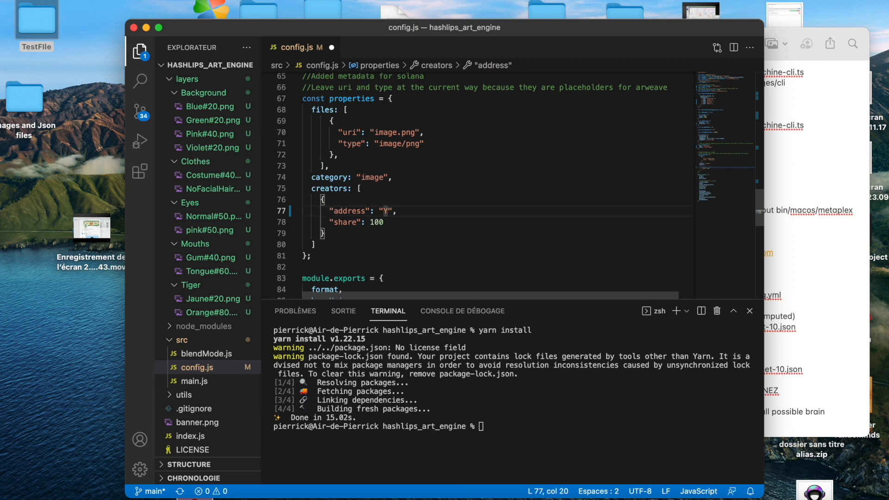
{"action": "key", "text": "Backspace"}
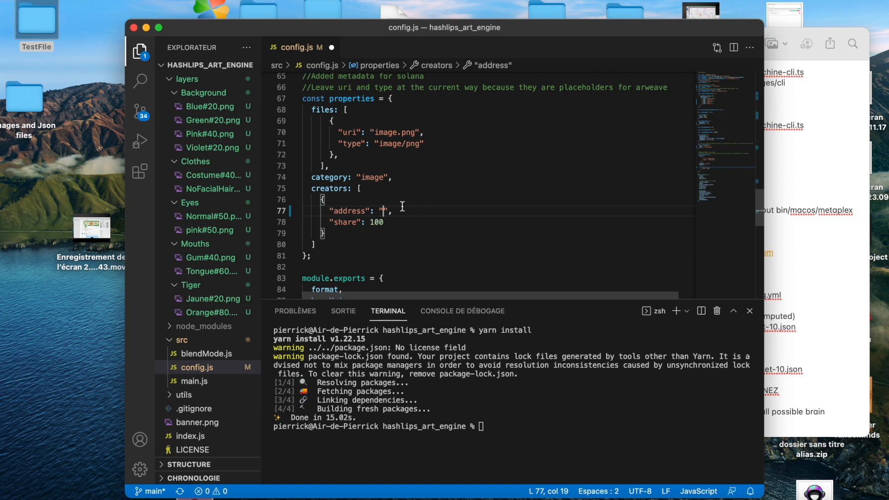
{"action": "mouse_move", "coordinate": [134, 493]}
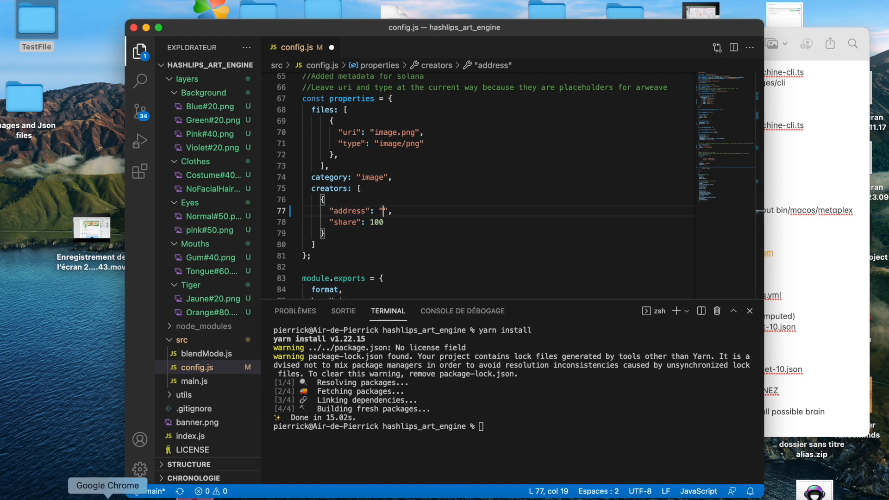
{"action": "left_click", "coordinate": [772, 56]}
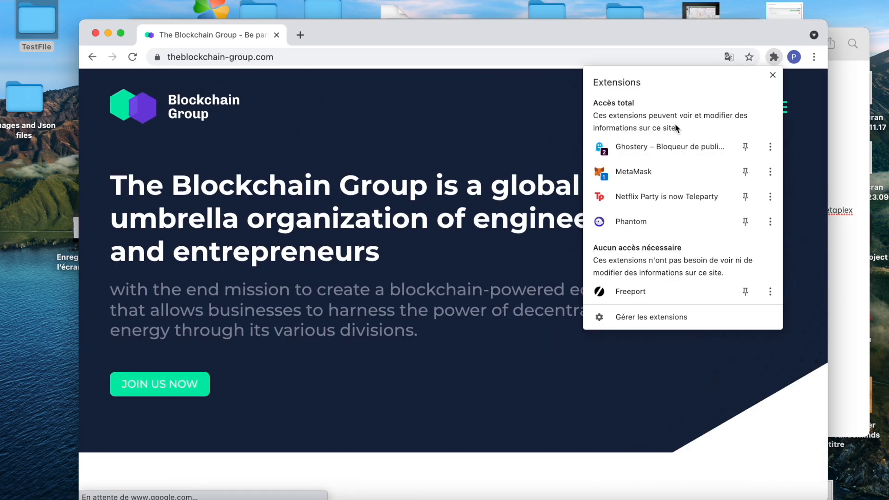
{"action": "left_click", "coordinate": [754, 56]}
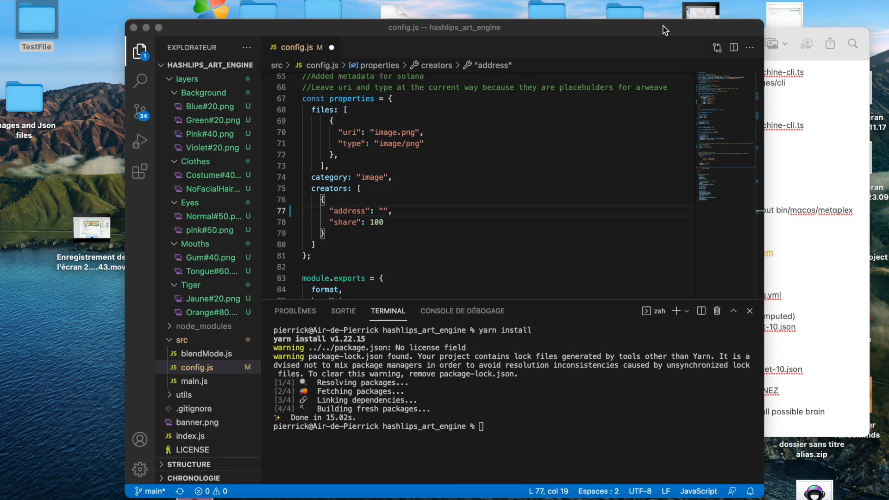
{"action": "mouse_move", "coordinate": [417, 232]}
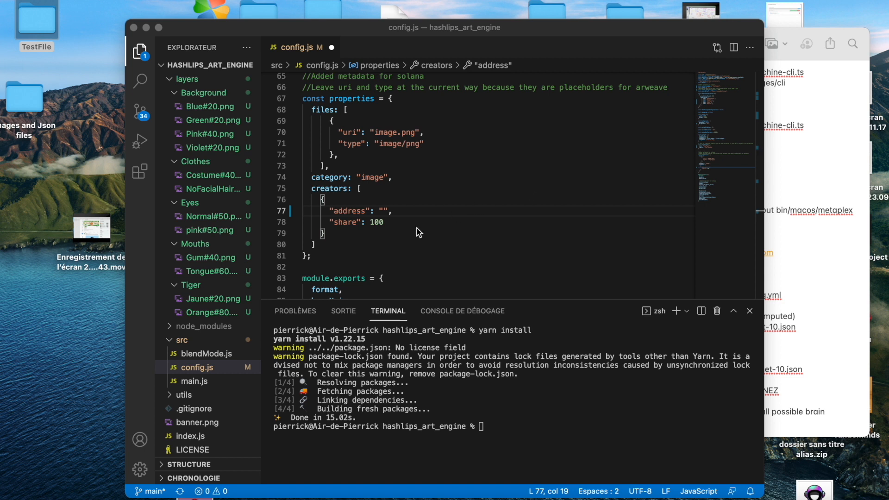
{"action": "left_click", "coordinate": [380, 211]}
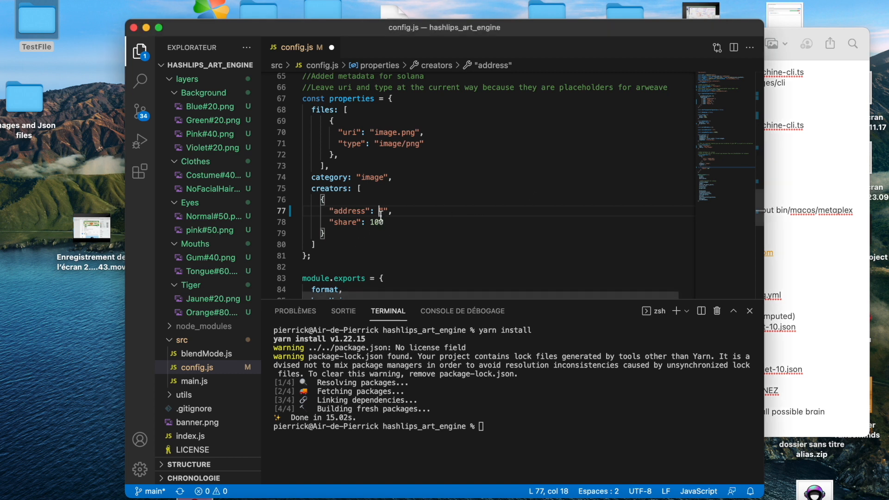
{"action": "type", "text": "3powETx3LZUaiHonbf2c6gNzPioLGTdZdRFWXJ562cpv"}
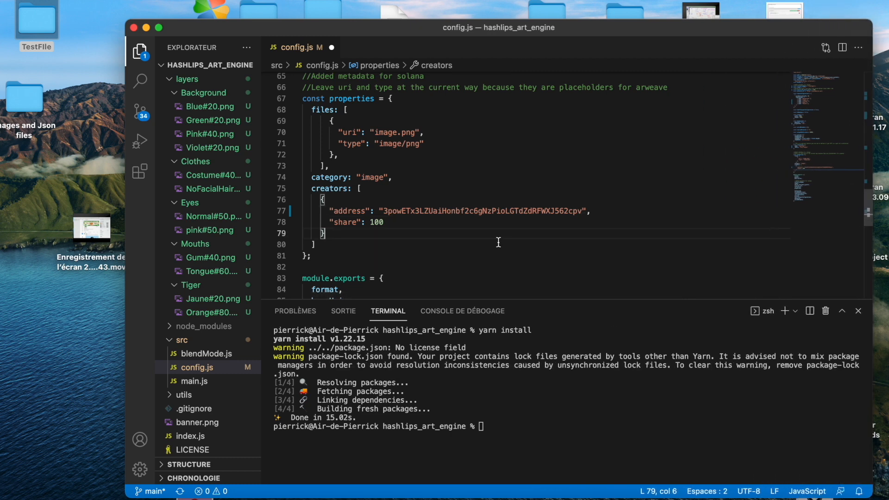
{"action": "left_click", "coordinate": [383, 221]}
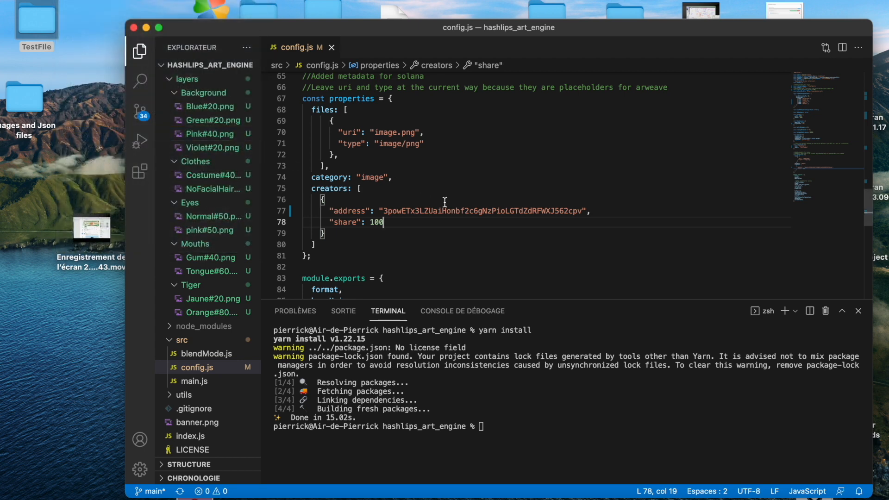
{"action": "scroll", "scroll_direction": "down", "scroll_amount": 3}
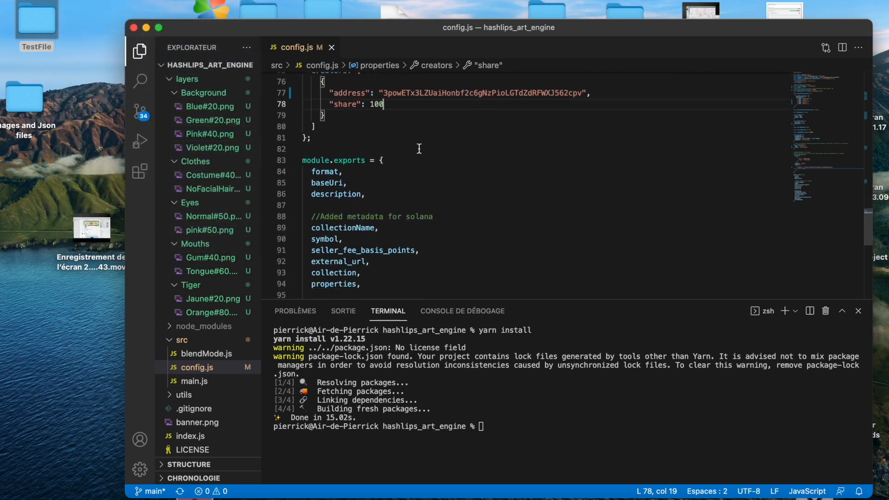
{"action": "scroll", "scroll_direction": "down", "scroll_amount": 3}
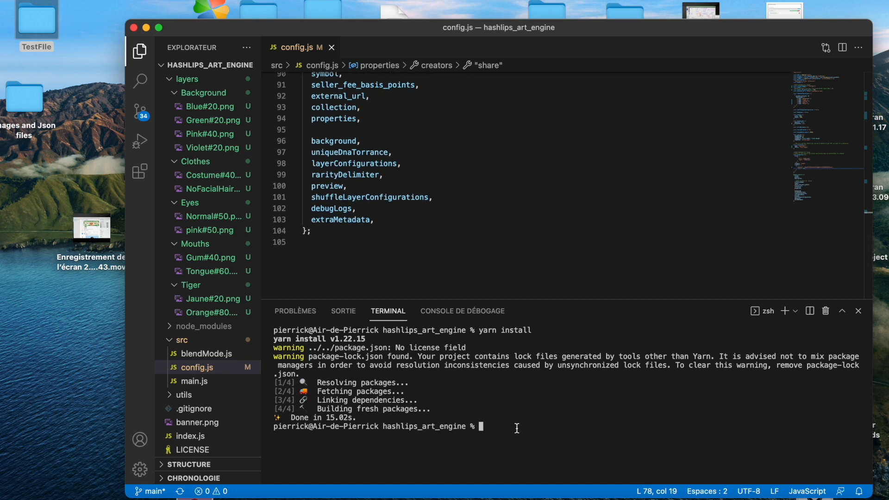
Step: Run node index.js in the integrated terminal to start generating the tiger editions
{"action": "type", "text": "i"}
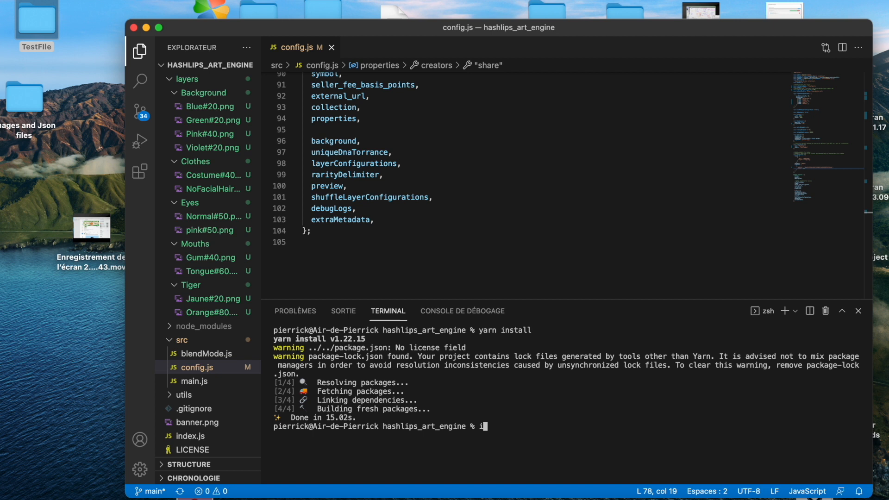
{"action": "type", "text": "node inde"}
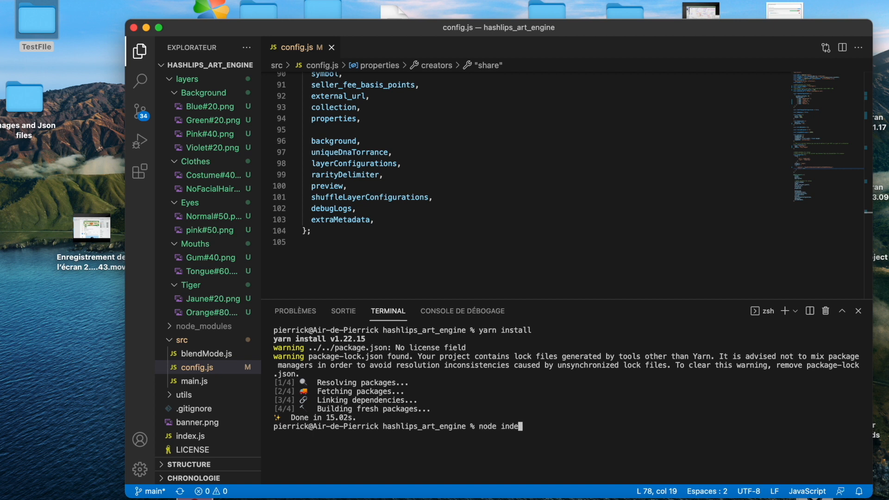
{"action": "type", "text": "x.js"}
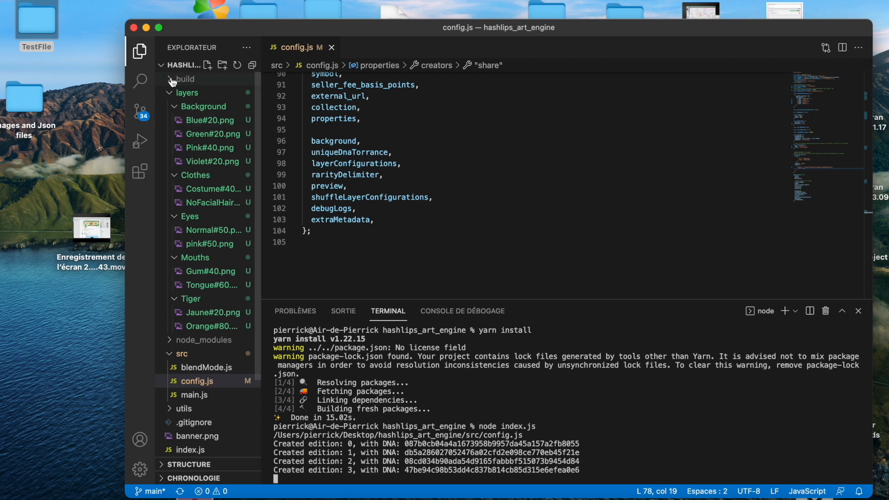
Step: Expand build/images and preview generated tigers 0, 1, 4 and 3.png
{"action": "left_click", "coordinate": [183, 79]}
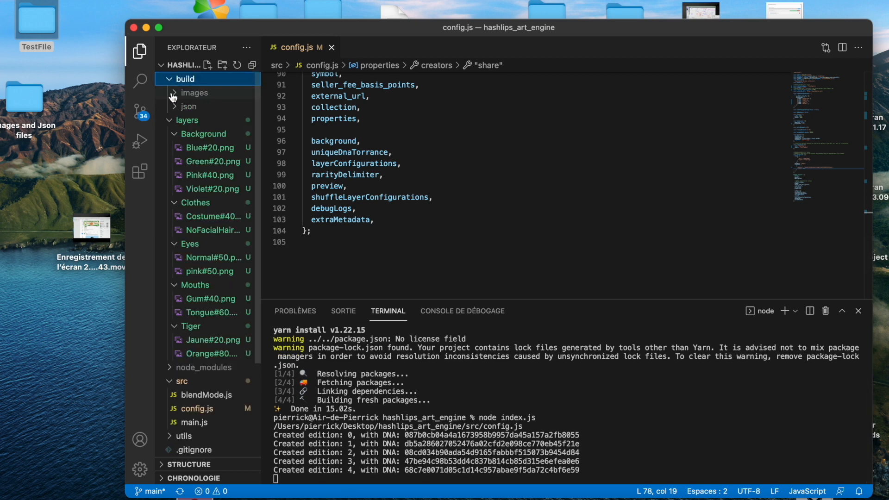
{"action": "left_click", "coordinate": [193, 93]}
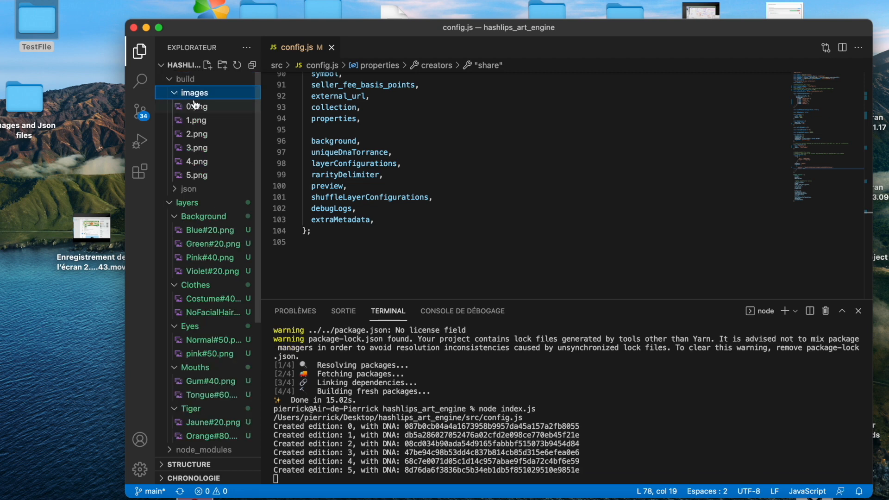
{"action": "left_click", "coordinate": [197, 106]}
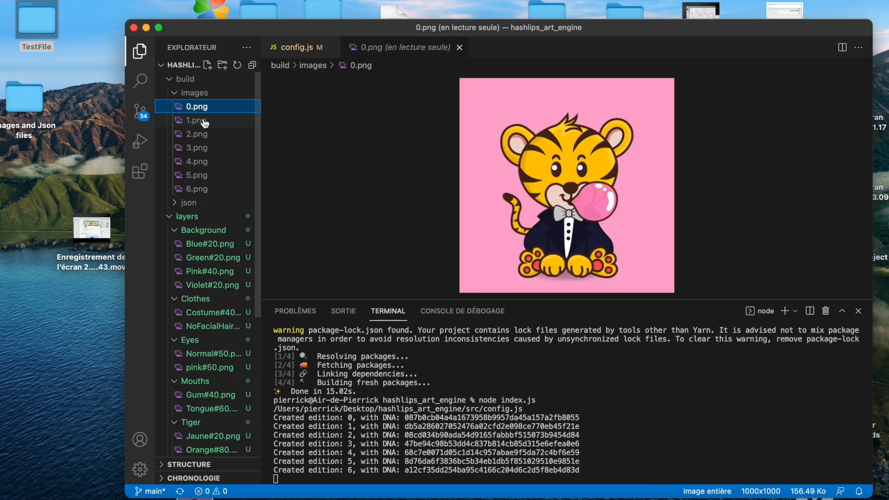
{"action": "left_click", "coordinate": [196, 120]}
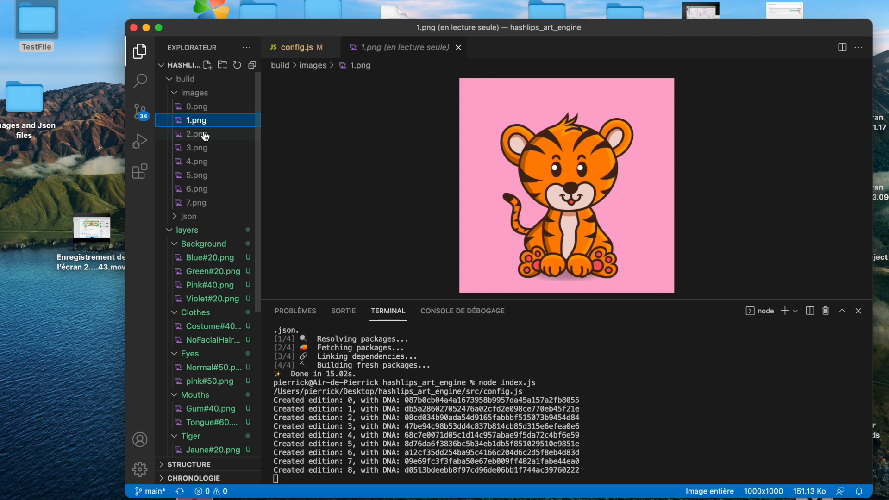
{"action": "left_click", "coordinate": [196, 161]}
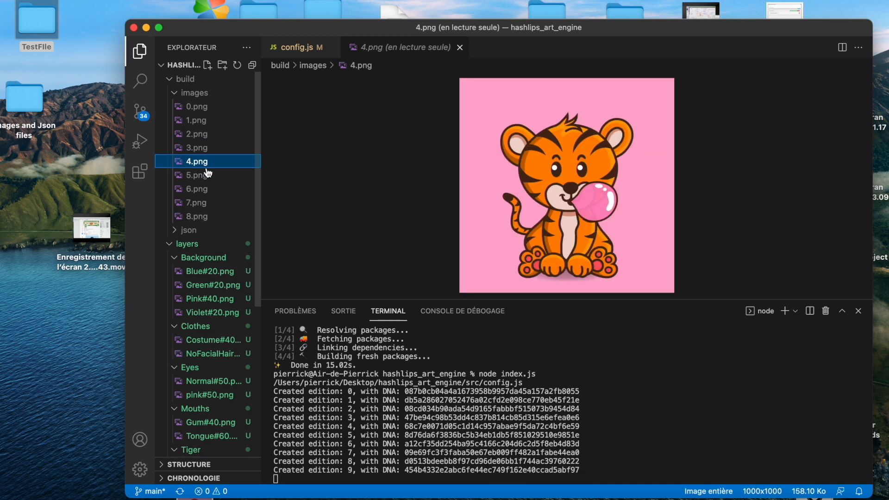
{"action": "left_click", "coordinate": [196, 147]}
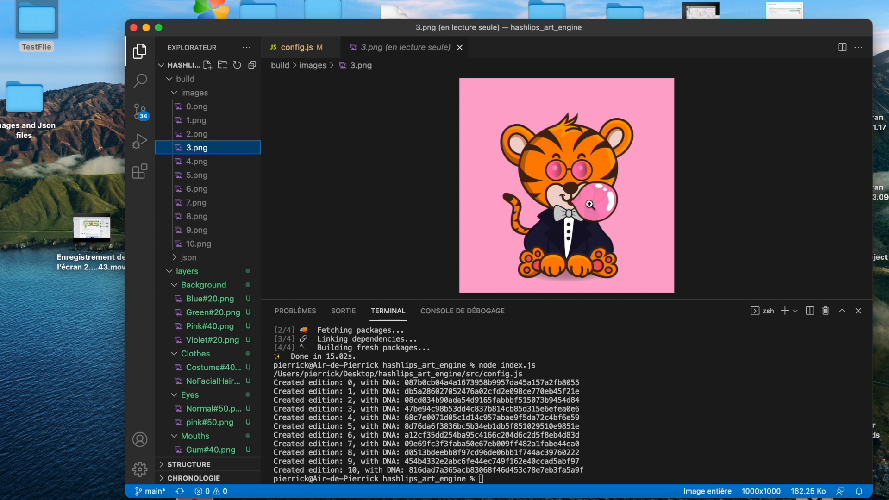
Step: Preview 6.png and 9.png, then expand the build/json metadata folder
{"action": "left_click", "coordinate": [196, 189]}
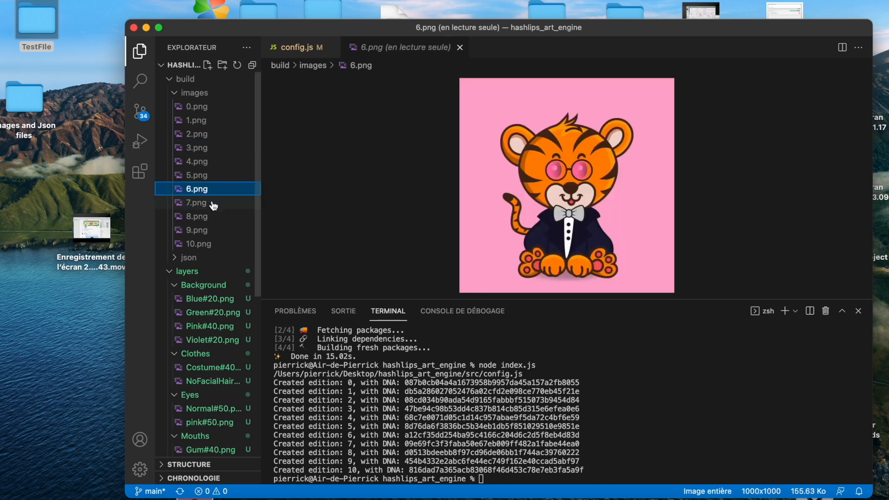
{"action": "left_click", "coordinate": [196, 230]}
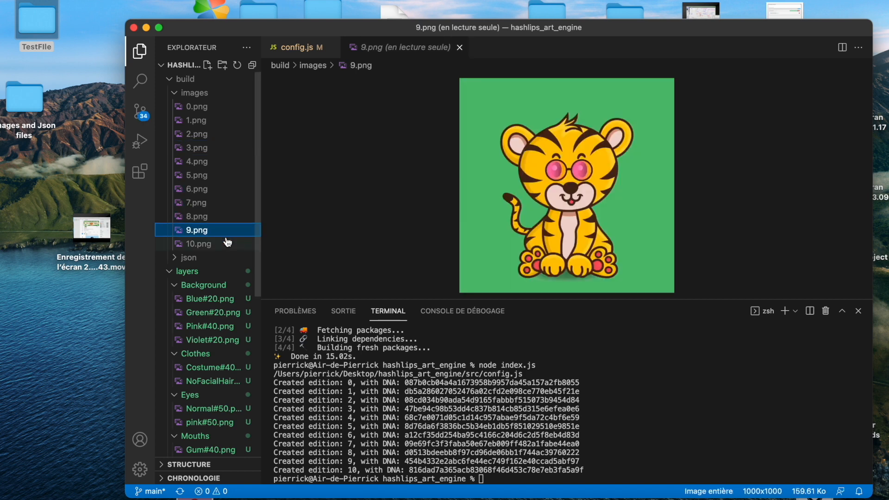
{"action": "left_click", "coordinate": [198, 244]}
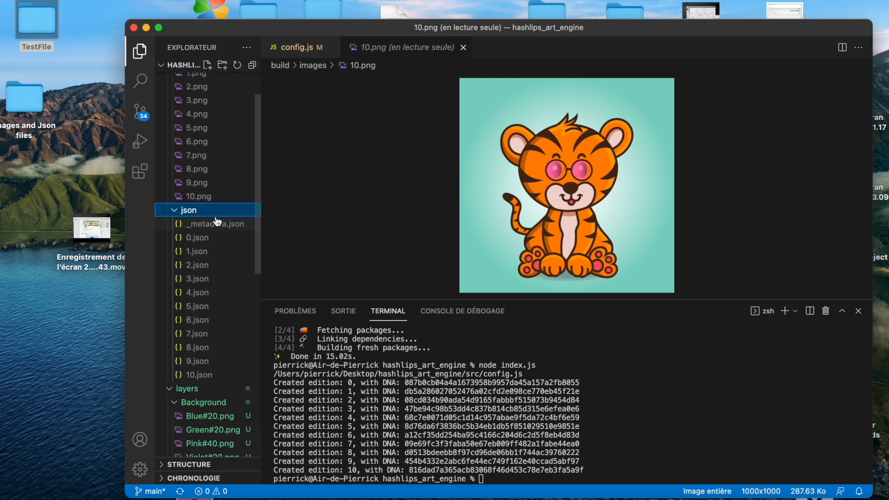
Step: View 0.json for 'TinyTigerz #0', scrolling to its attributes and creators block
{"action": "left_click", "coordinate": [196, 237]}
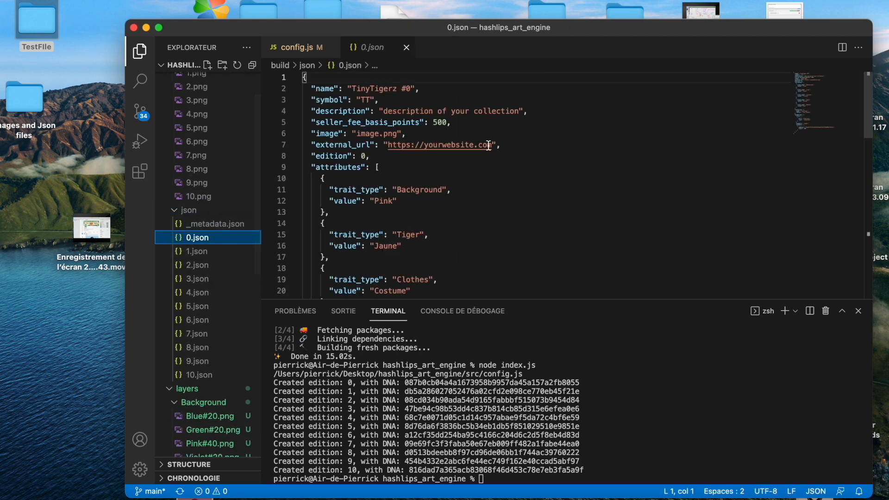
{"action": "scroll", "scroll_direction": "down", "scroll_amount": 3}
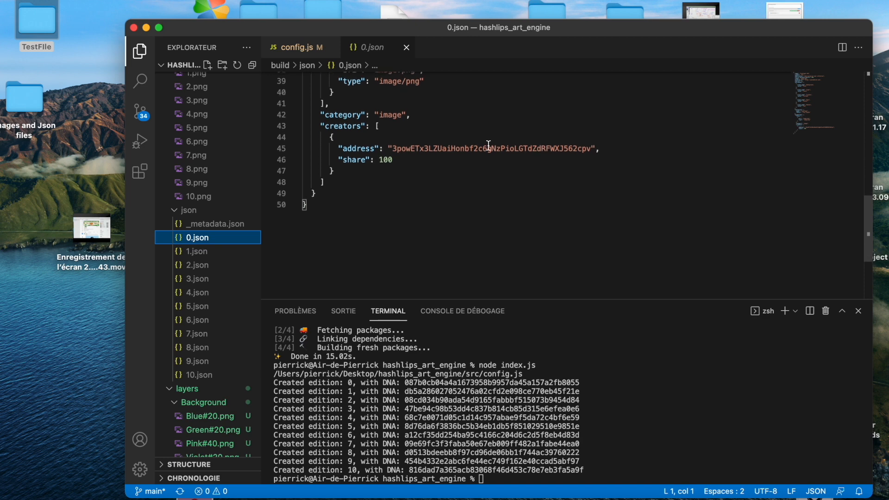
{"action": "left_click", "coordinate": [196, 203]}
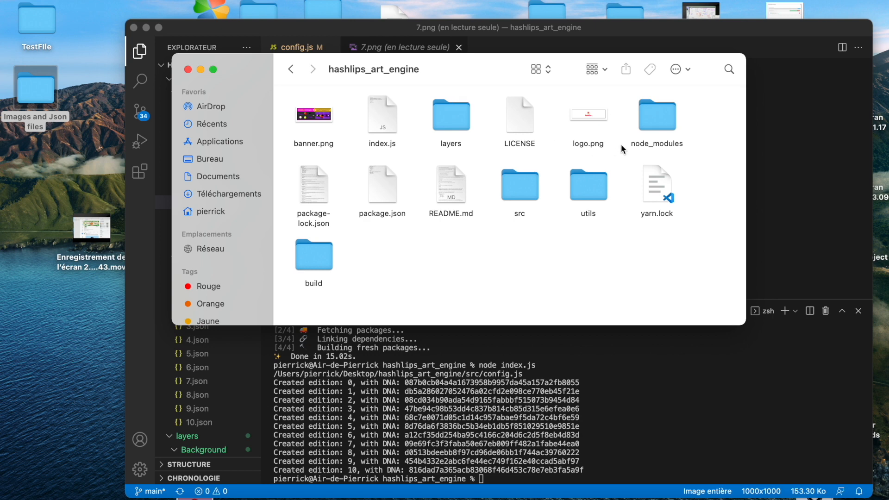
Step: Move the eleven tiger PNGs from build > images into the Images and Json files folder
{"action": "left_click", "coordinate": [314, 254]}
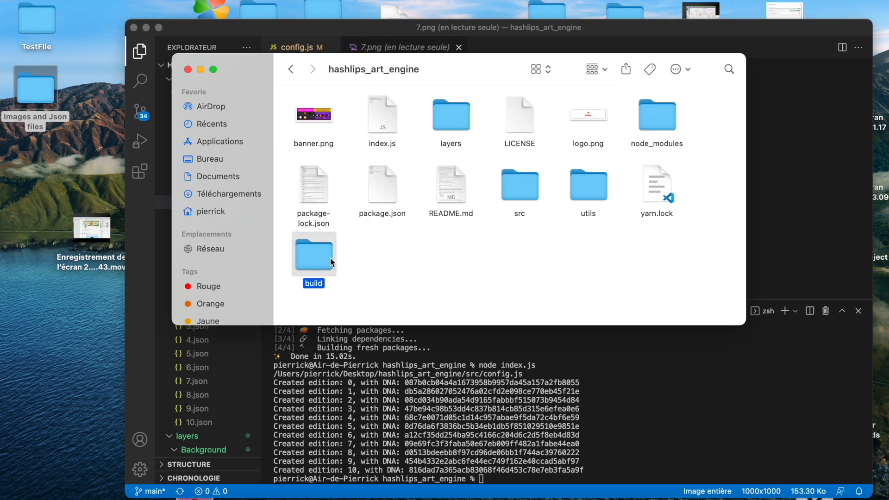
{"action": "double_click", "coordinate": [314, 253]}
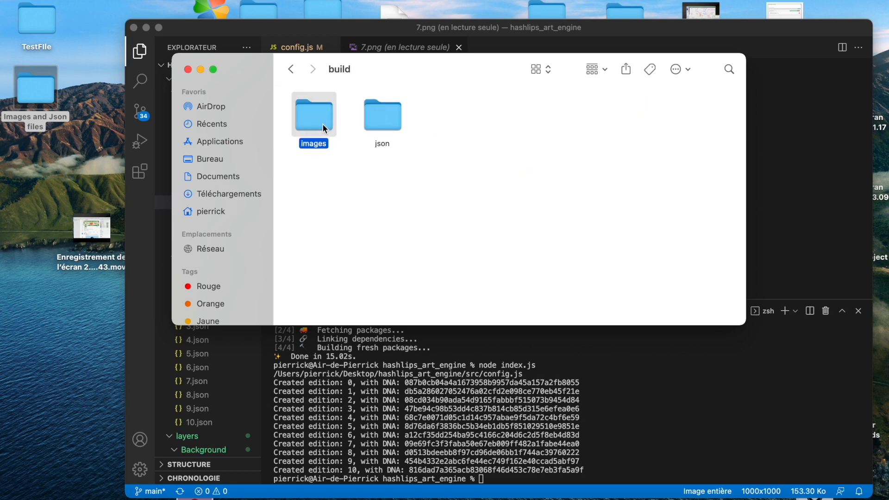
{"action": "double_click", "coordinate": [314, 113]}
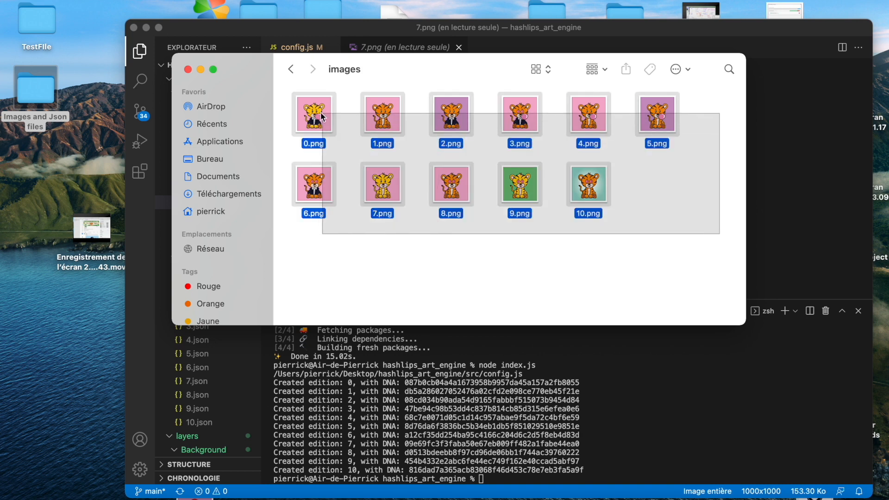
{"action": "left_click_drag", "start_coordinate": [313, 113], "coordinate": [158, 72]}
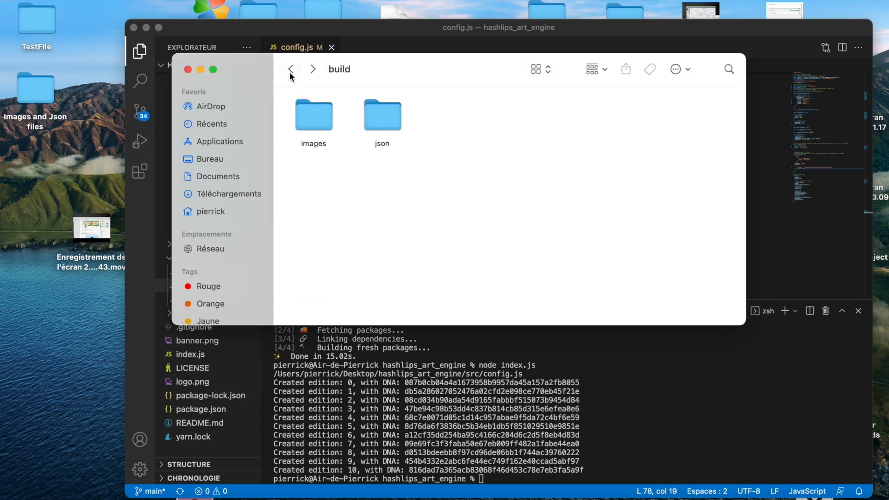
Step: Add every JSON metadata file to the same folder and close the Finder window
{"action": "double_click", "coordinate": [383, 113]}
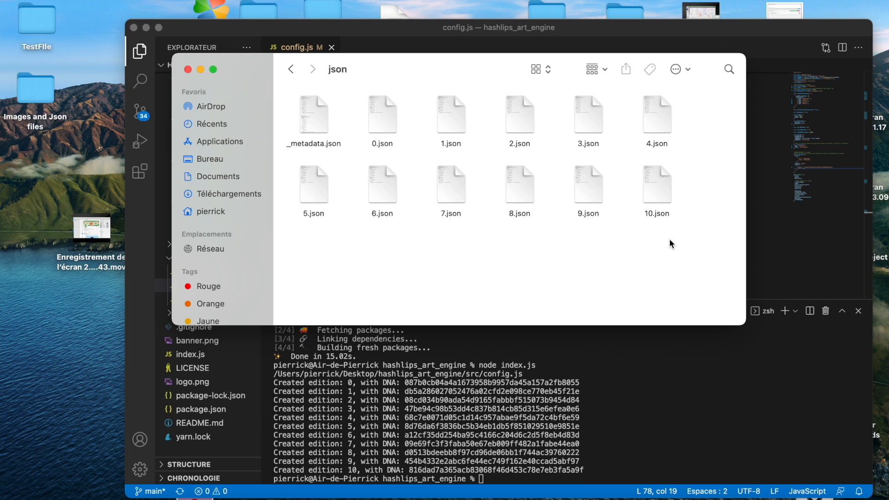
{"action": "key", "text": "cmd+a"}
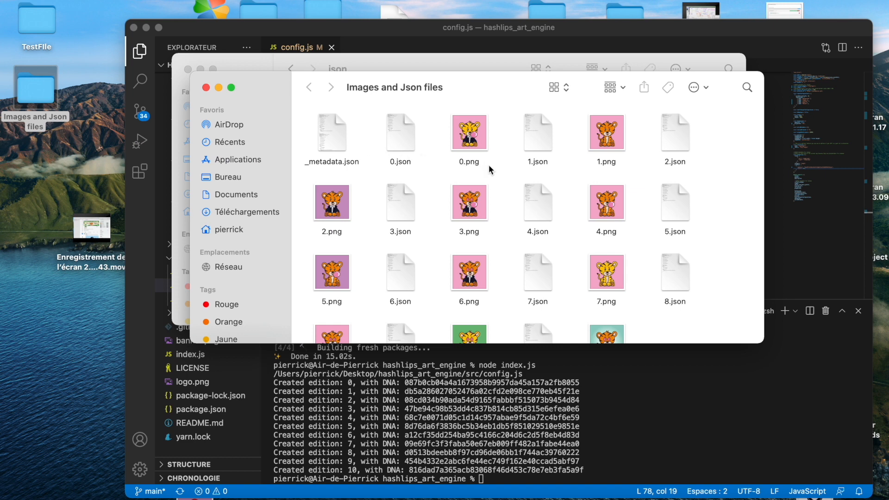
{"action": "mouse_move", "coordinate": [570, 248]}
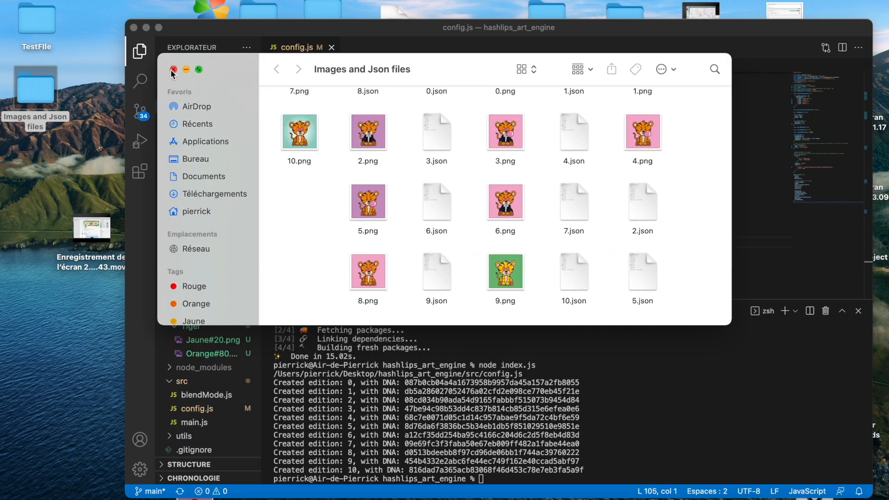
{"action": "left_click", "coordinate": [173, 70]}
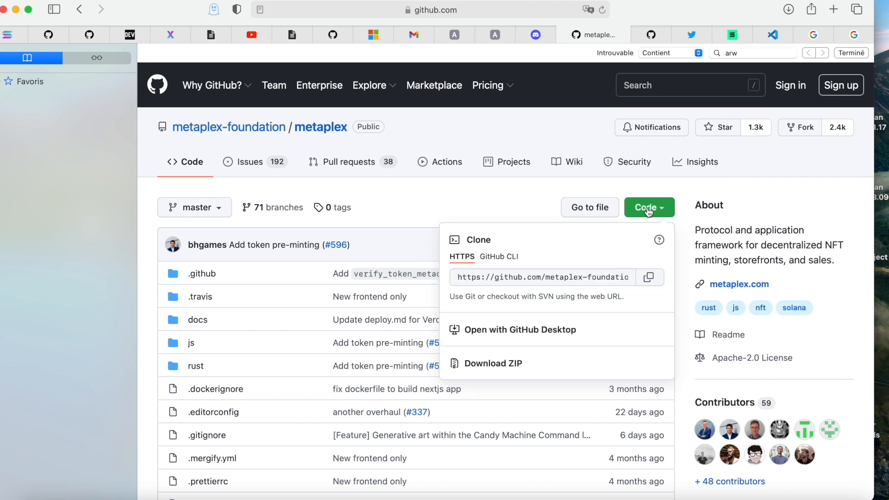
{"action": "mouse_move", "coordinate": [473, 131]}
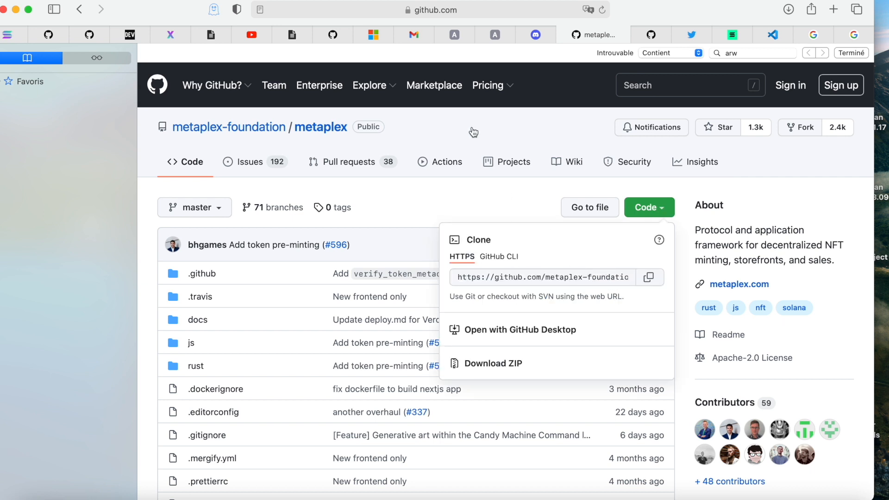
Step: Dismiss the metaplex clone menu and switch to the JaxSolana hashlips_art_engine fork page
{"action": "left_click", "coordinate": [532, 131]}
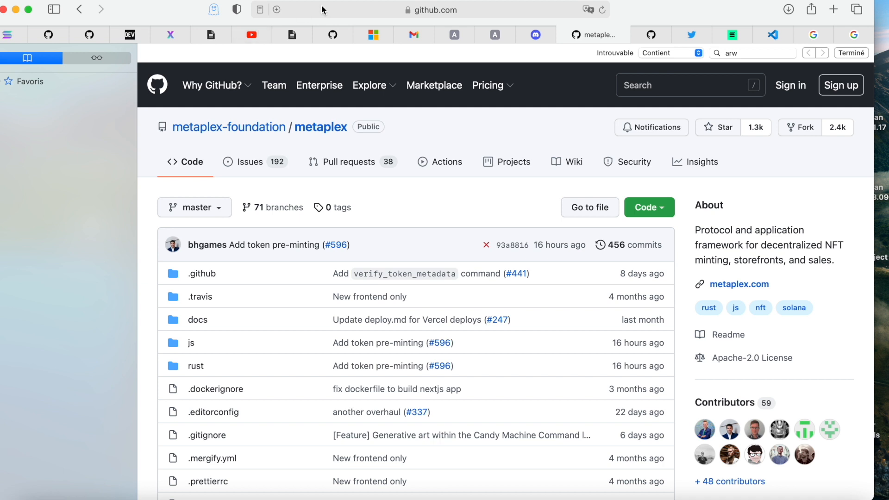
{"action": "mouse_move", "coordinate": [318, 11]}
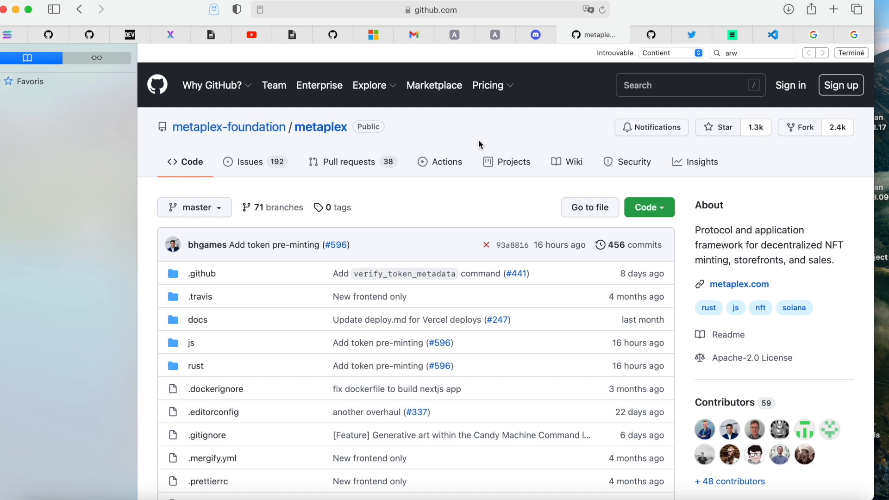
{"action": "mouse_move", "coordinate": [490, 118]}
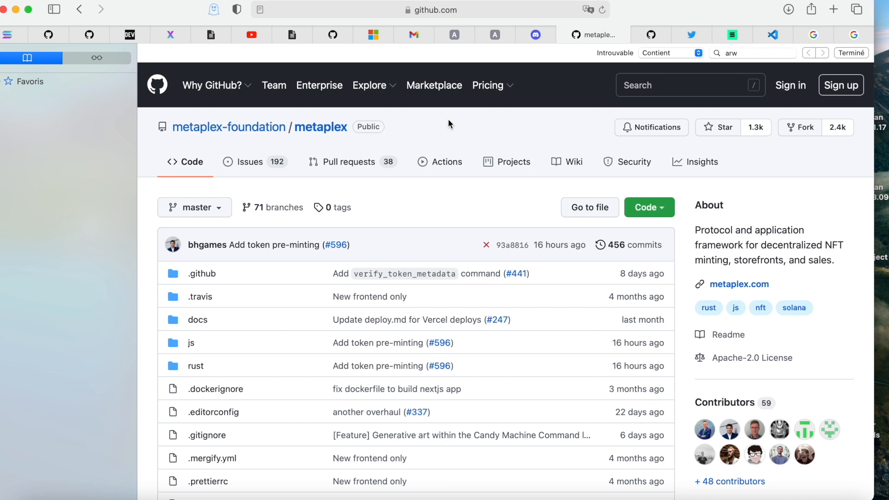
{"action": "mouse_move", "coordinate": [360, 137]}
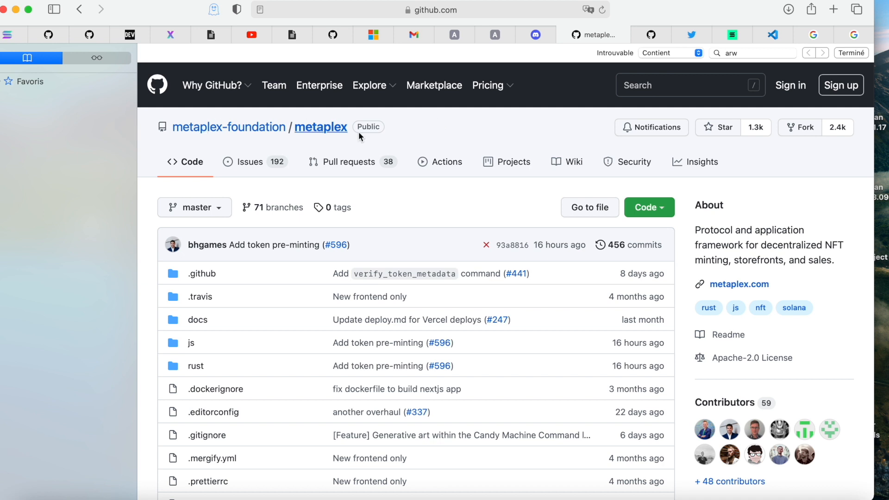
{"action": "mouse_move", "coordinate": [432, 123]}
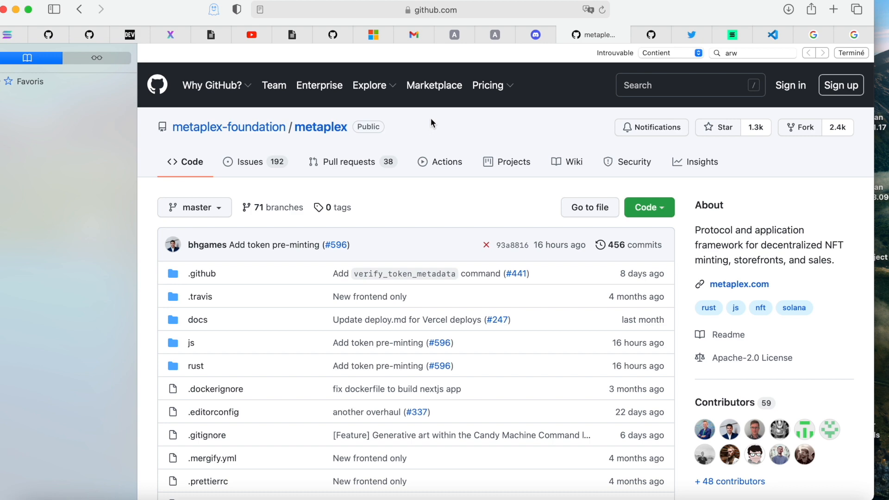
{"action": "left_click", "coordinate": [648, 200]}
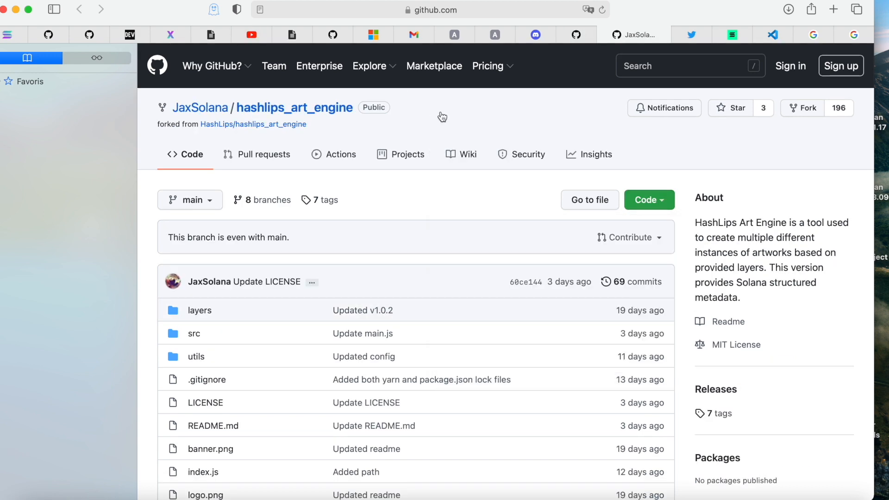
{"action": "left_click", "coordinate": [675, 34]}
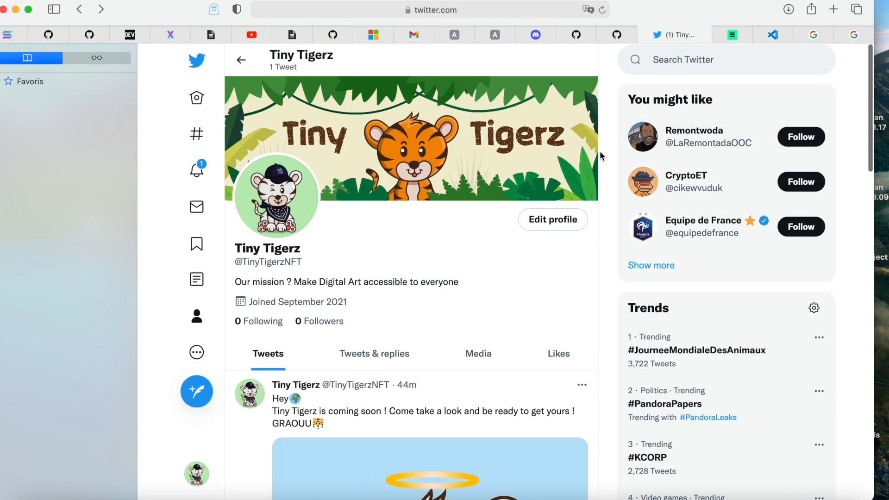
Step: Scroll the Tiny Tigerz profile down to its pinned tweet with the tiger GIF
{"action": "scroll", "scroll_direction": "down", "scroll_amount": 3}
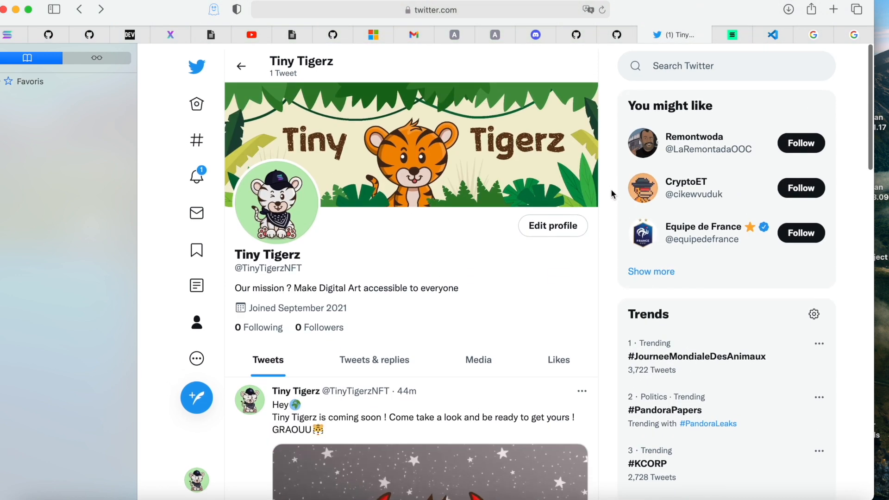
{"action": "scroll", "scroll_direction": "down", "scroll_amount": 3}
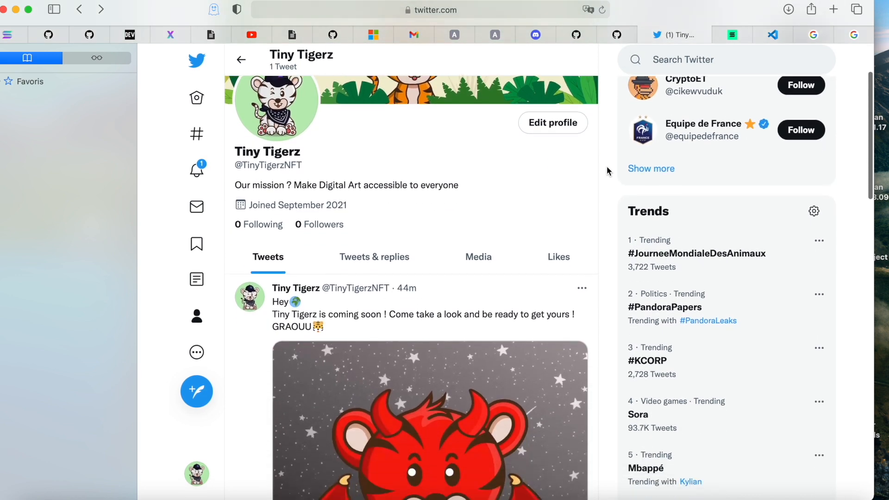
{"action": "scroll", "scroll_direction": "down", "scroll_amount": 3}
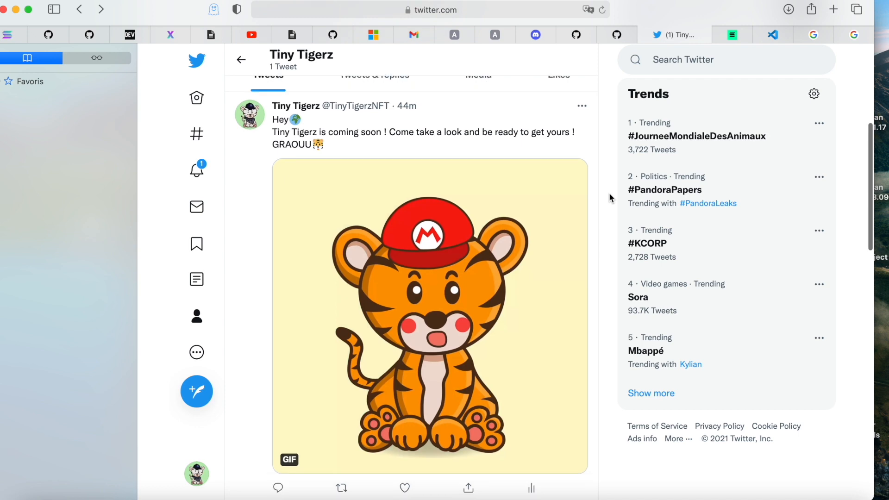